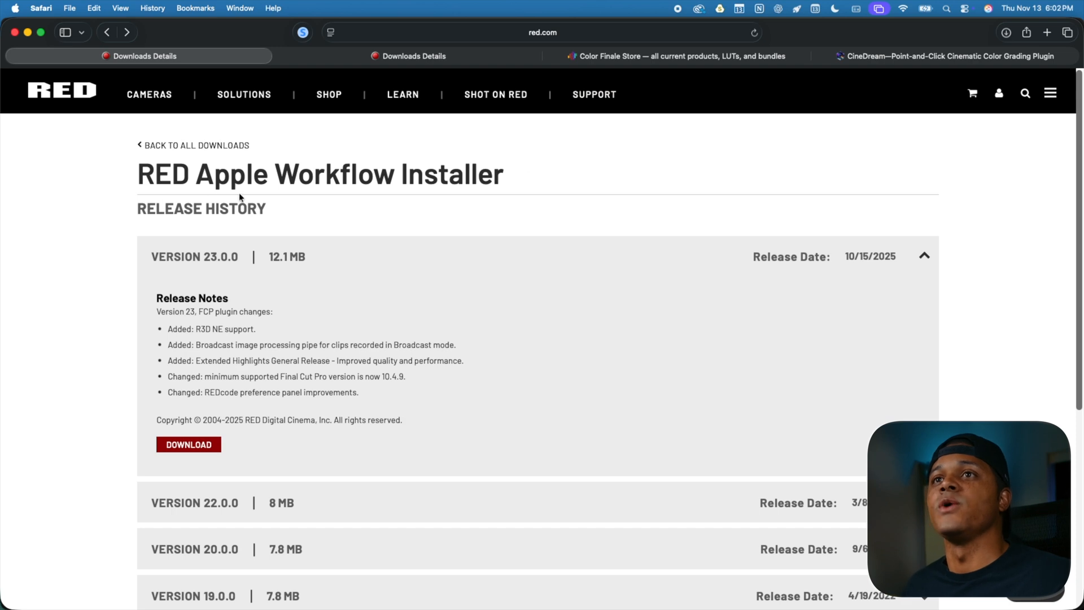
mouse_move(475, 204)
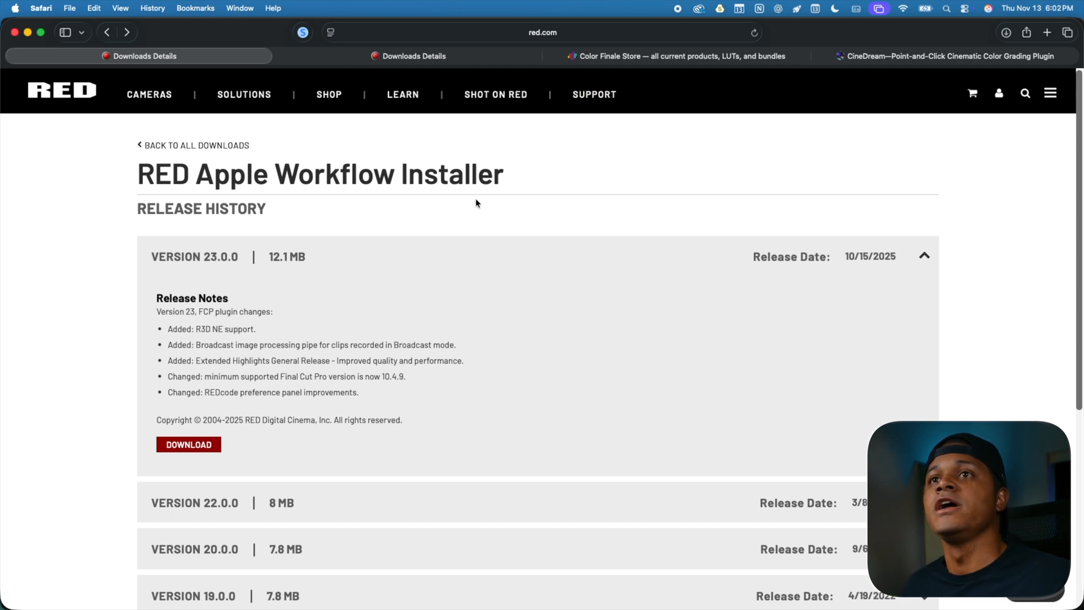
mouse_move(478, 201)
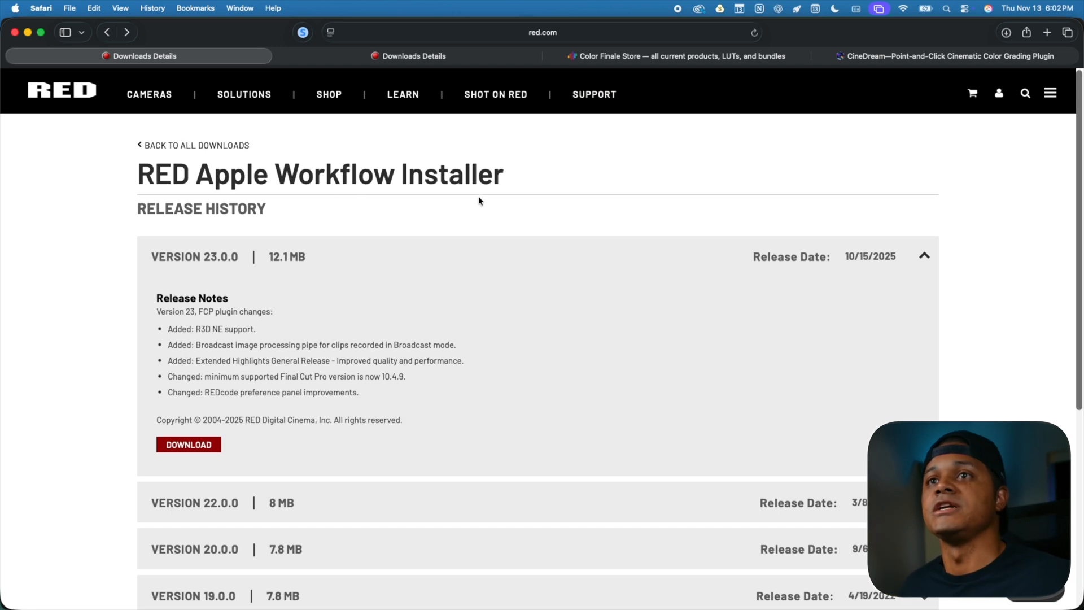
mouse_move(430, 222)
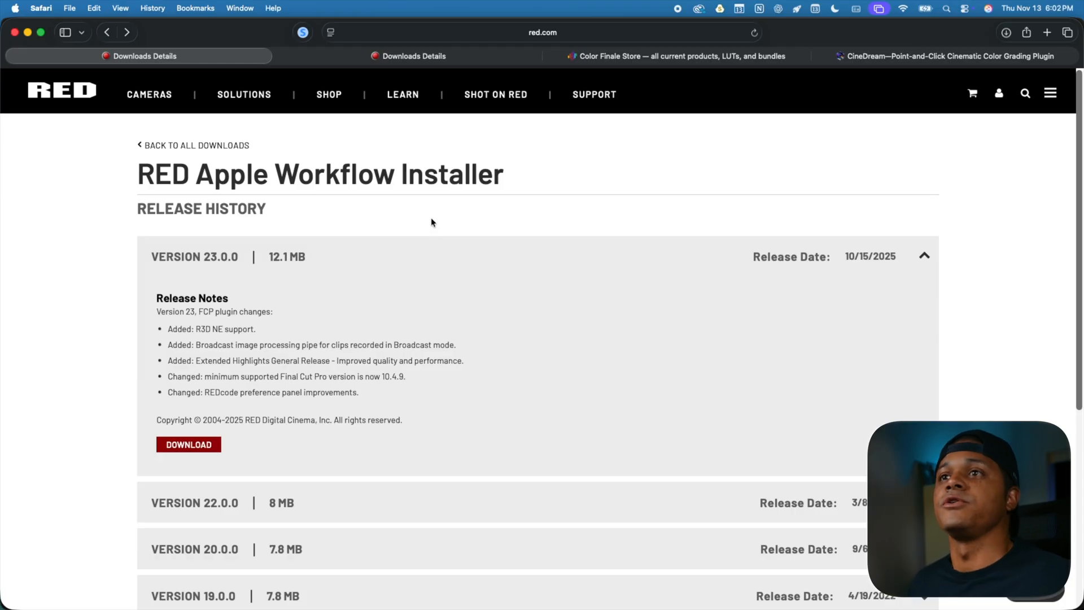
mouse_move(381, 225)
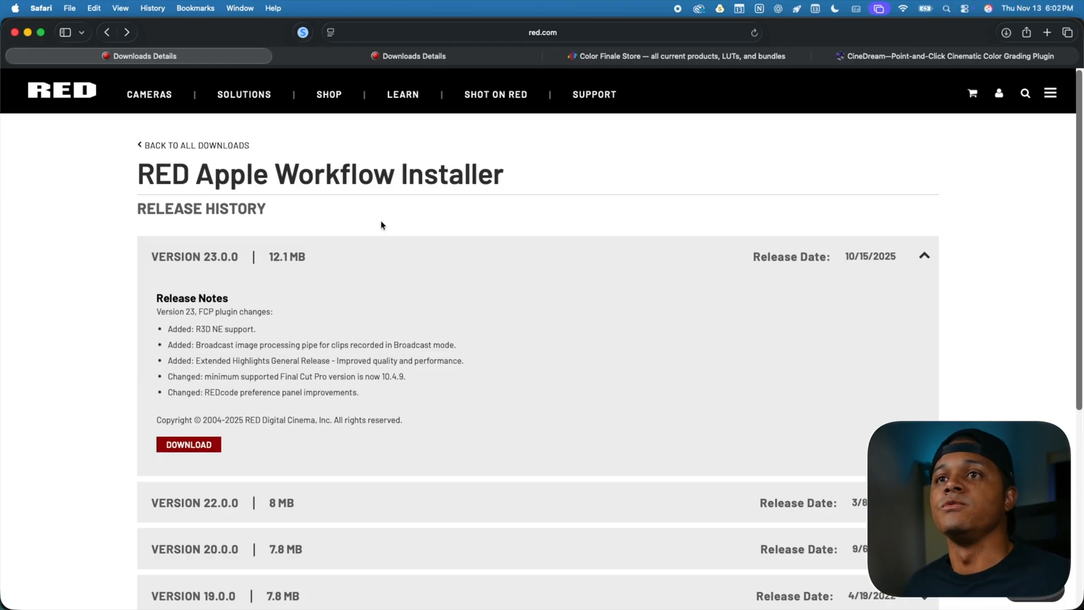
mouse_move(848, 265)
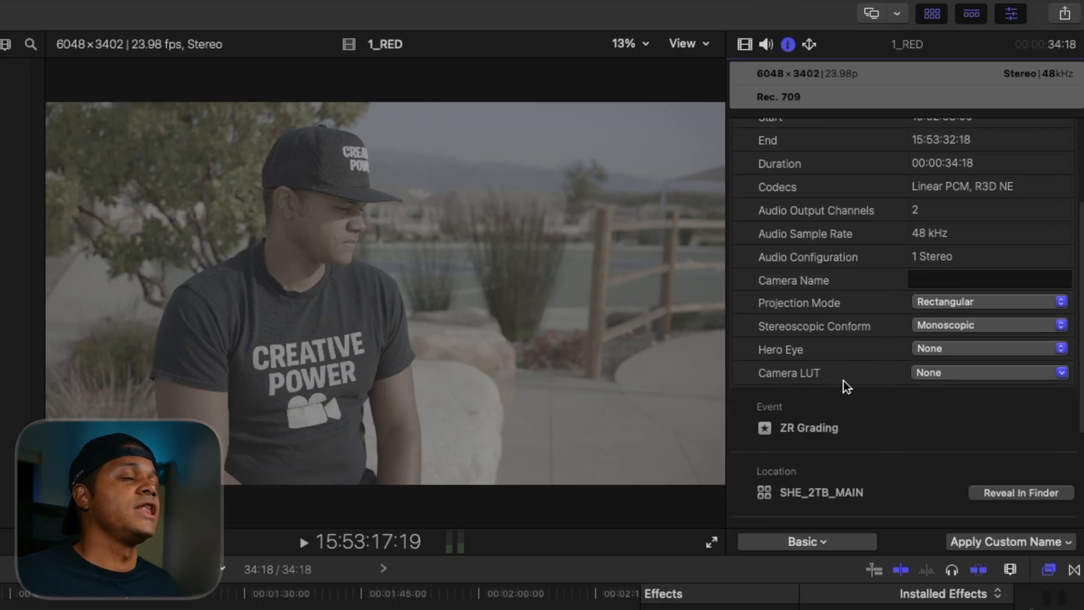
- Choose RED_FIlmBias_R3D from the Info inspector's Camera LUT list for 1_RED
left_click(988, 372)
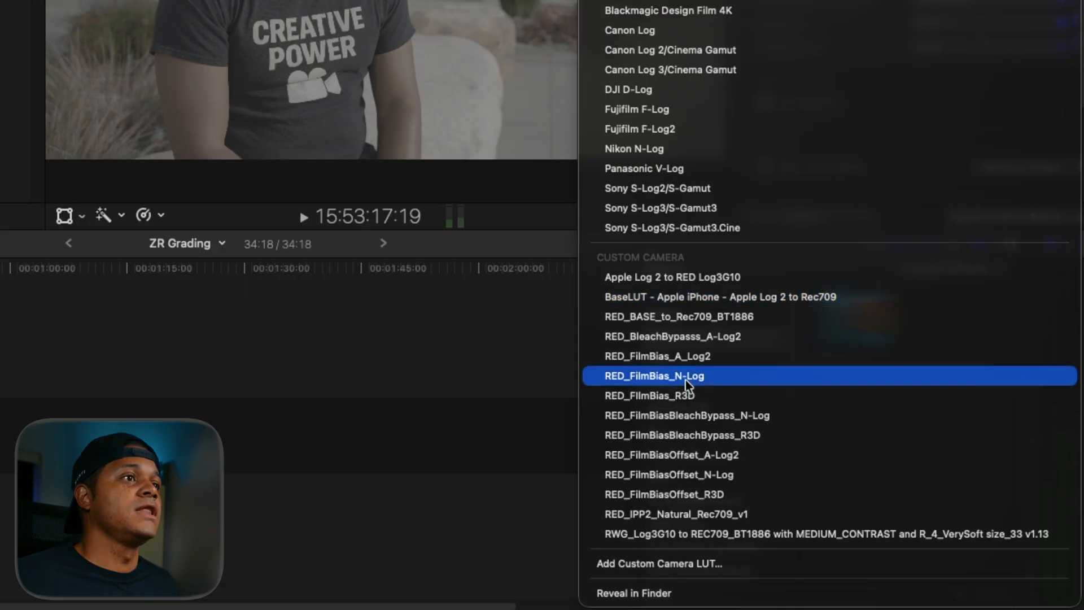
mouse_move(645, 395)
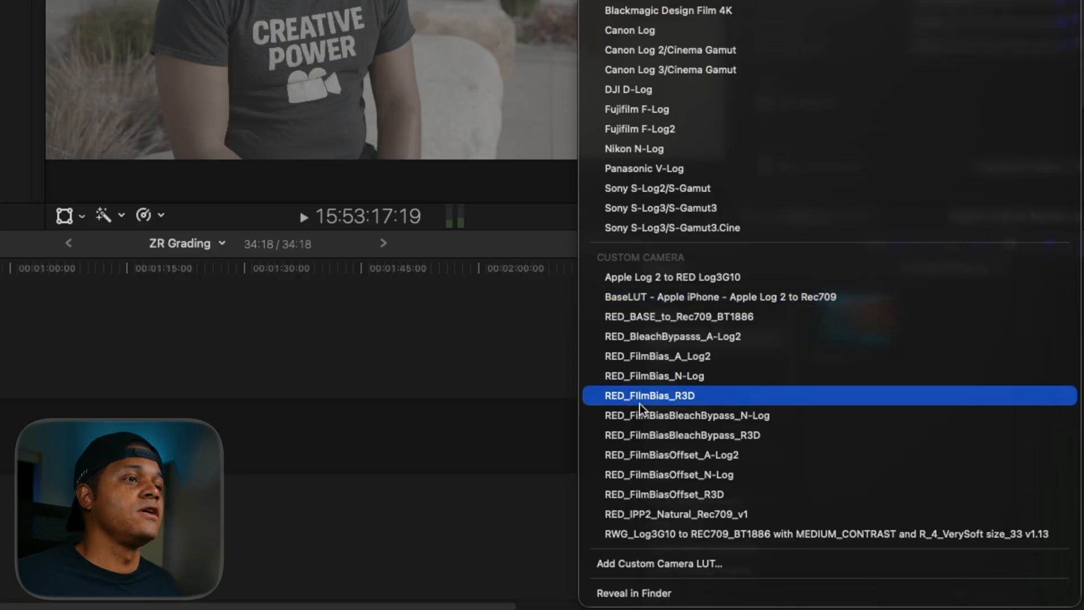
left_click(649, 394)
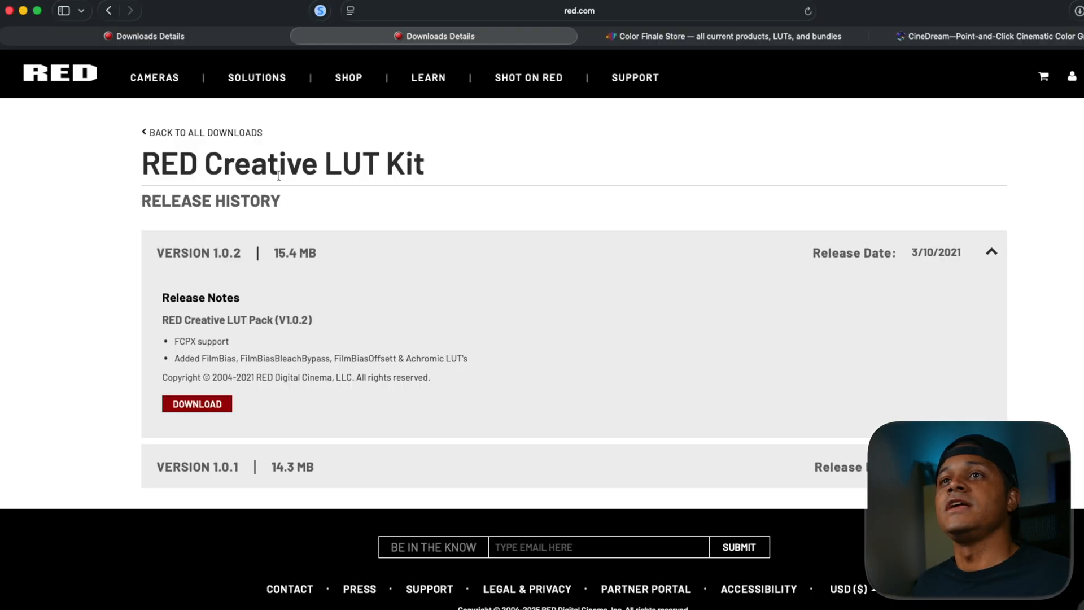
mouse_move(447, 192)
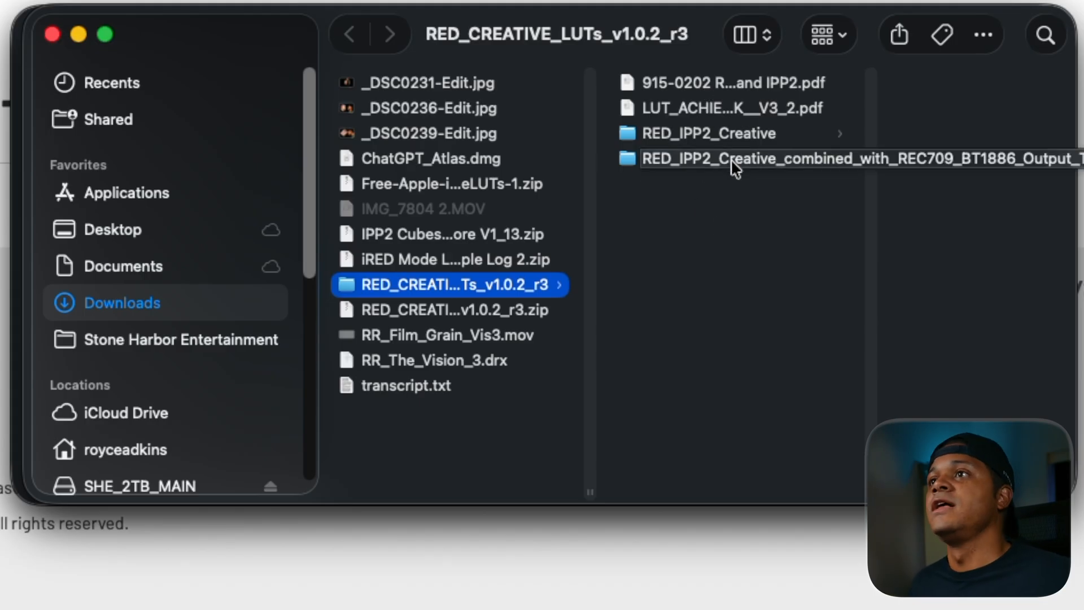
- Browse the .cube files in RED_IPP2_Creative and its REC709-combined subfolder in Finder
left_click(702, 133)
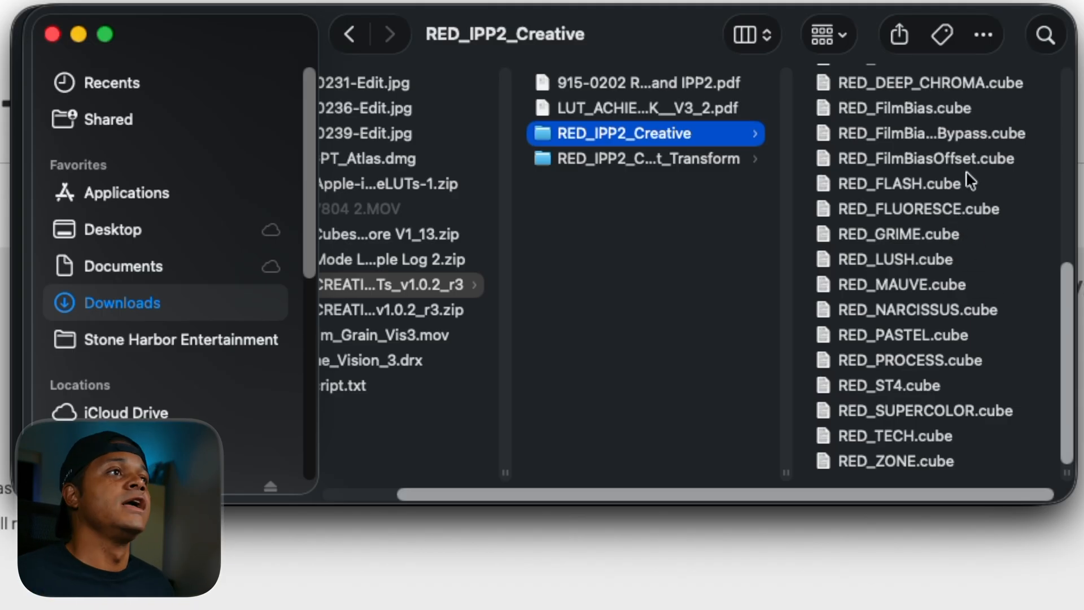
mouse_move(961, 211)
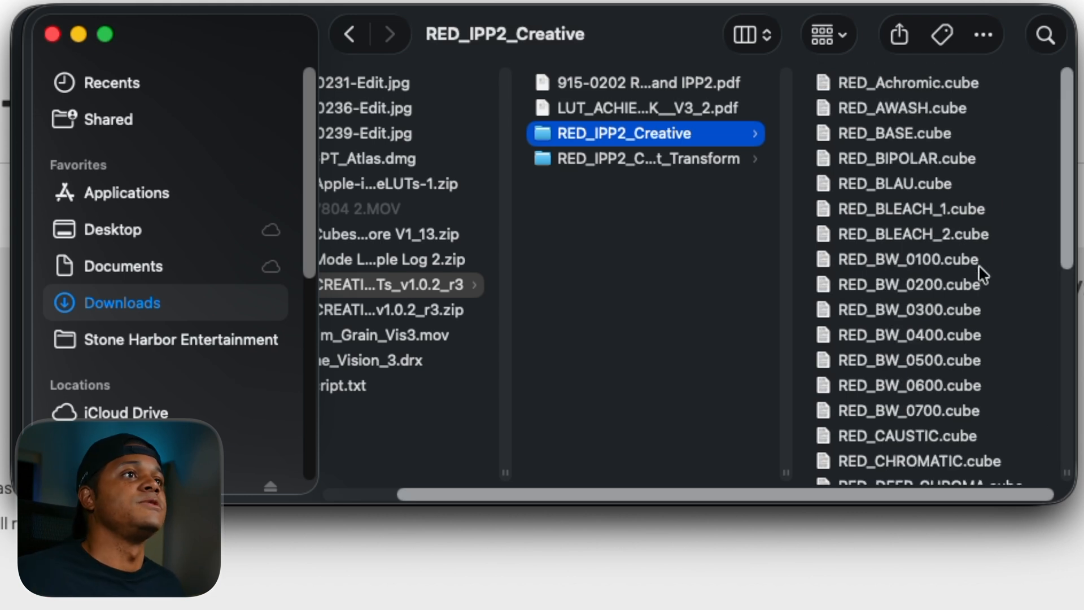
left_click(643, 158)
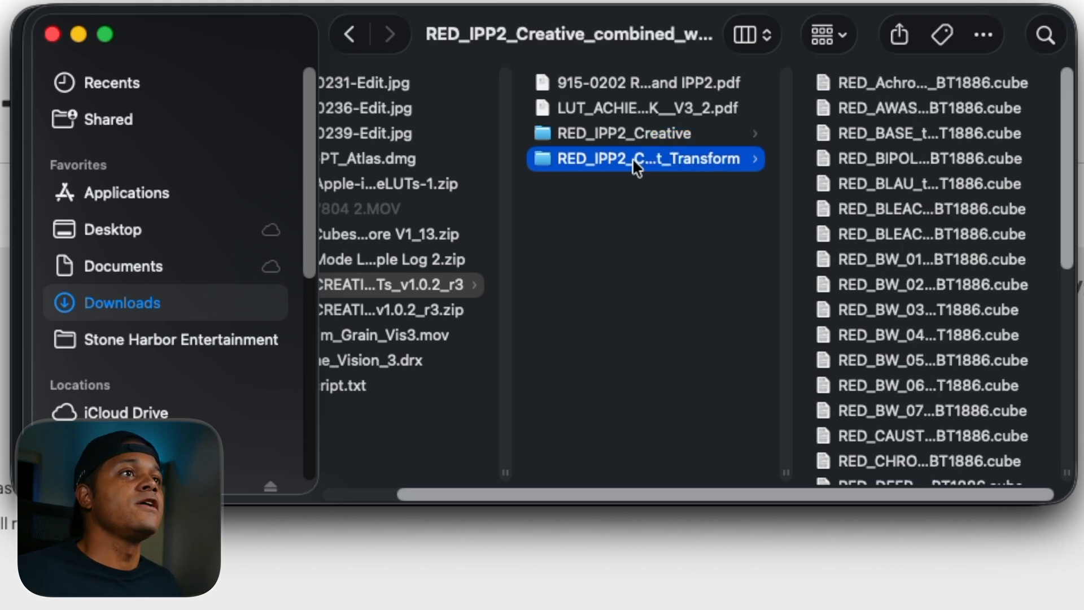
mouse_move(781, 178)
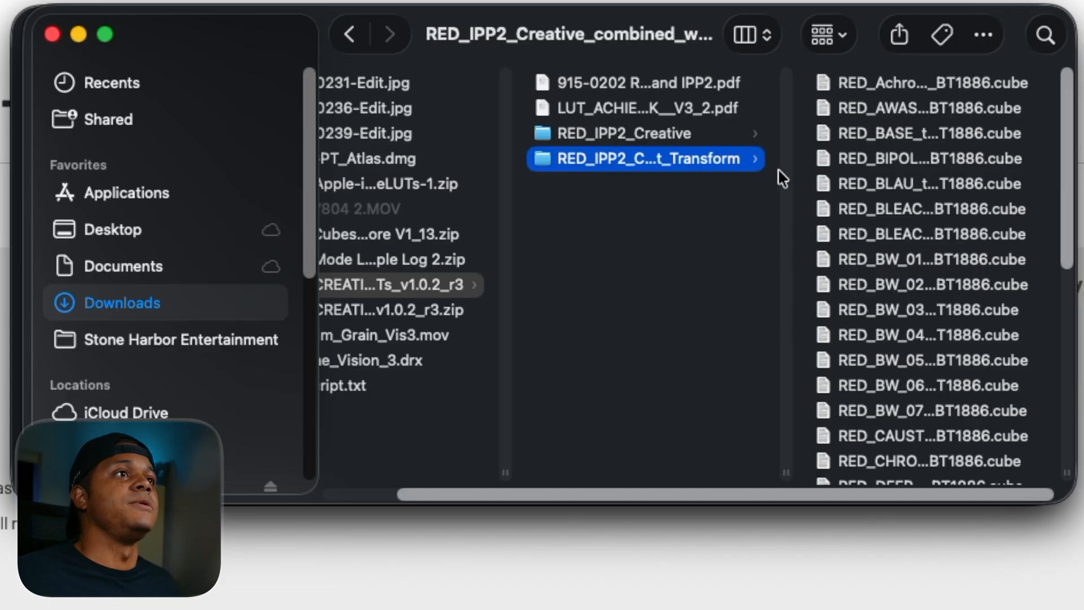
scroll("down", 3)
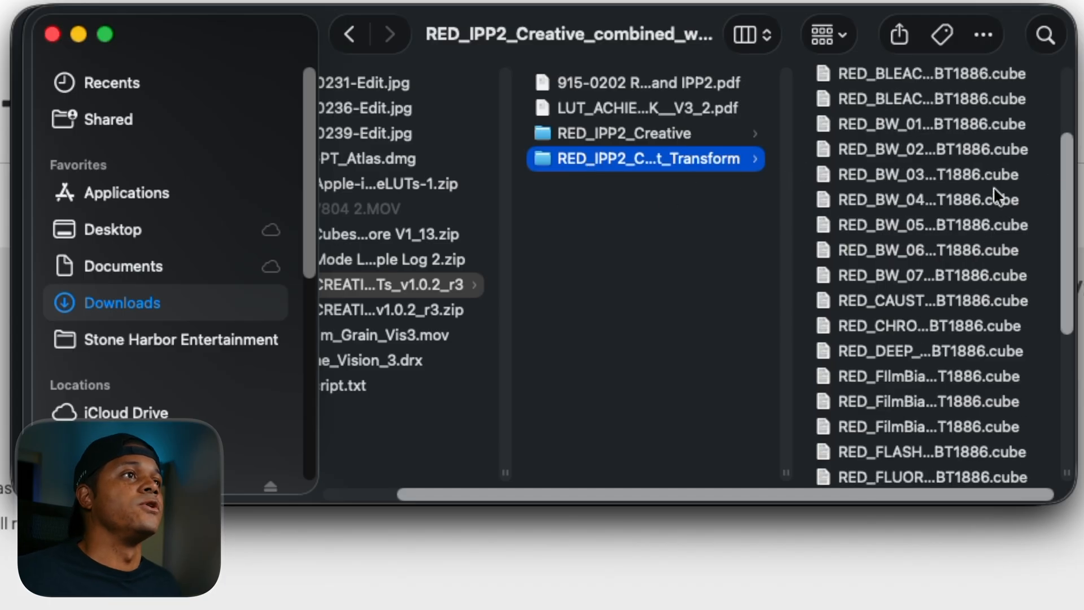
scroll("down", 3)
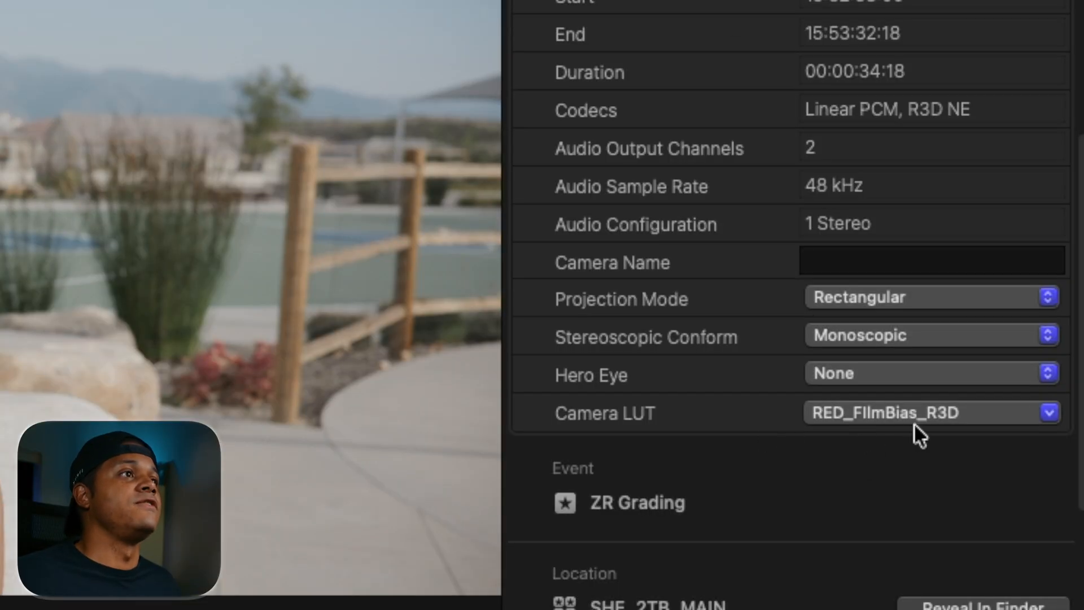
mouse_move(761, 421)
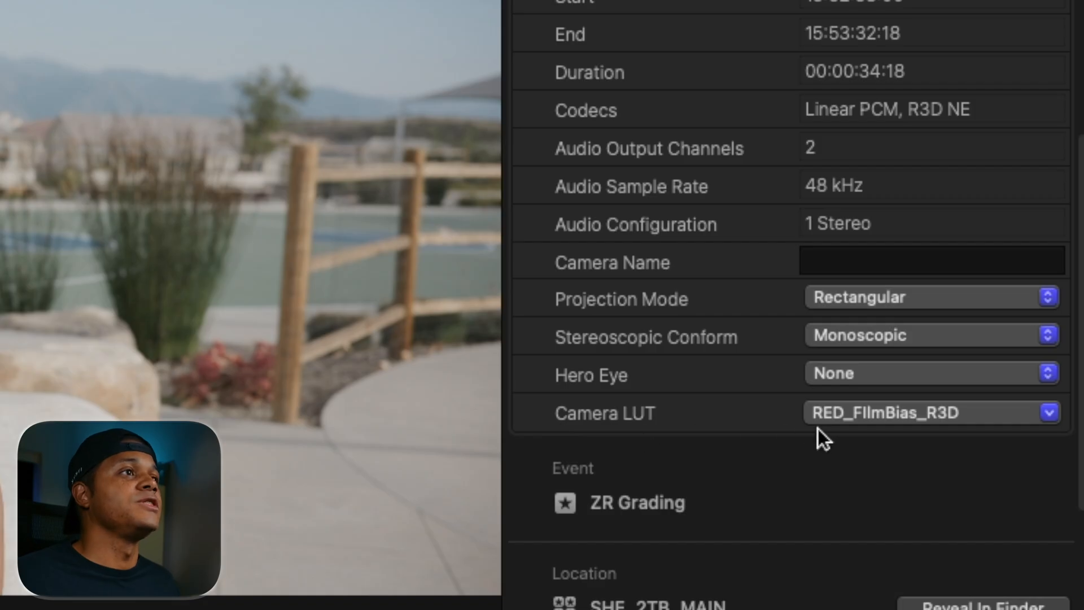
mouse_move(729, 439)
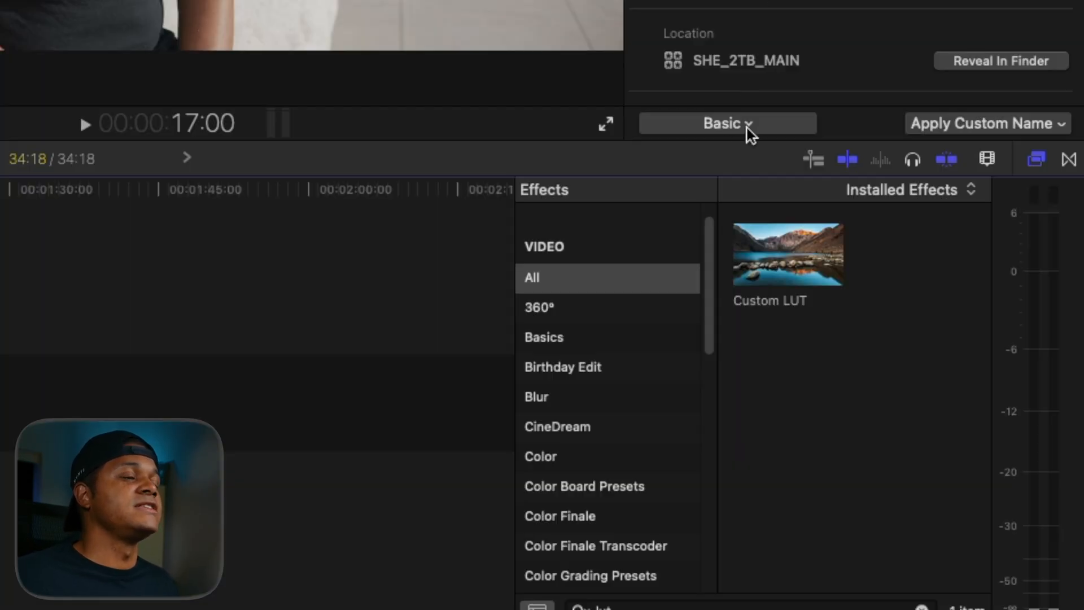
left_click(726, 123)
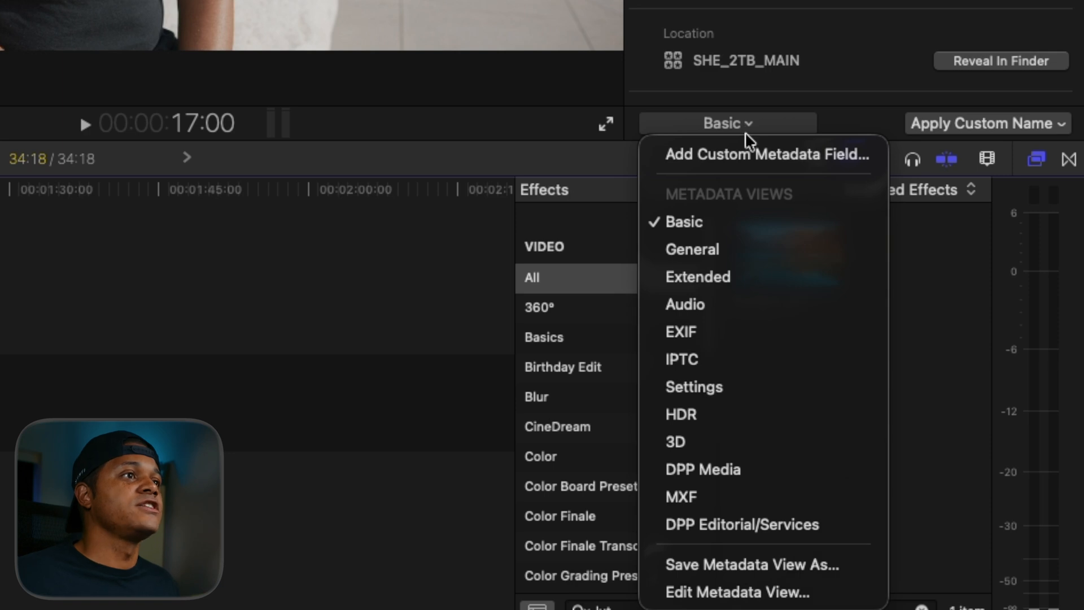
mouse_move(715, 305)
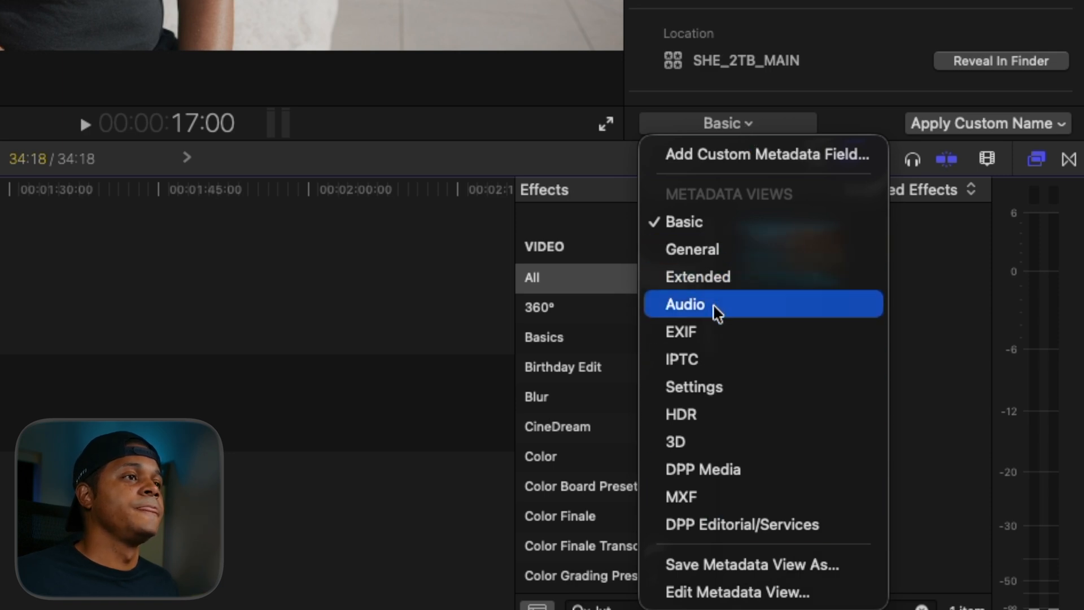
mouse_move(695, 428)
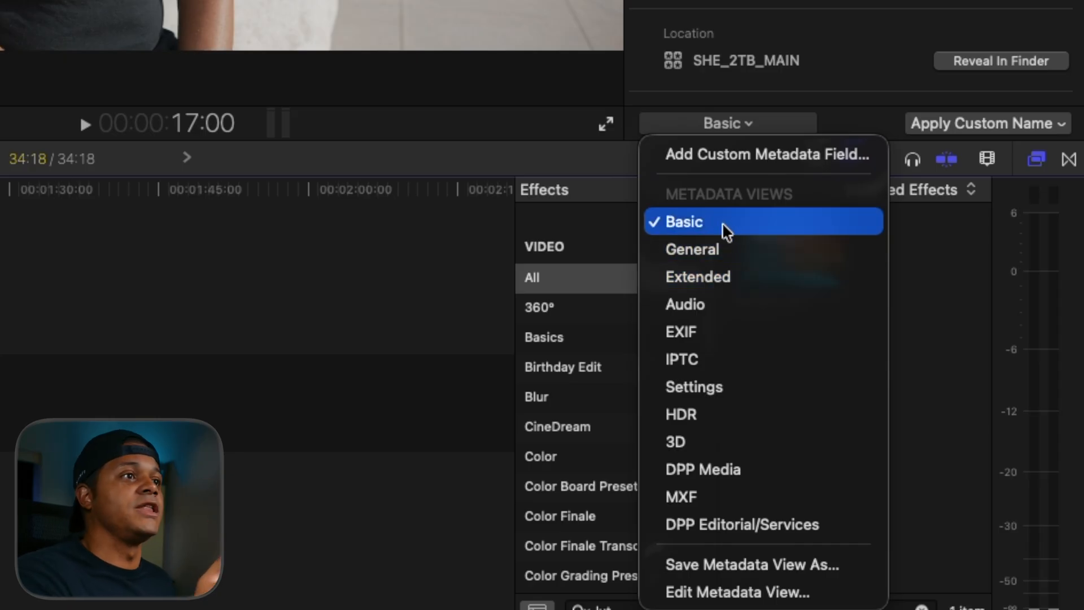
mouse_move(705, 277)
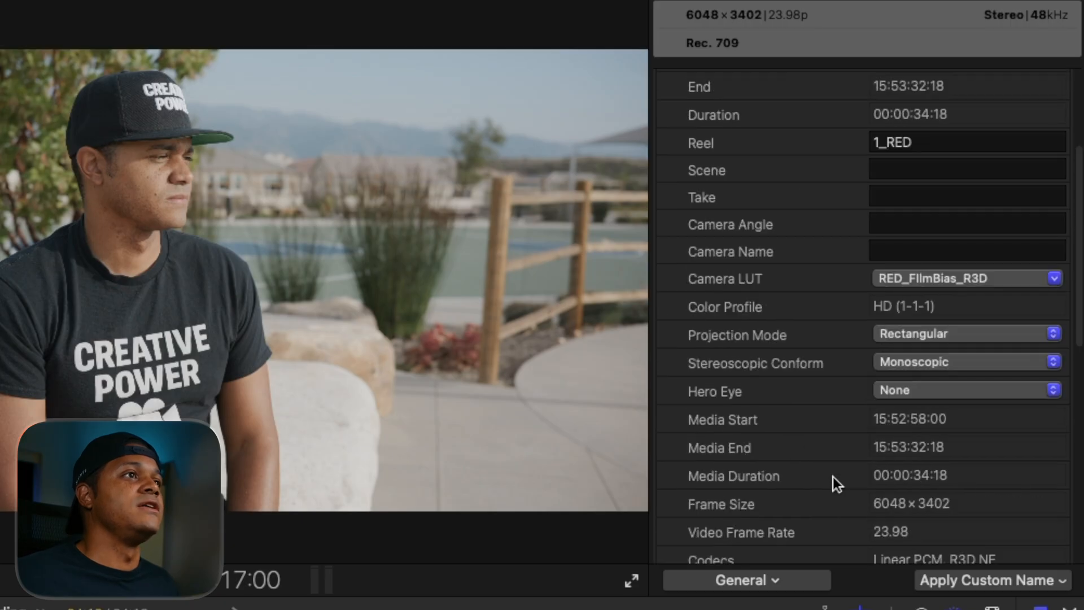
scroll("down", 3)
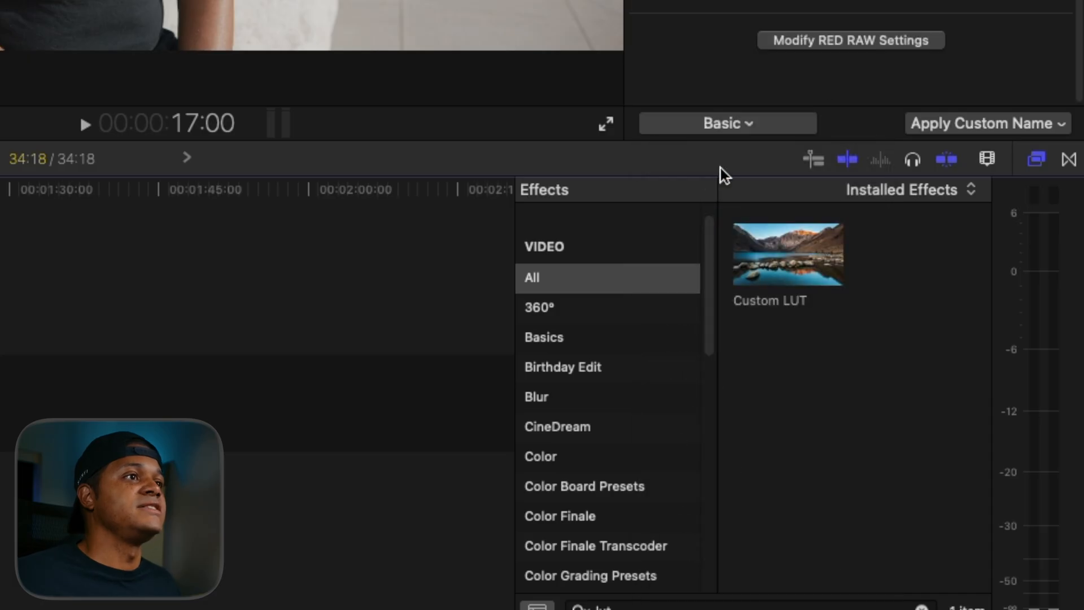
- Search 'camera lut' in Edit Metadata View and tick the Camera LUT field
left_click(726, 123)
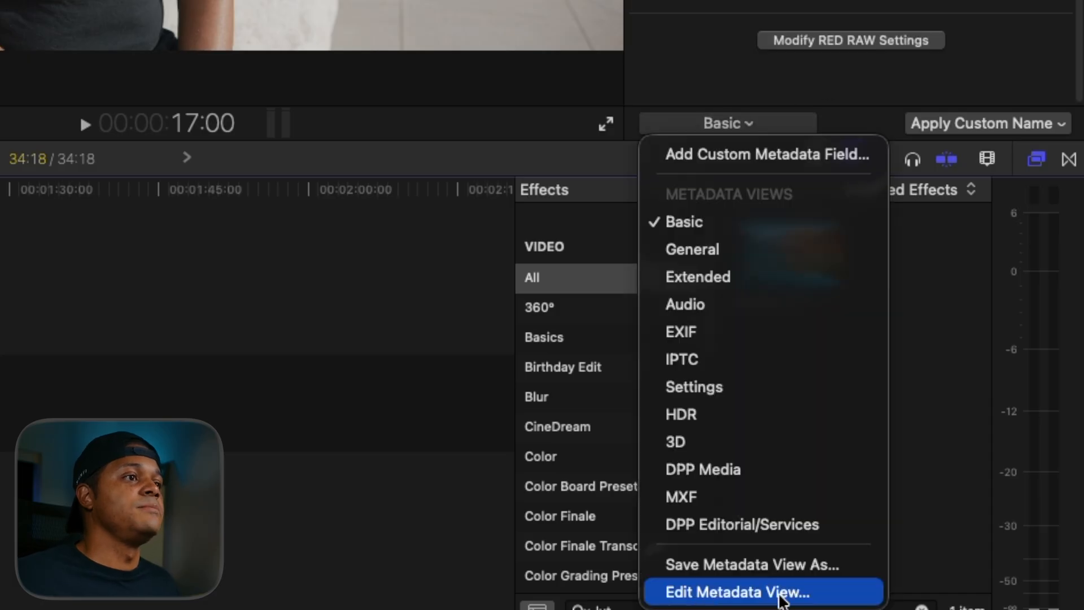
left_click(735, 591)
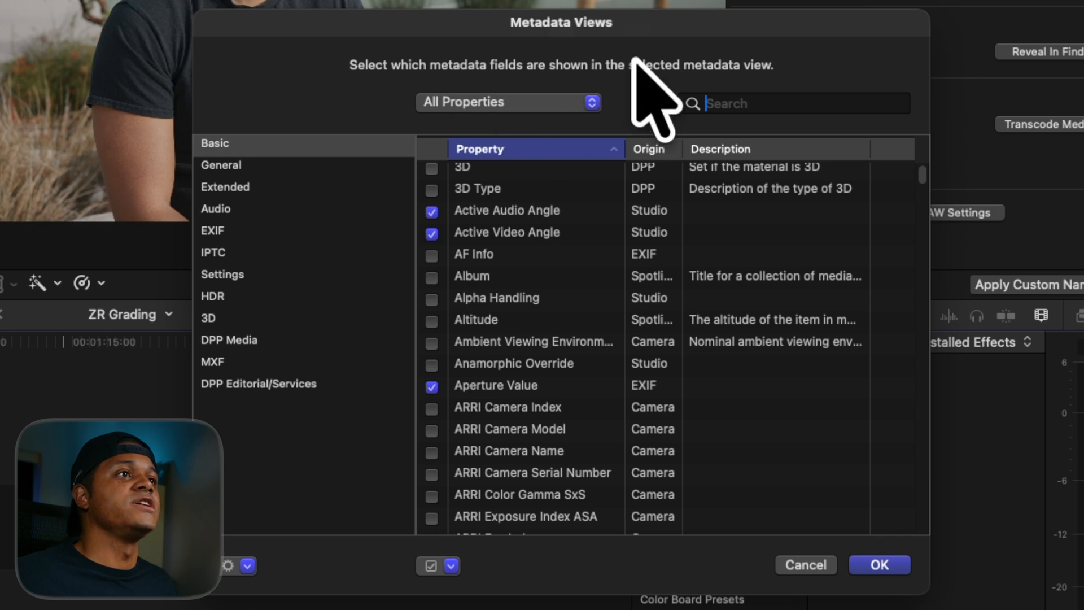
mouse_move(755, 122)
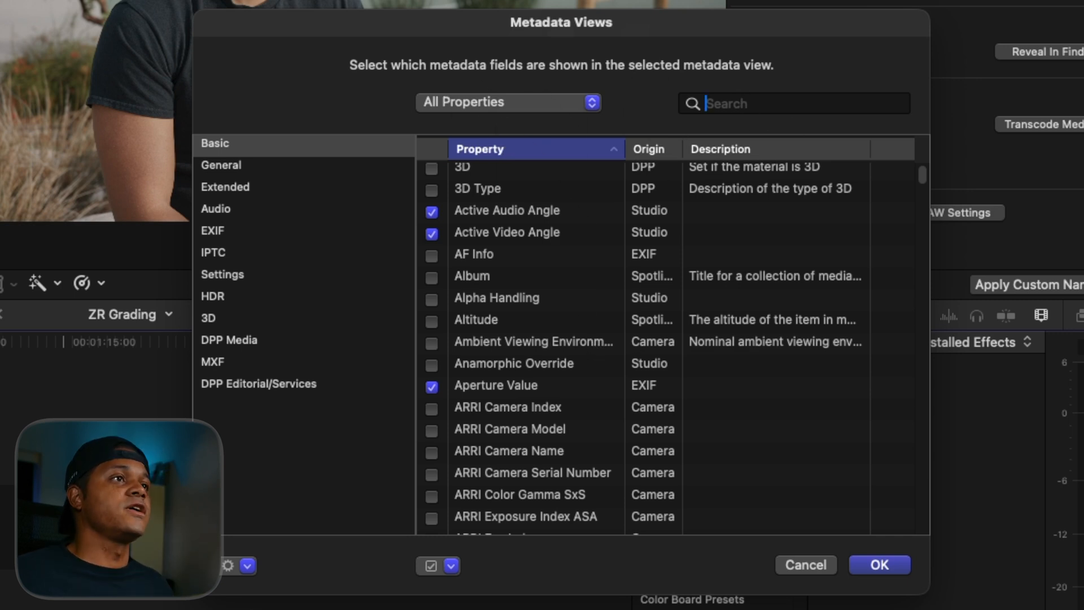
type("camera lut")
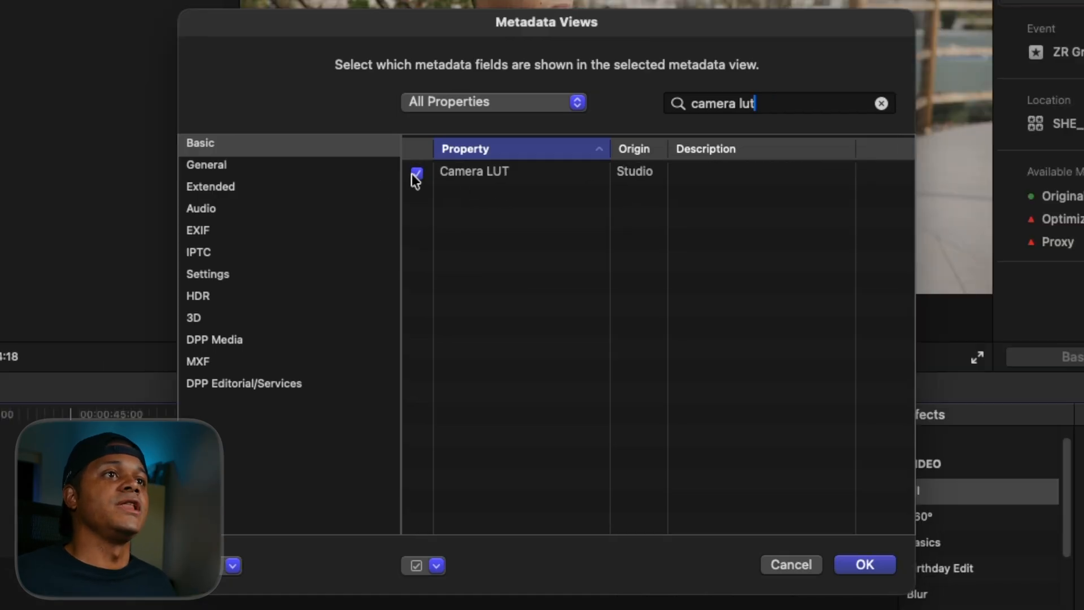
left_click(475, 170)
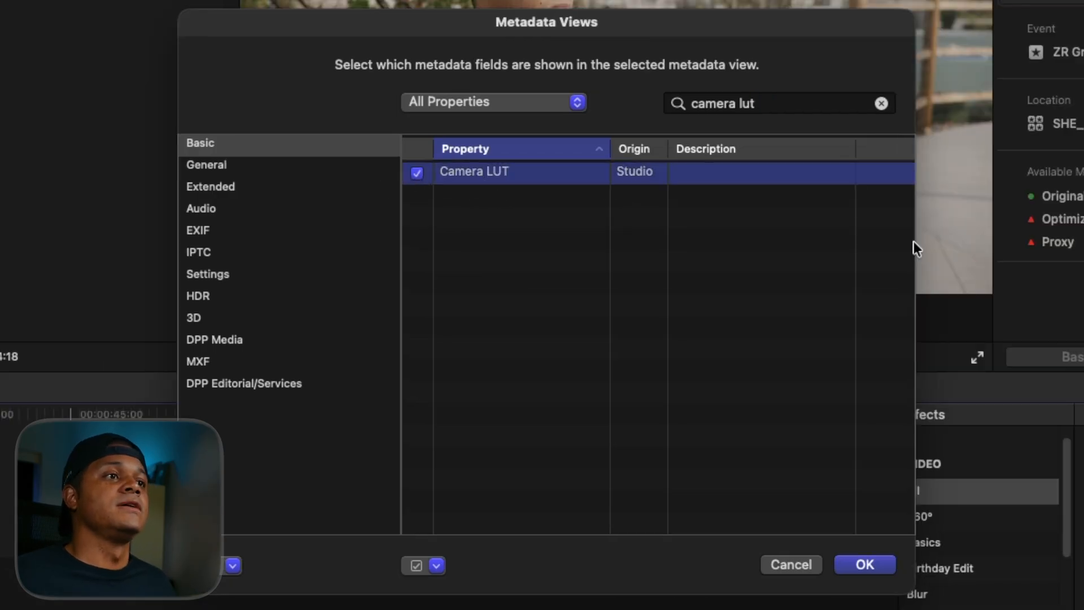
left_click(864, 564)
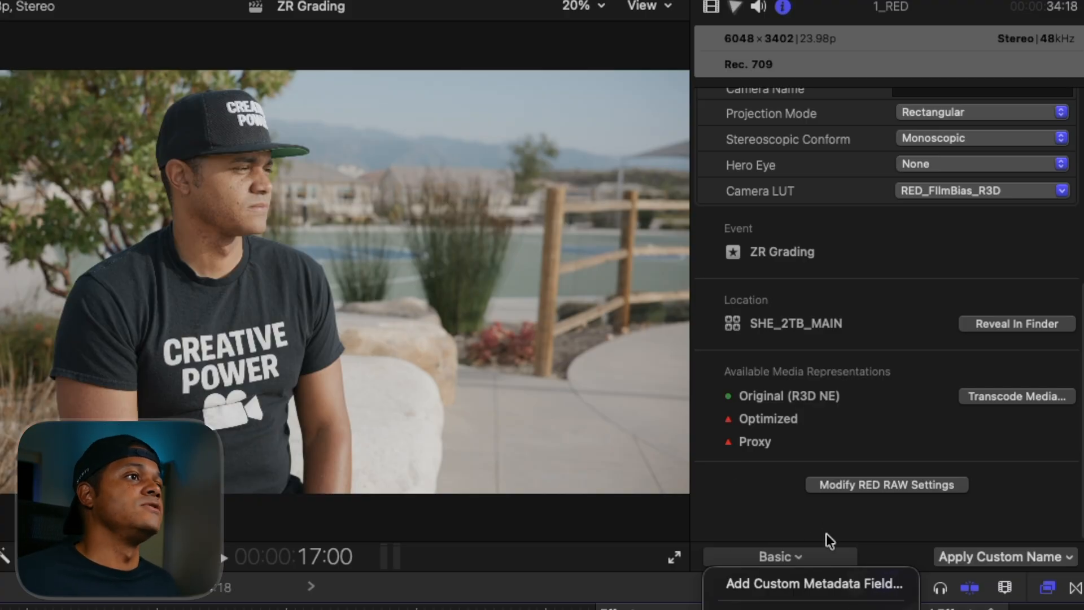
left_click(779, 557)
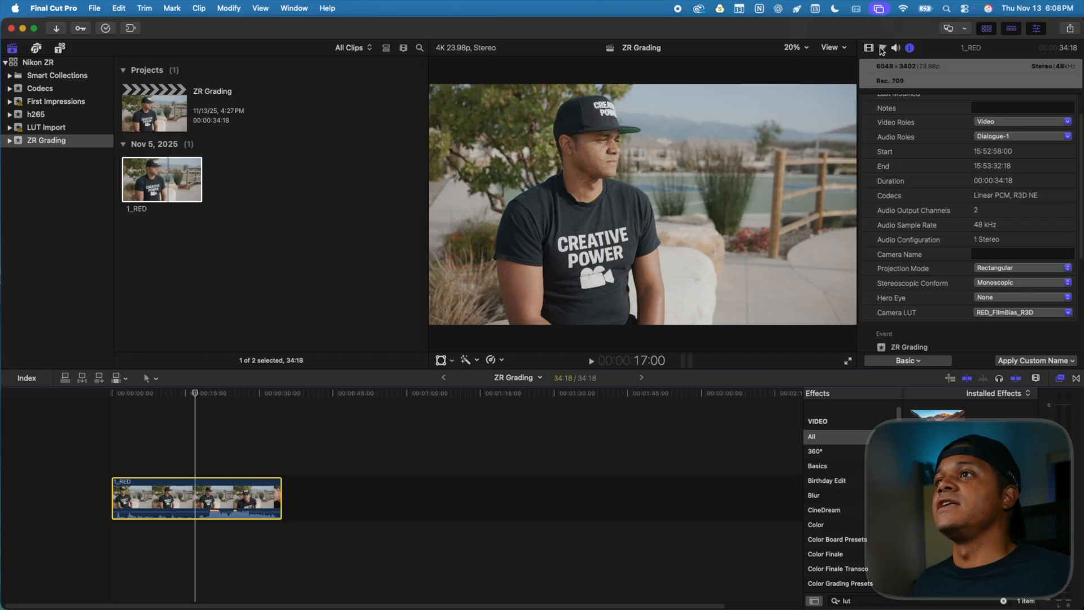
- Add a Color Adjustments correction to 1_RED and drag Contrast to 8.0
left_click(883, 47)
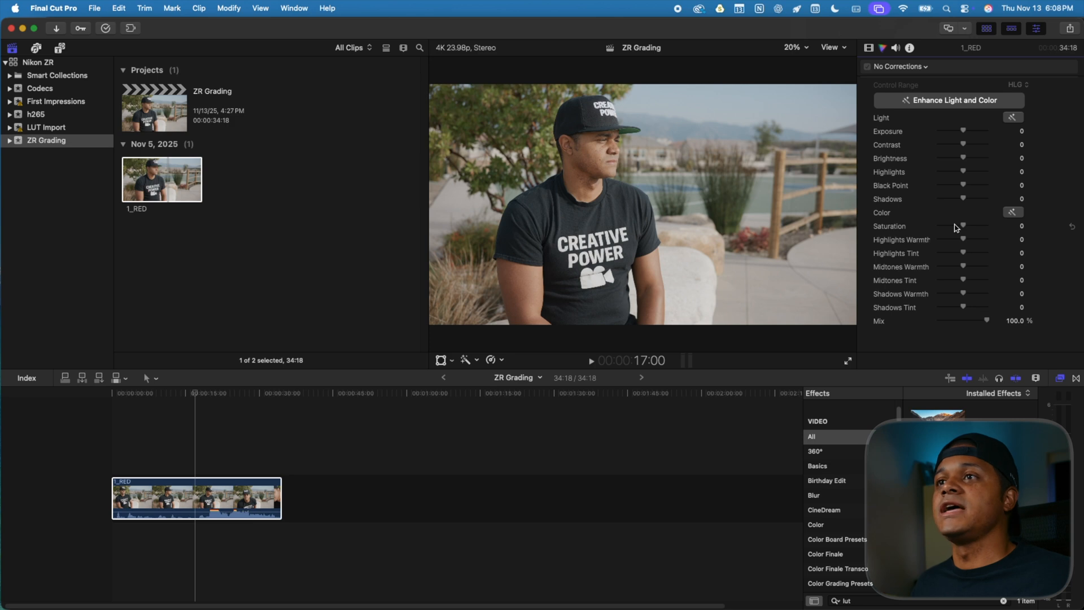
mouse_move(969, 208)
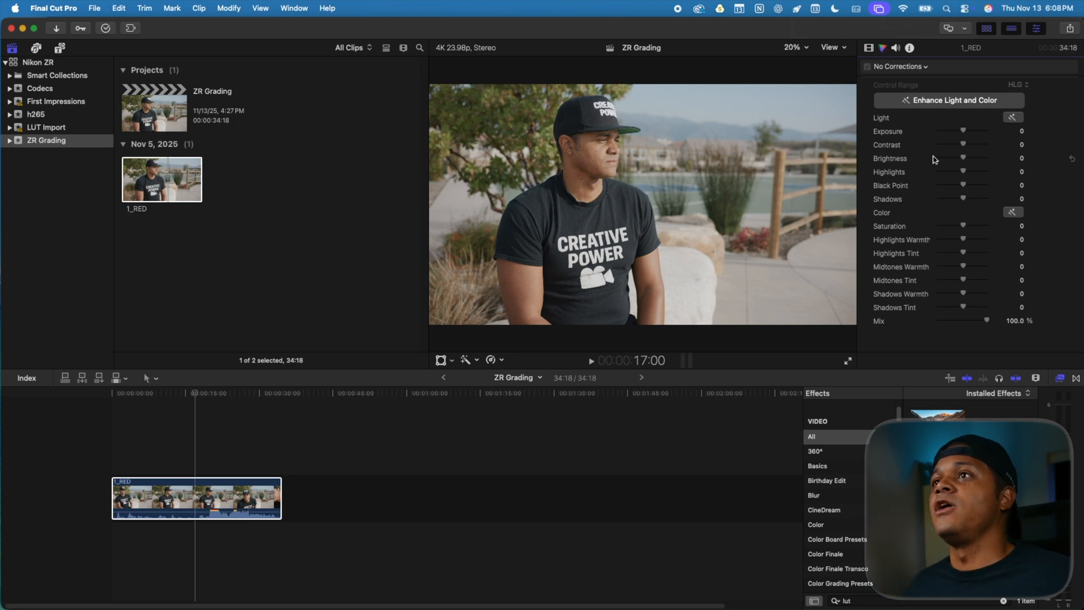
left_click(831, 48)
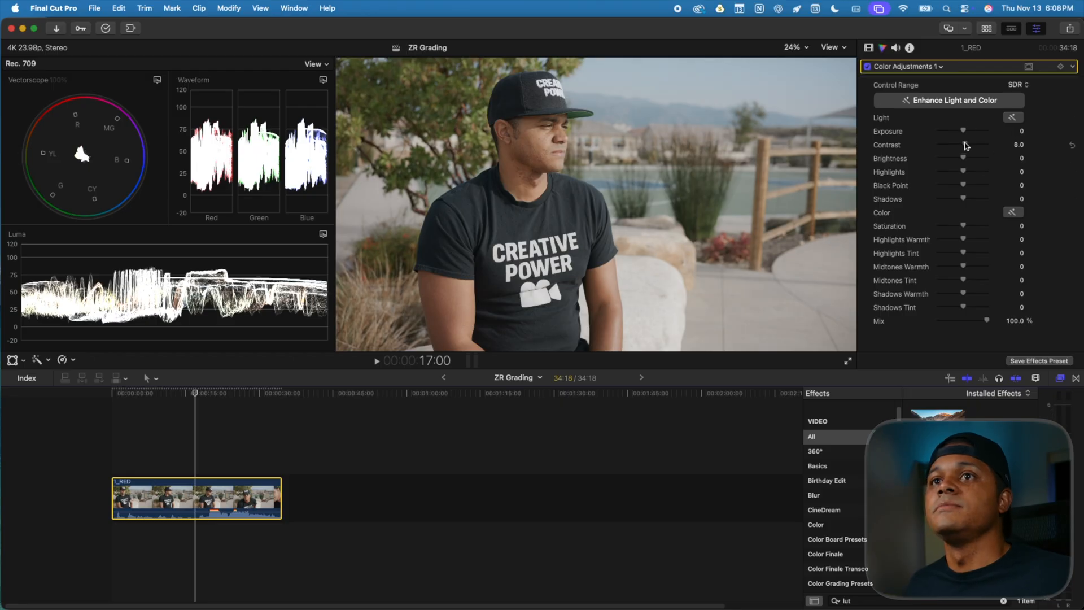
left_click_drag(963, 145, 974, 144)
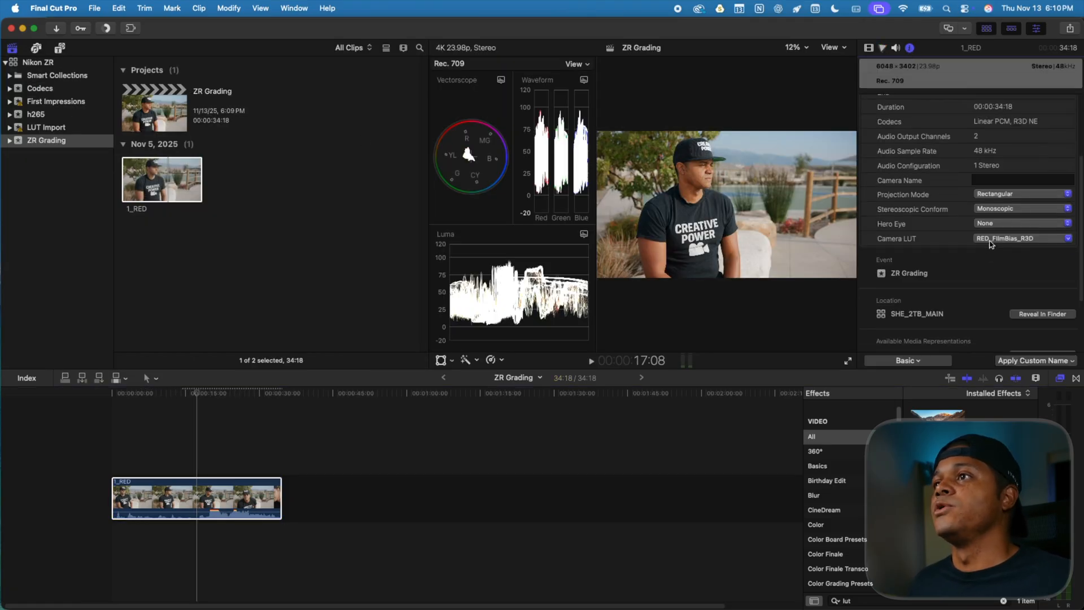
- Set the clip's Camera LUT to None and bring up its RED RAW Settings
left_click(1022, 237)
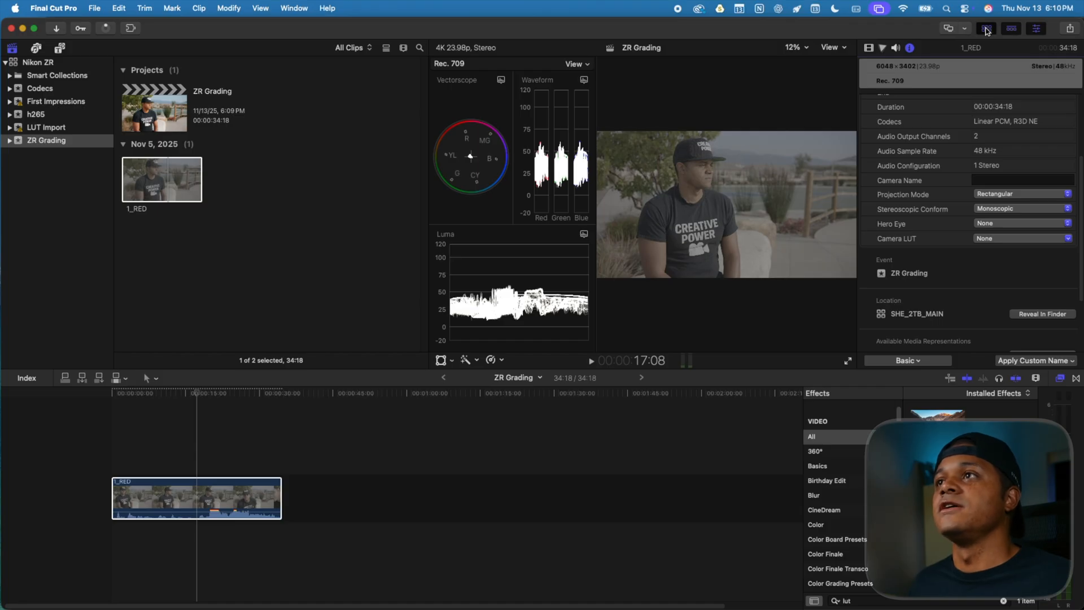
left_click(988, 28)
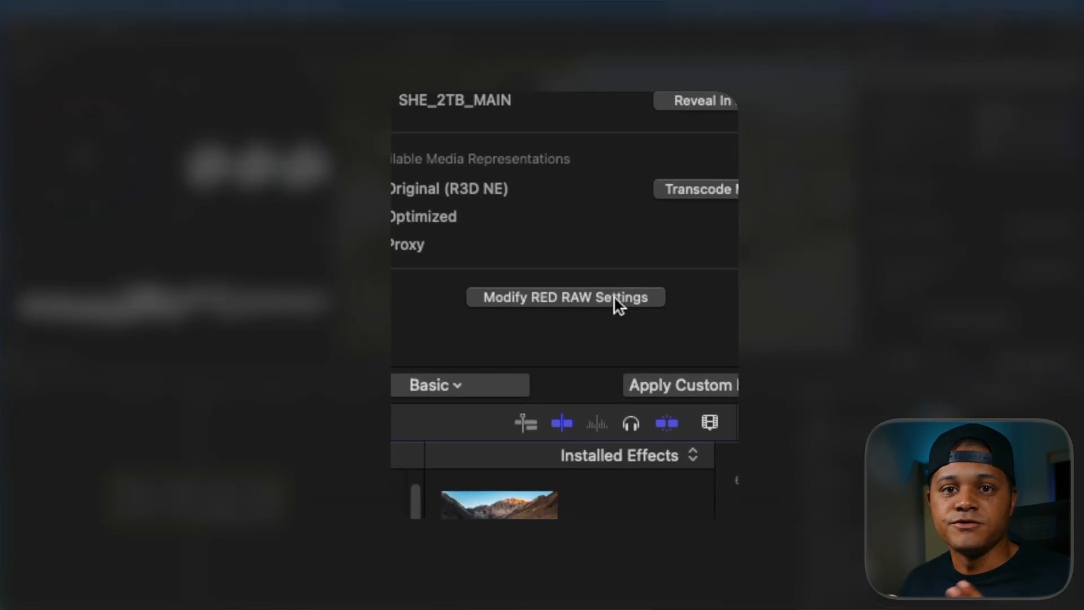
left_click(566, 296)
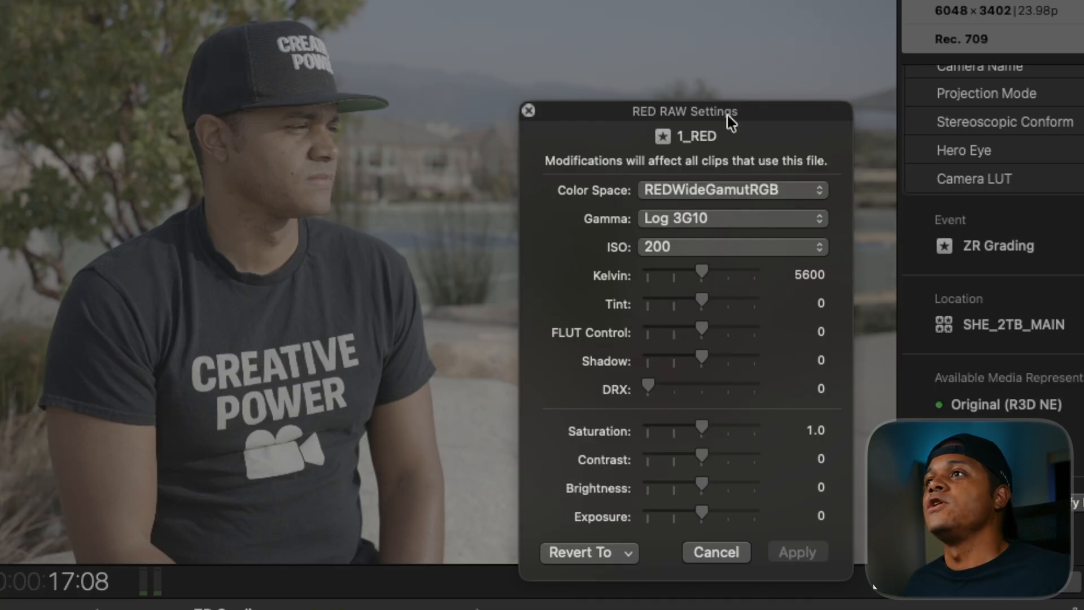
- Choose Rec.709 color space, BT.1886 gamma and ISO 125 in RED RAW Settings
left_click(730, 190)
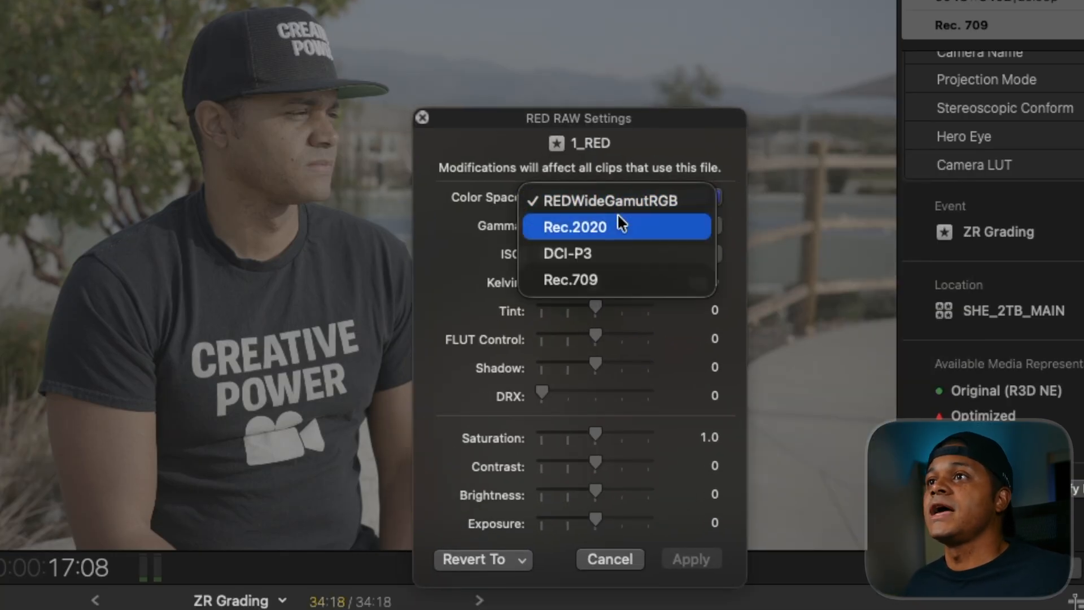
left_click(570, 280)
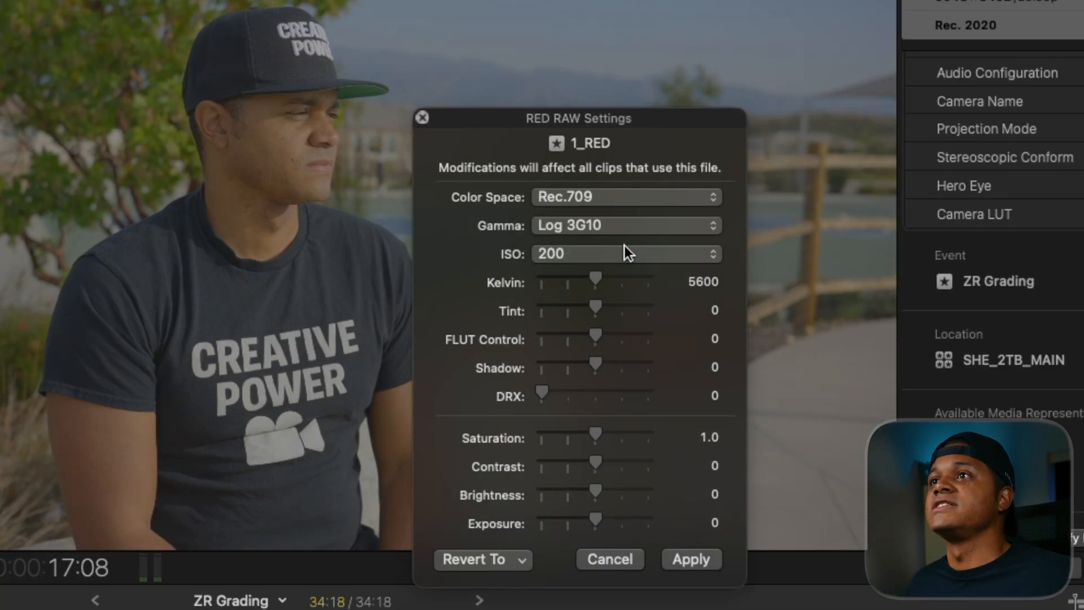
left_click(623, 224)
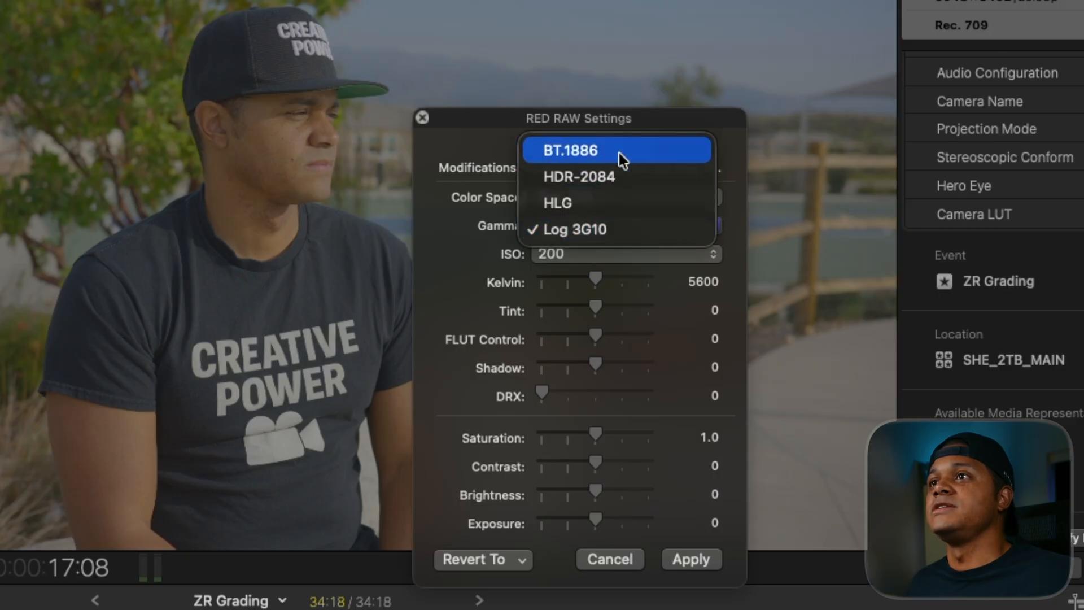
left_click(568, 150)
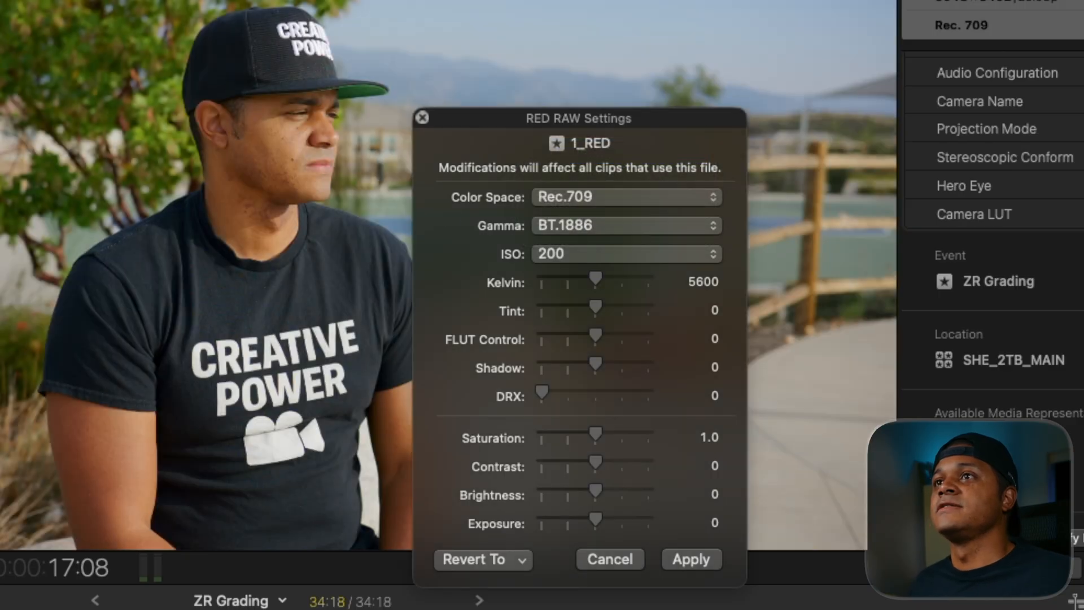
left_click_drag(578, 118, 764, 67)
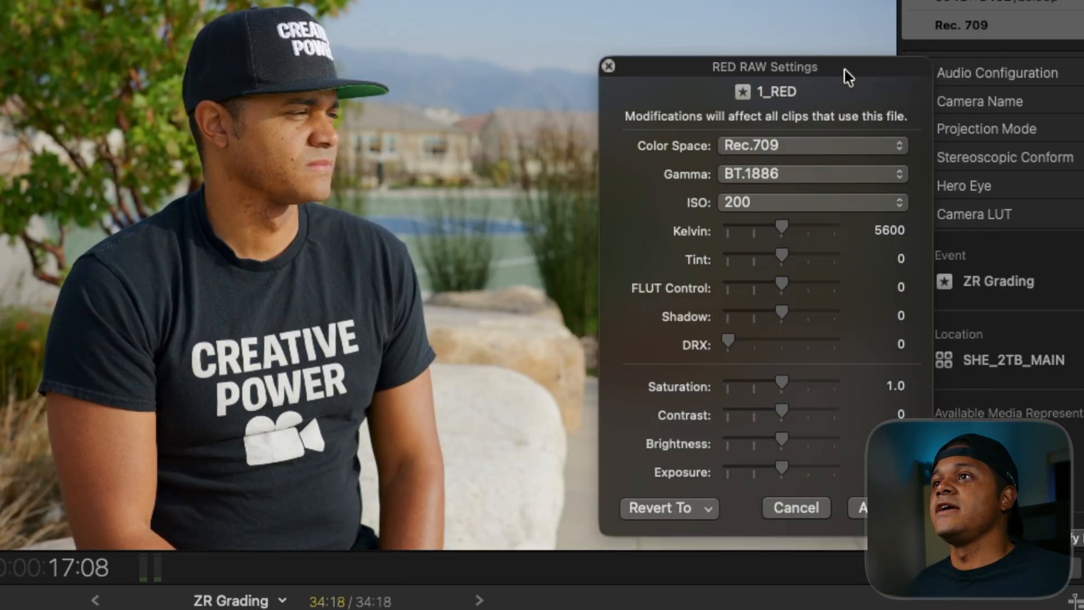
left_click(813, 202)
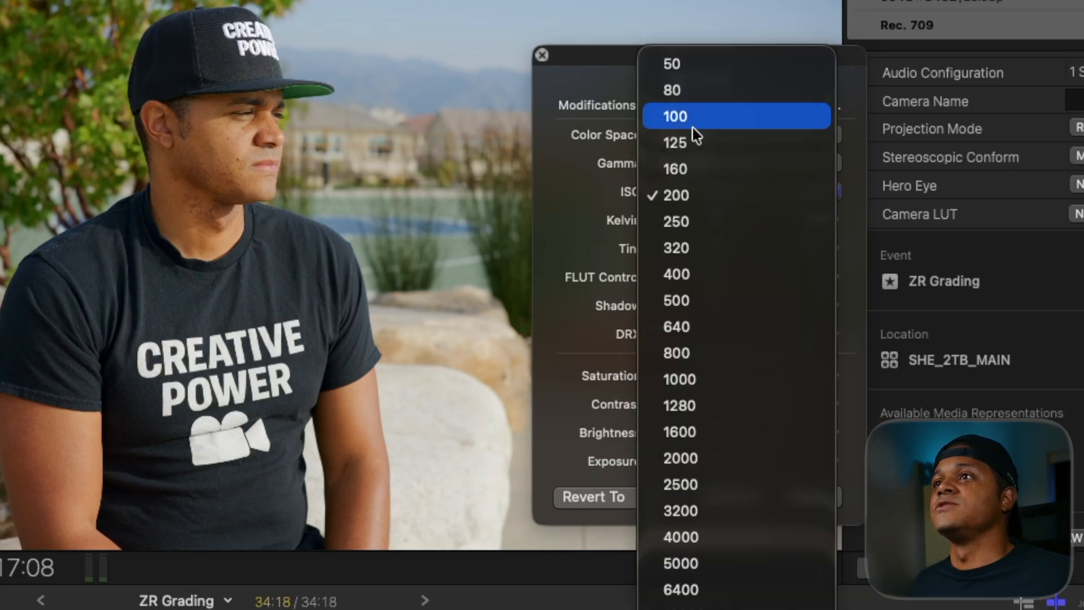
left_click(674, 142)
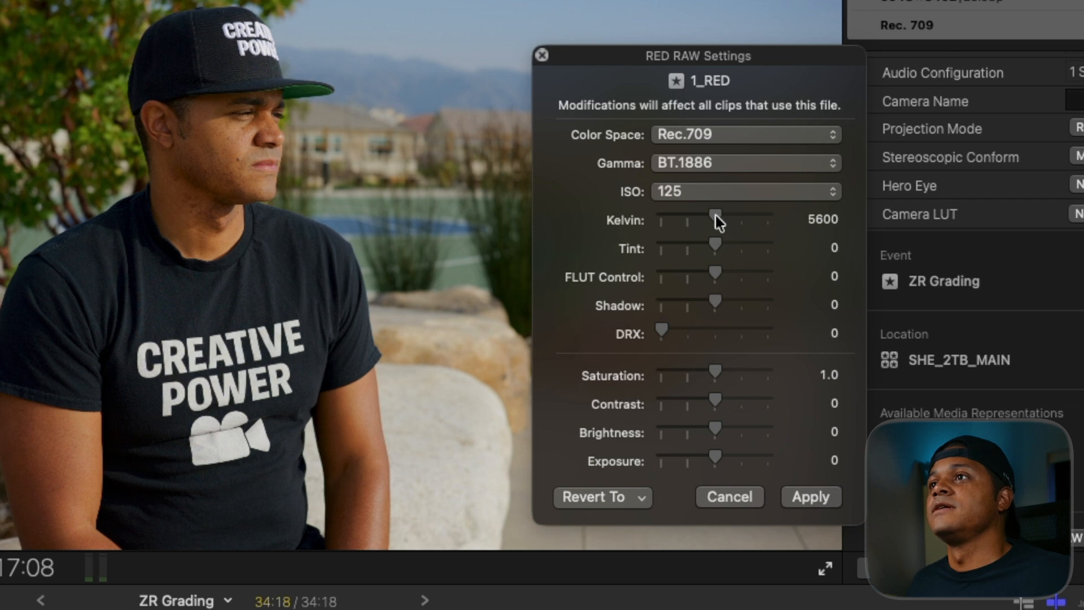
- Lower the RAW color temperature to about 5066 K
left_click_drag(715, 219, 709, 219)
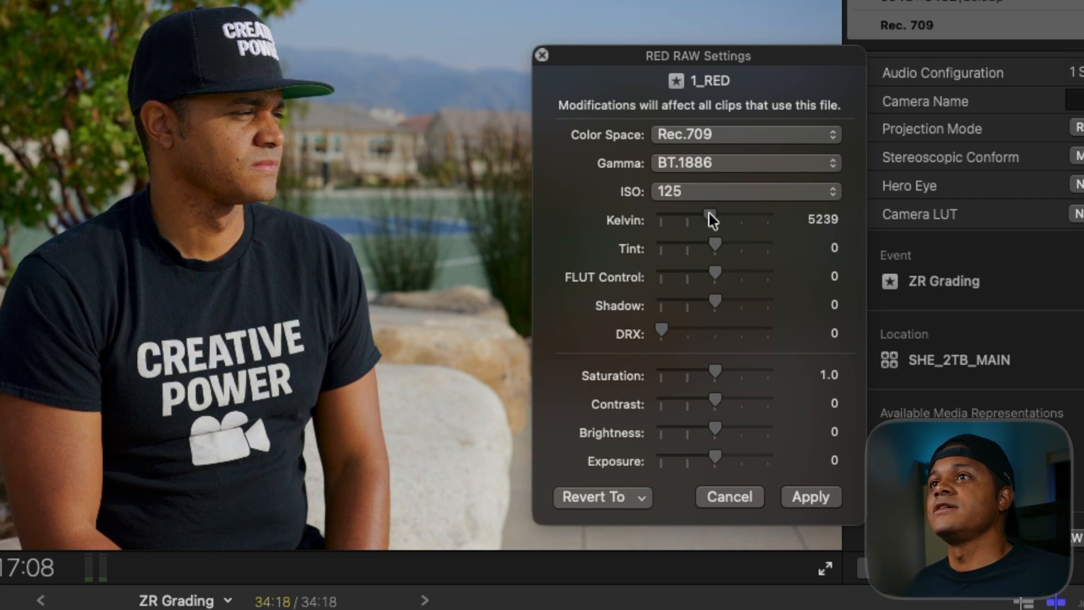
left_click_drag(715, 219, 705, 219)
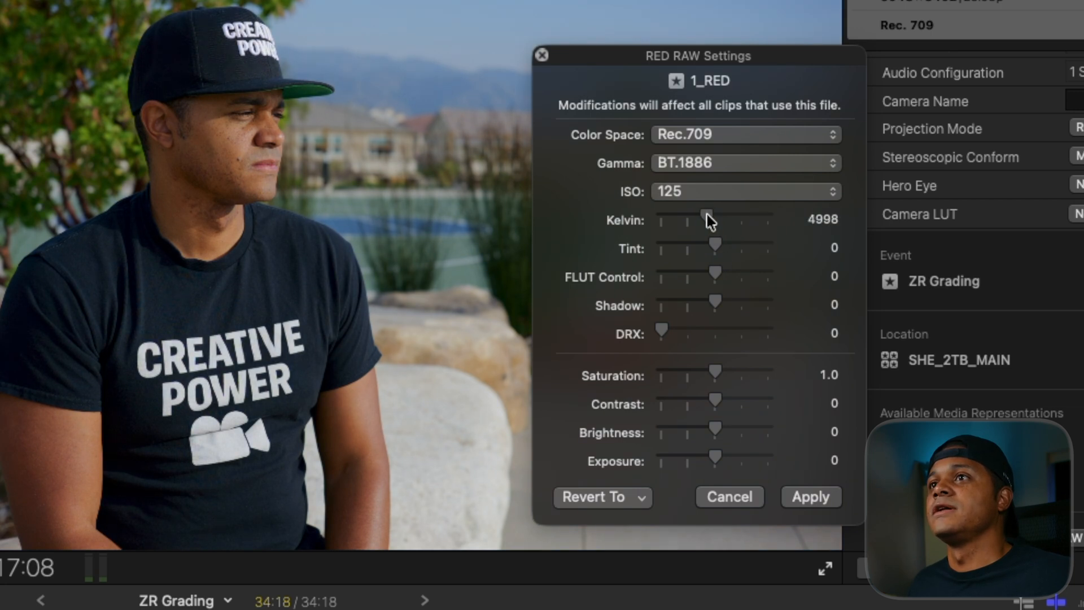
left_click_drag(705, 219, 712, 219)
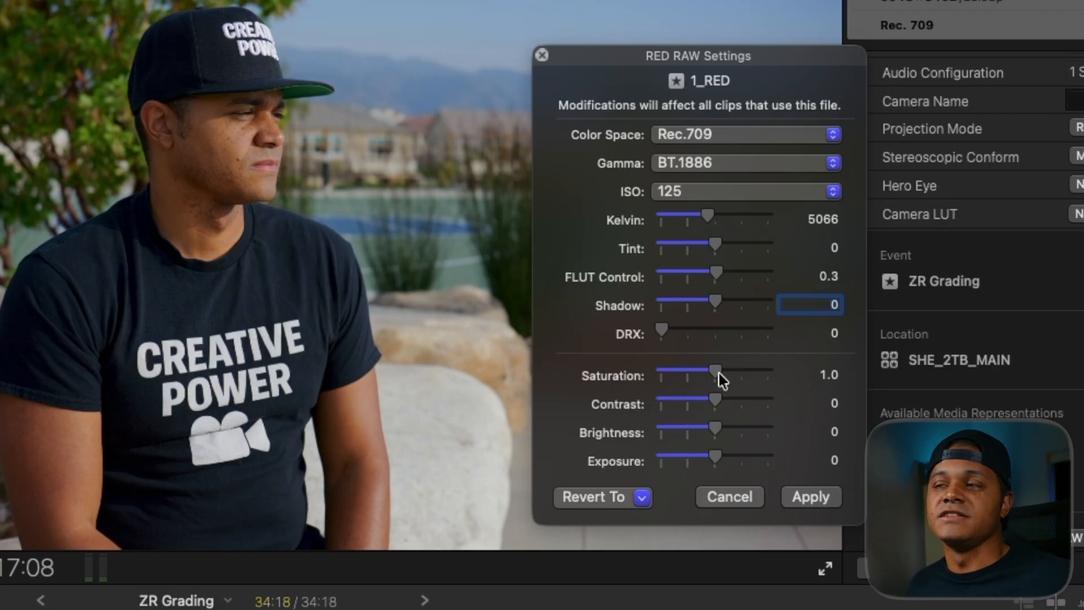
mouse_move(722, 375)
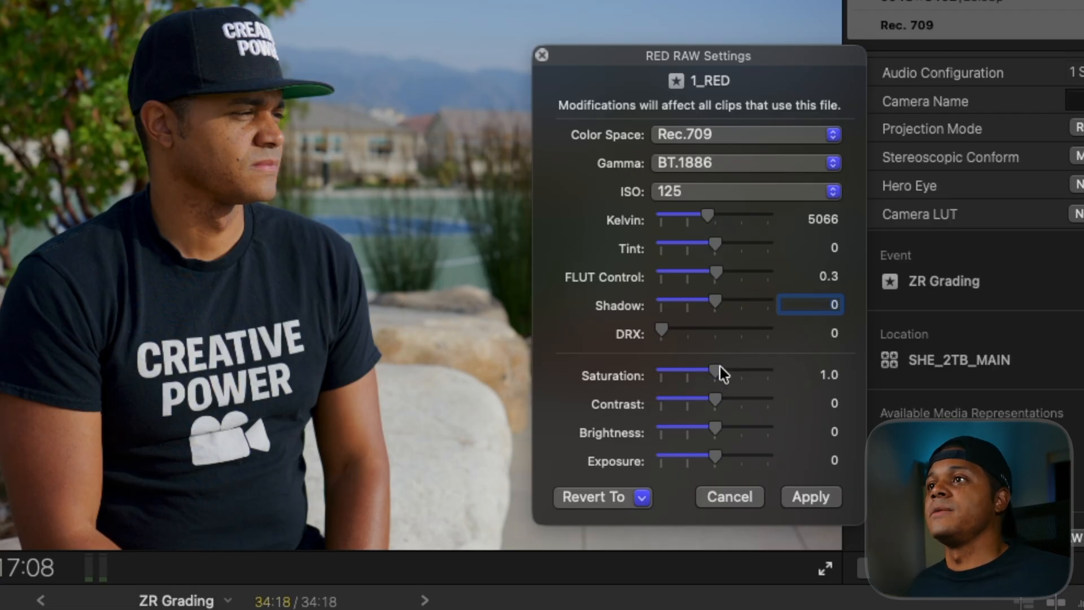
- Set RAW contrast to 0.1 and brightness to -0.4, comparing contrast before settling
left_click_drag(706, 371, 666, 371)
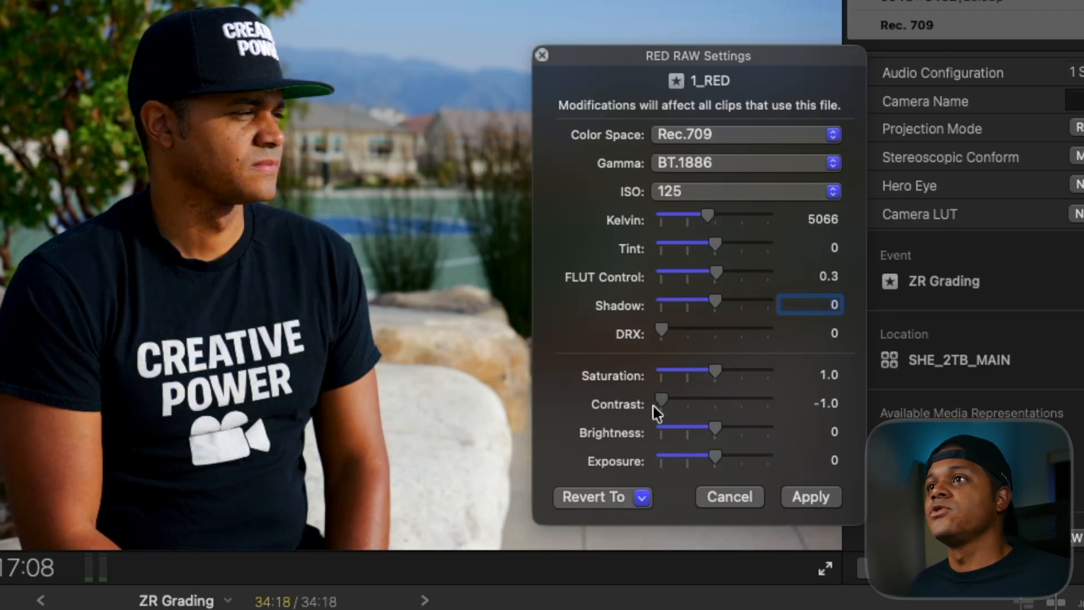
left_click_drag(660, 403, 695, 403)
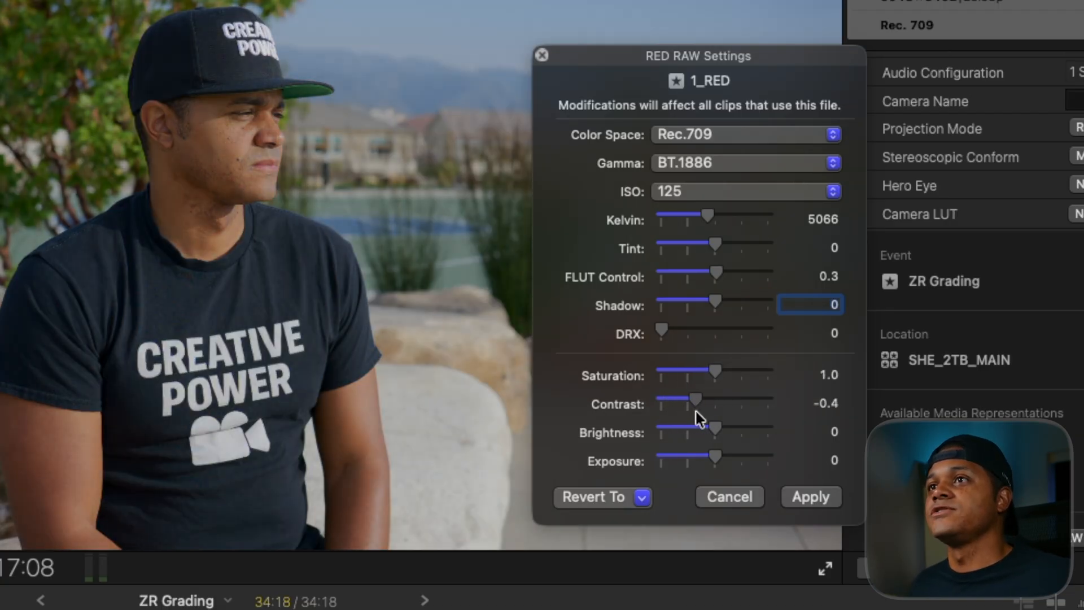
left_click_drag(695, 403, 730, 403)
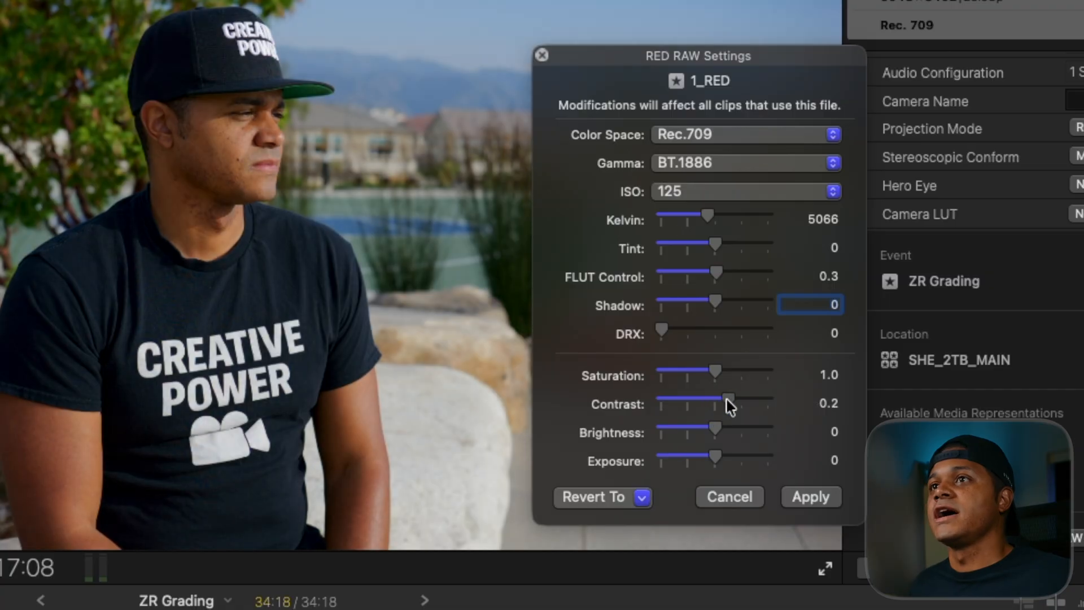
left_click_drag(729, 404, 709, 403)
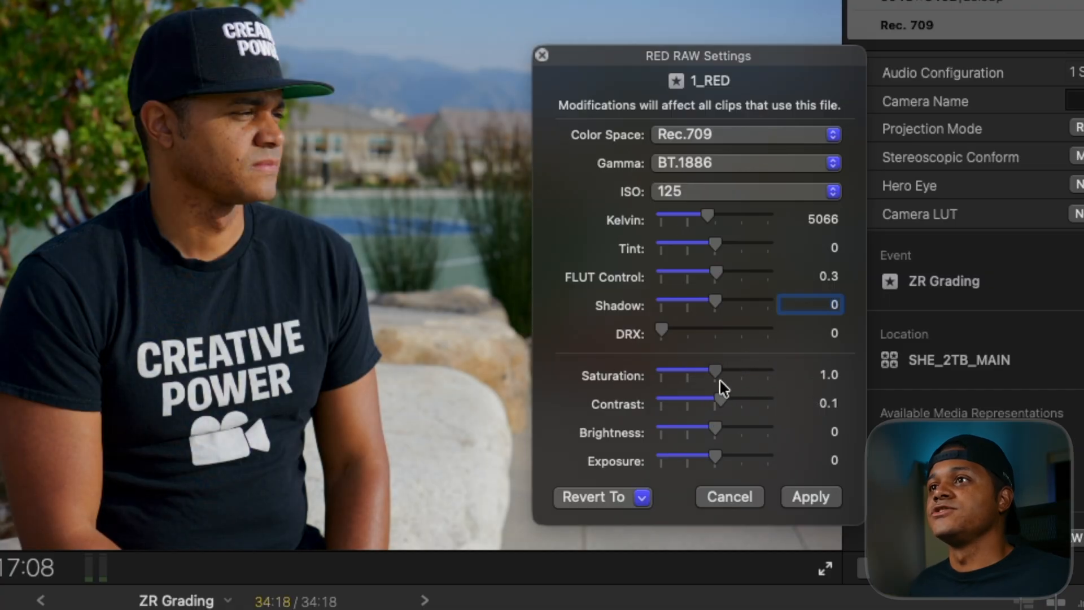
left_click_drag(715, 432, 754, 432)
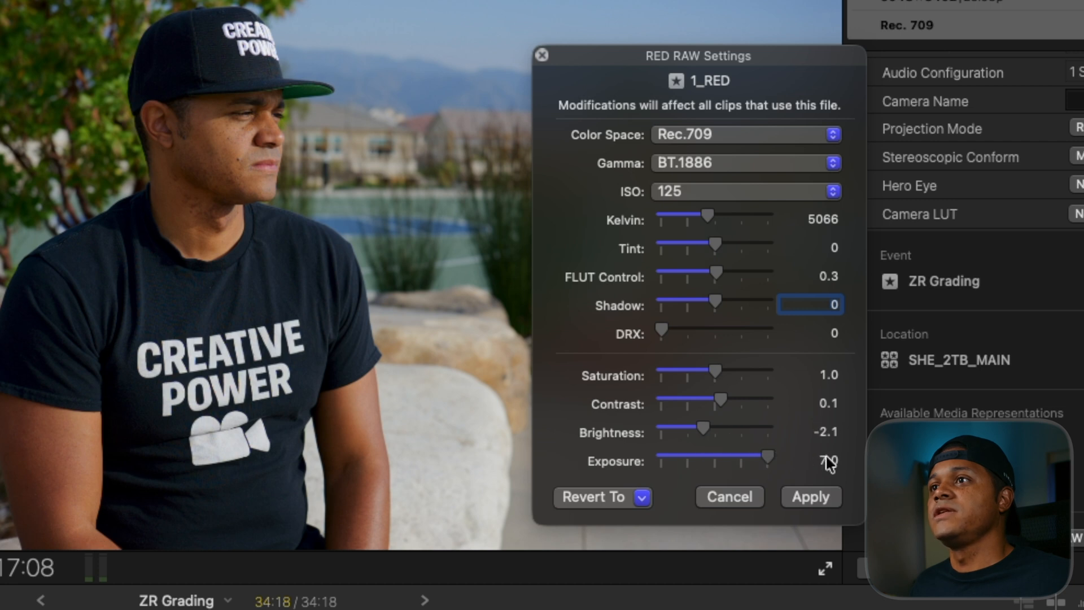
left_click_drag(767, 456, 739, 456)
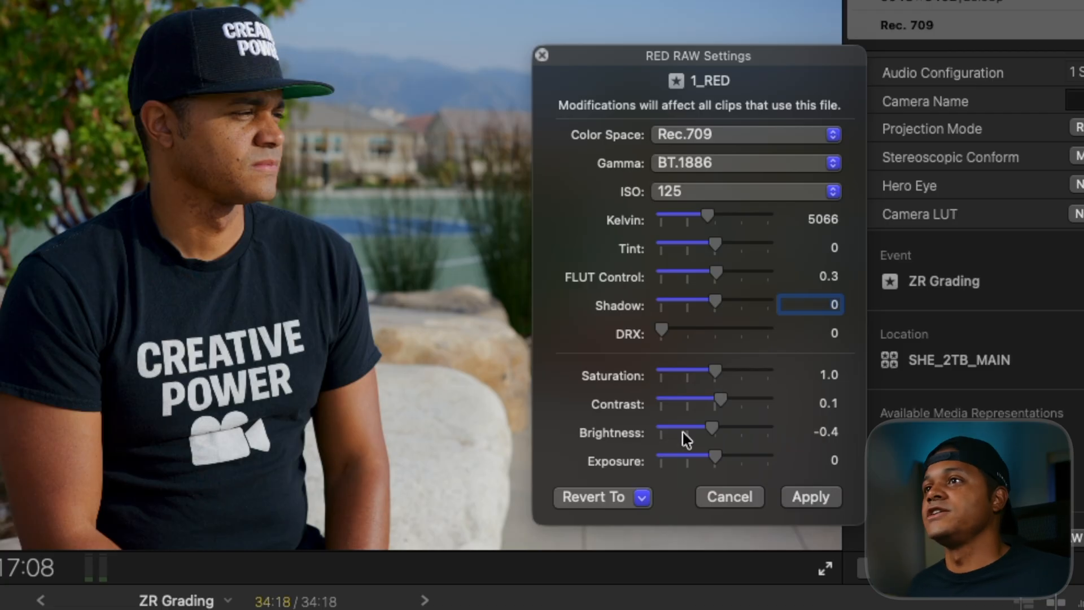
mouse_move(684, 373)
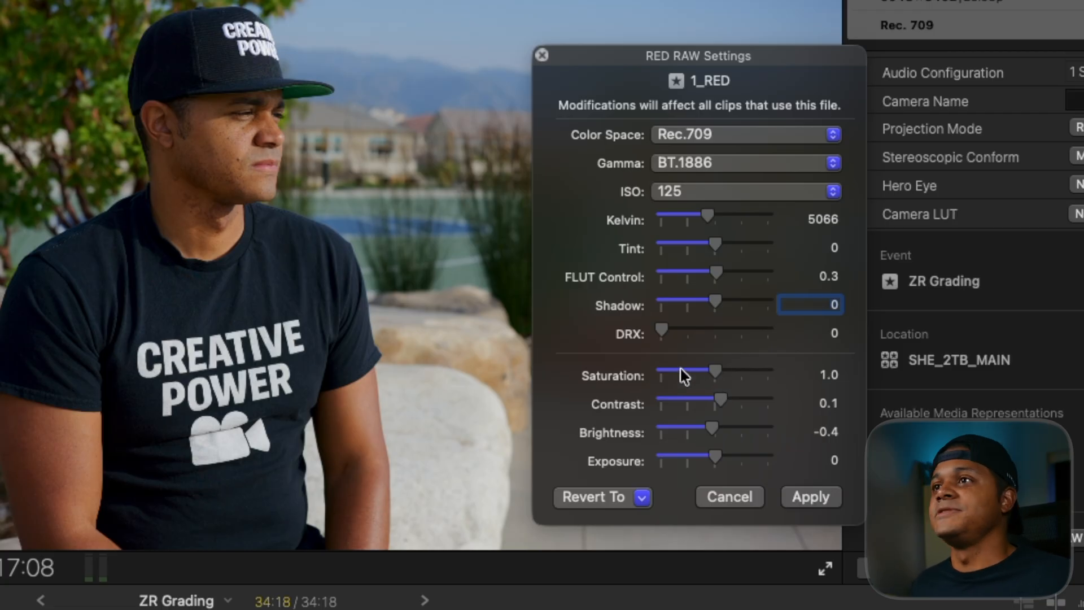
mouse_move(723, 406)
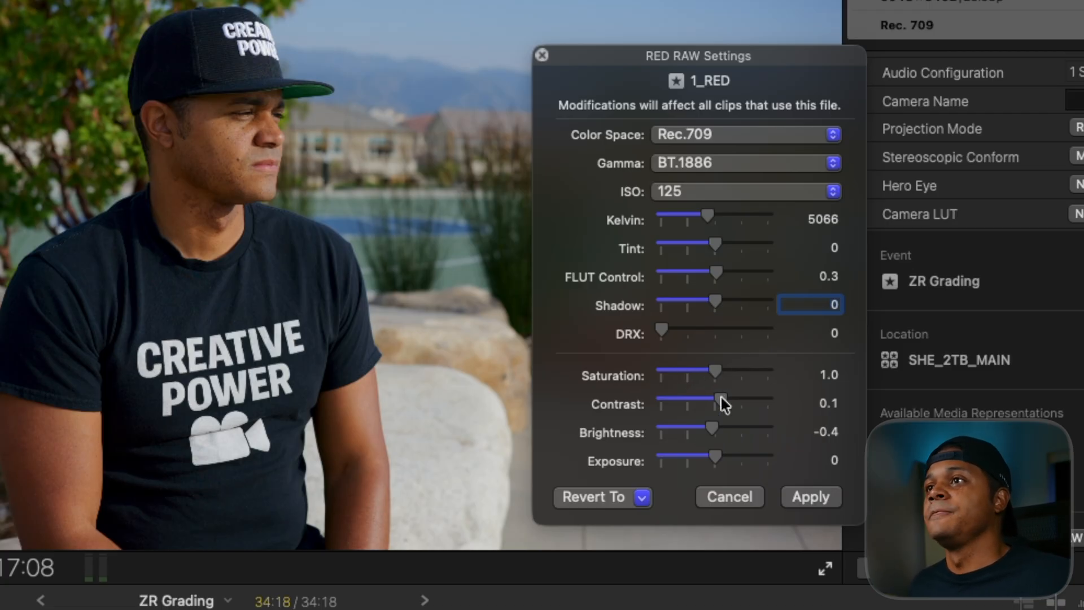
left_click_drag(718, 403, 683, 399)
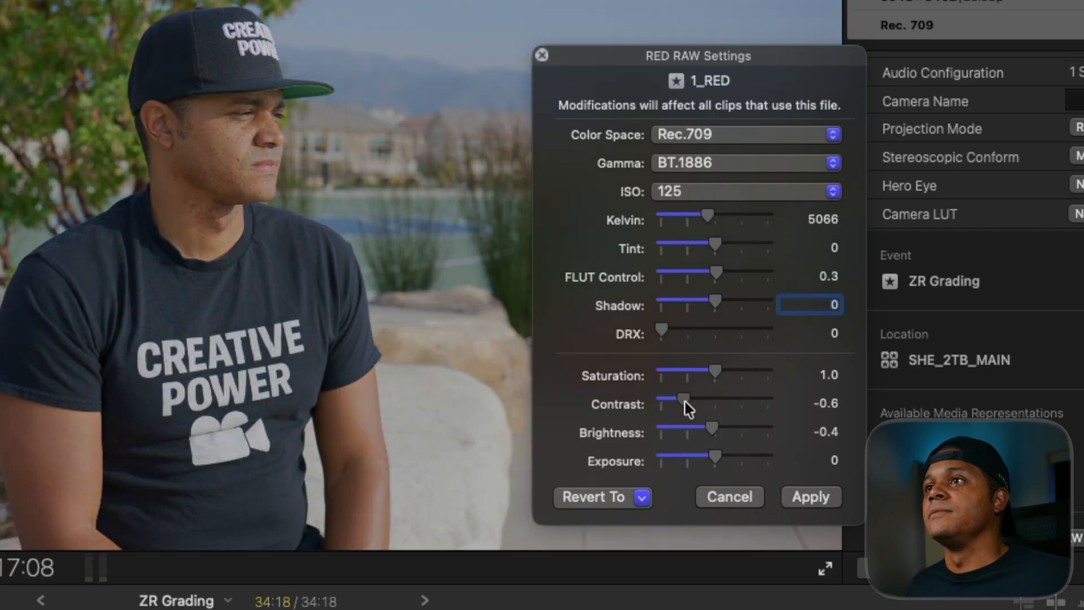
left_click_drag(682, 399, 721, 399)
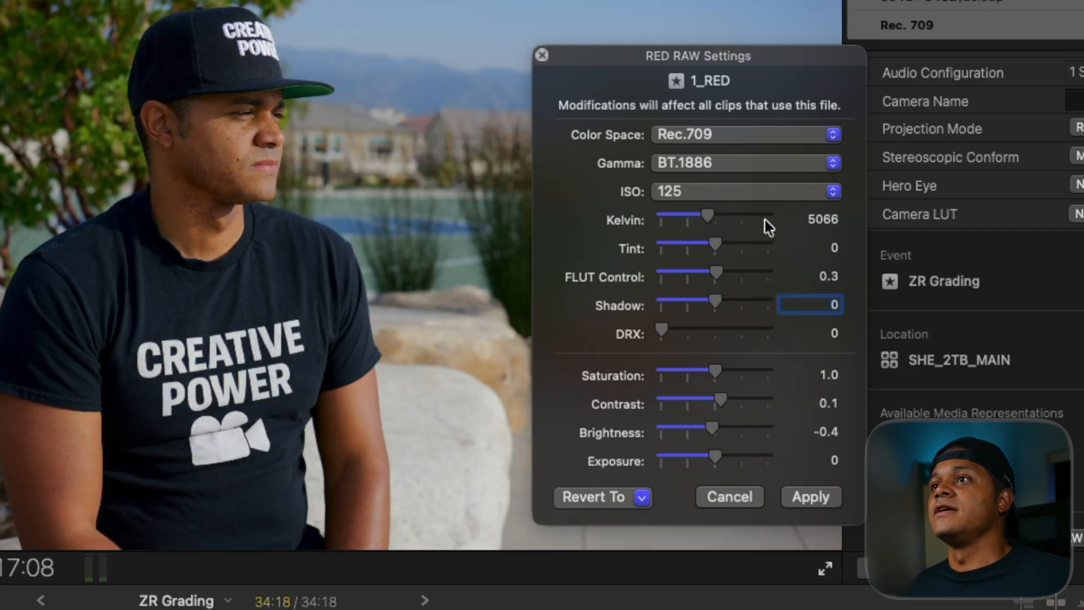
mouse_move(827, 141)
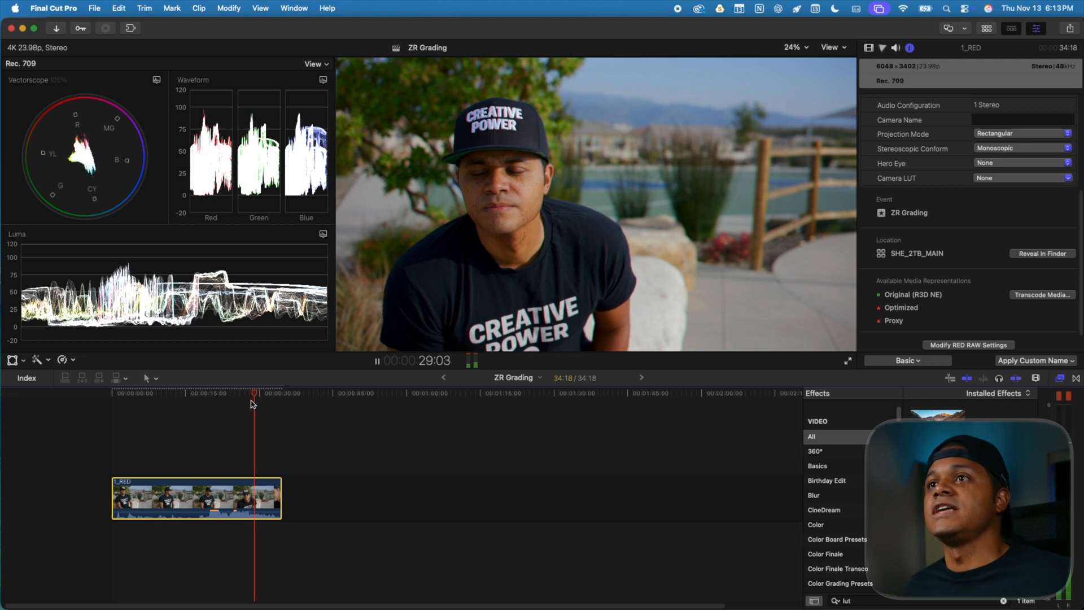
- Open 1_RED's RAW settings for REDWideGamutRGB/Log3G10 and skim to mid-clip
left_click(967, 344)
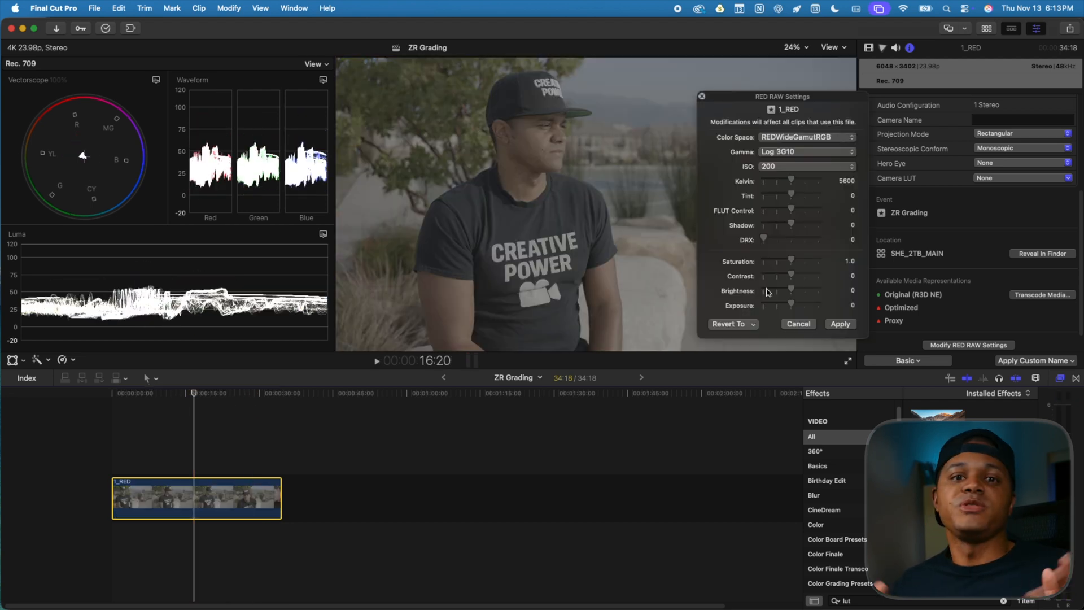
mouse_move(782, 109)
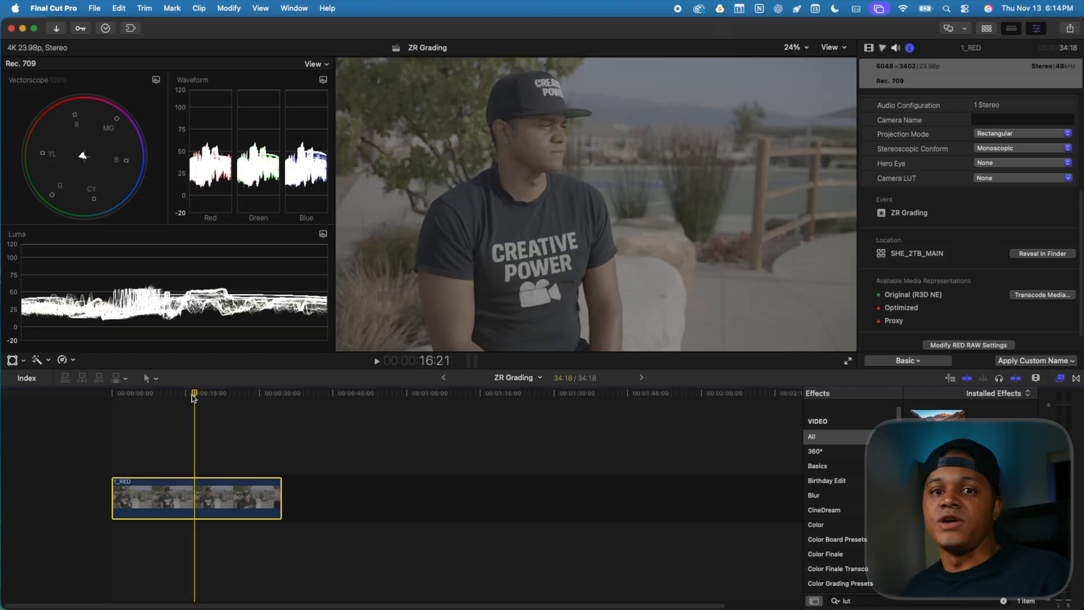
left_click(118, 9)
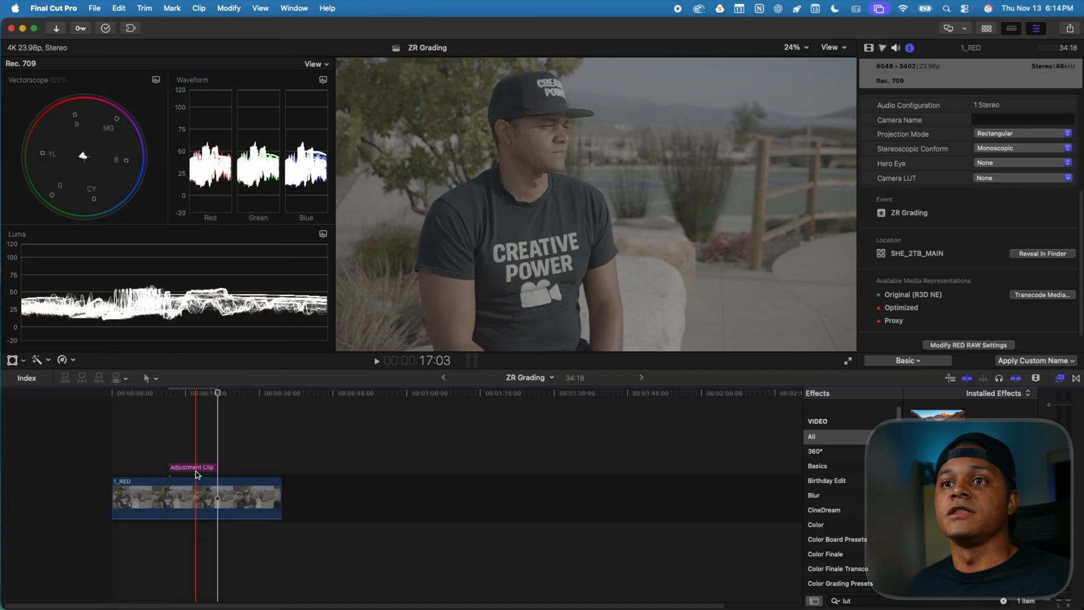
- Add an adjustment clip with the RWG_Log3G10 to REC709_BT1886 MEDIUM_CONTRAST Custom LUT
left_click(196, 467)
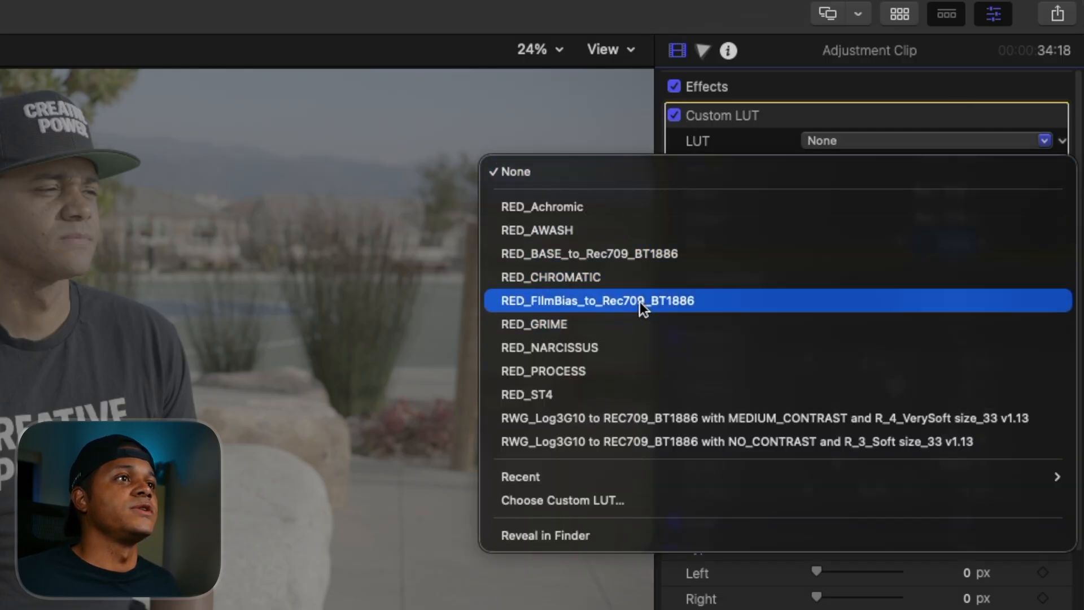
left_click(595, 300)
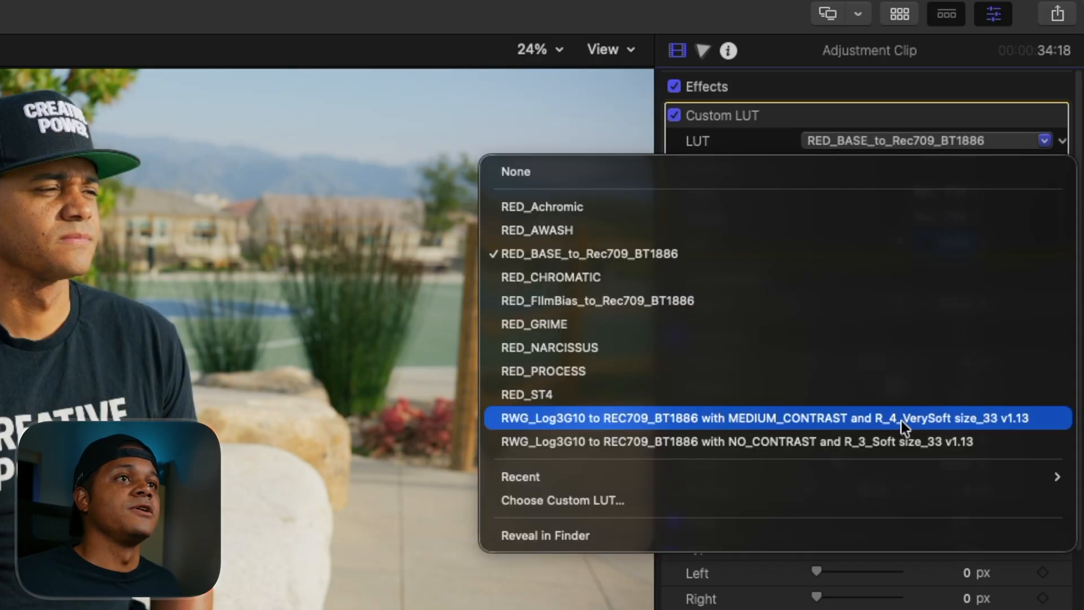
left_click(756, 418)
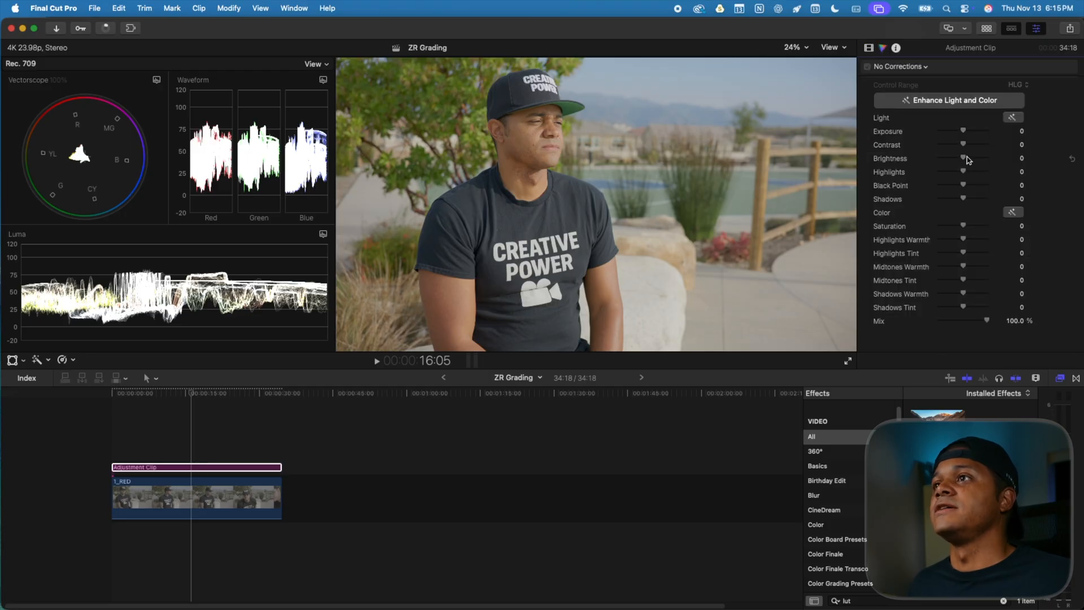
- Set the adjustment clip to Exposure −14, Contrast 80, Brightness −42 and show the Browser
left_click_drag(964, 158, 948, 158)
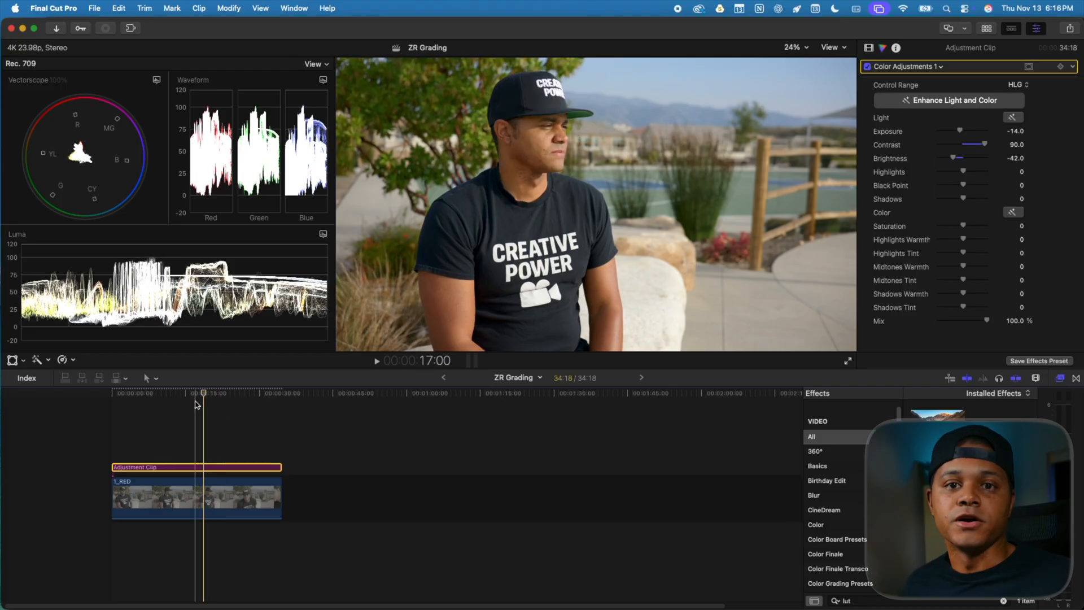
left_click(166, 392)
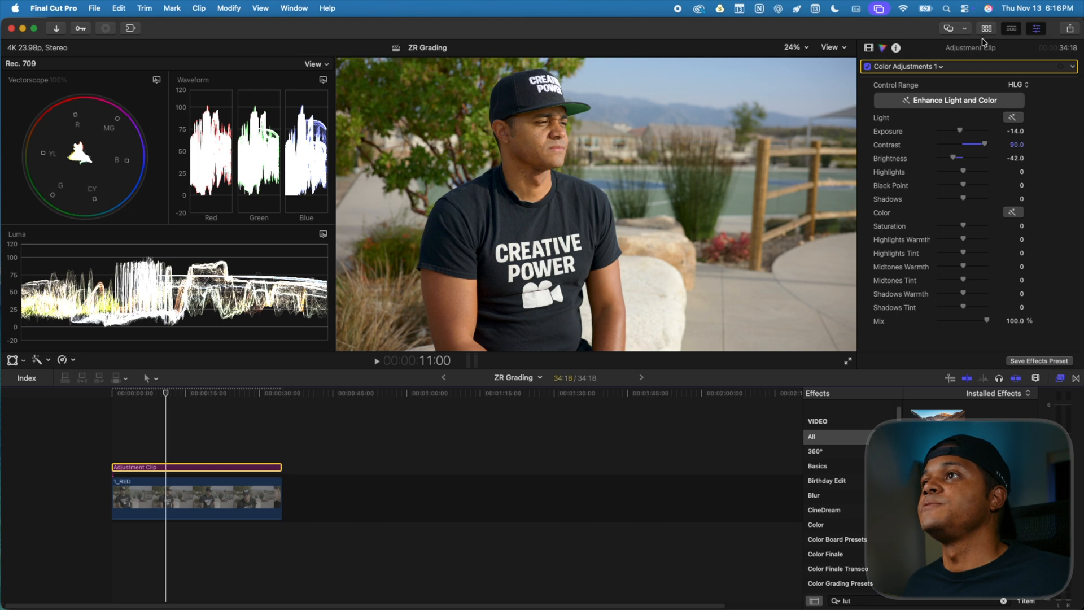
left_click(987, 29)
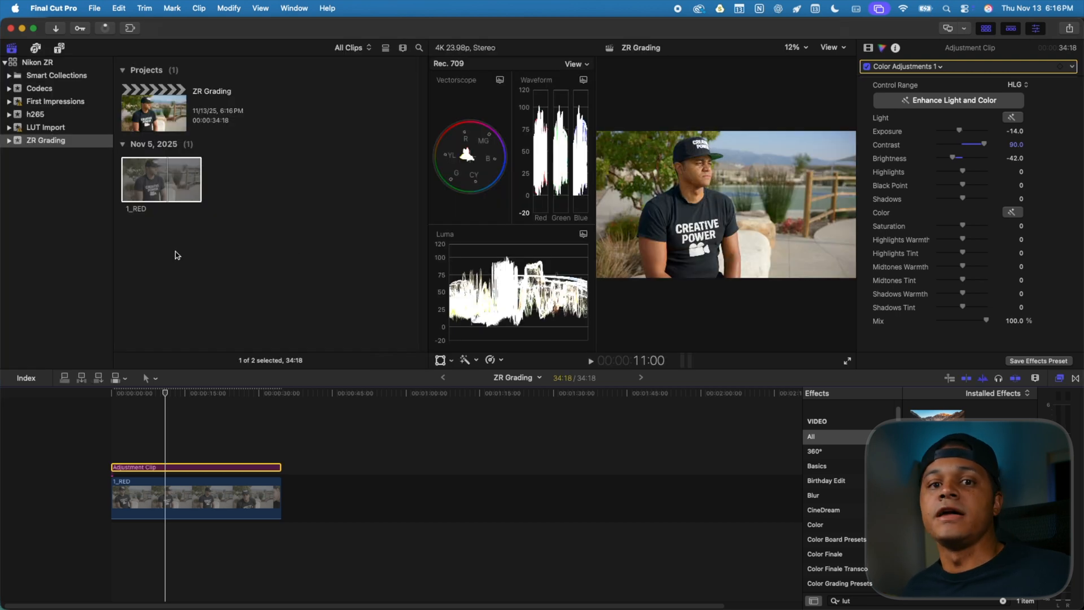
mouse_move(276, 214)
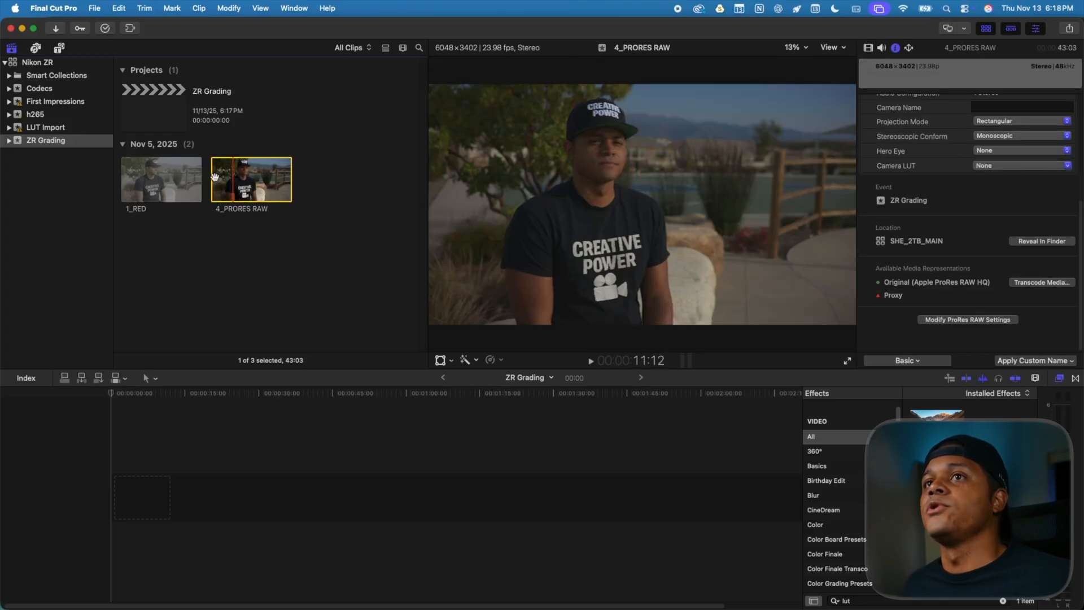
- Open 4_PRORES RAW's ProRes RAW Settings, showing Standard processing, ISO 200, 5600 K
left_click(967, 319)
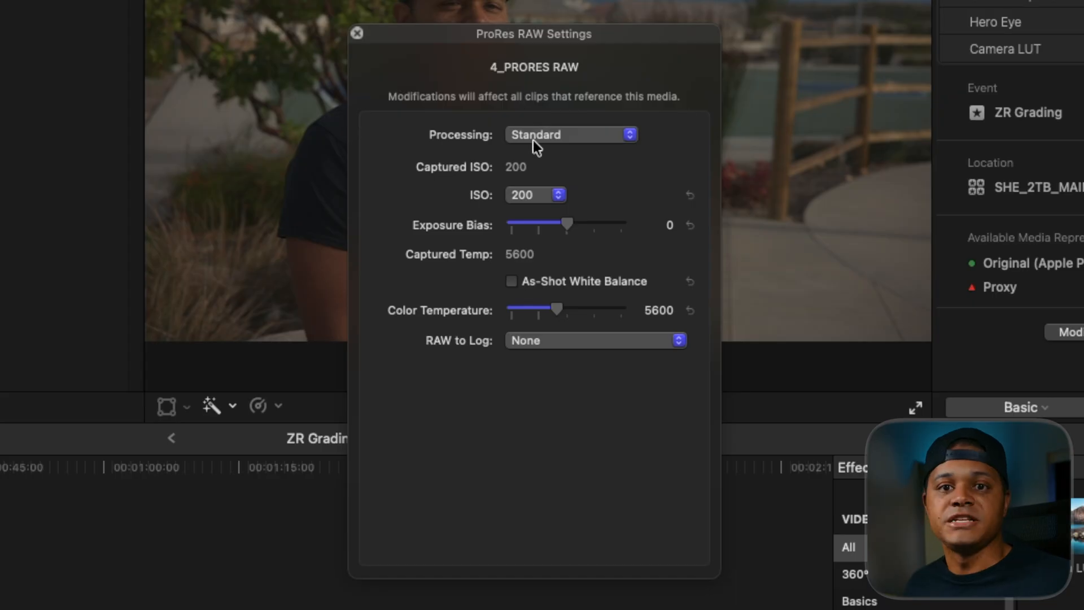
mouse_move(584, 160)
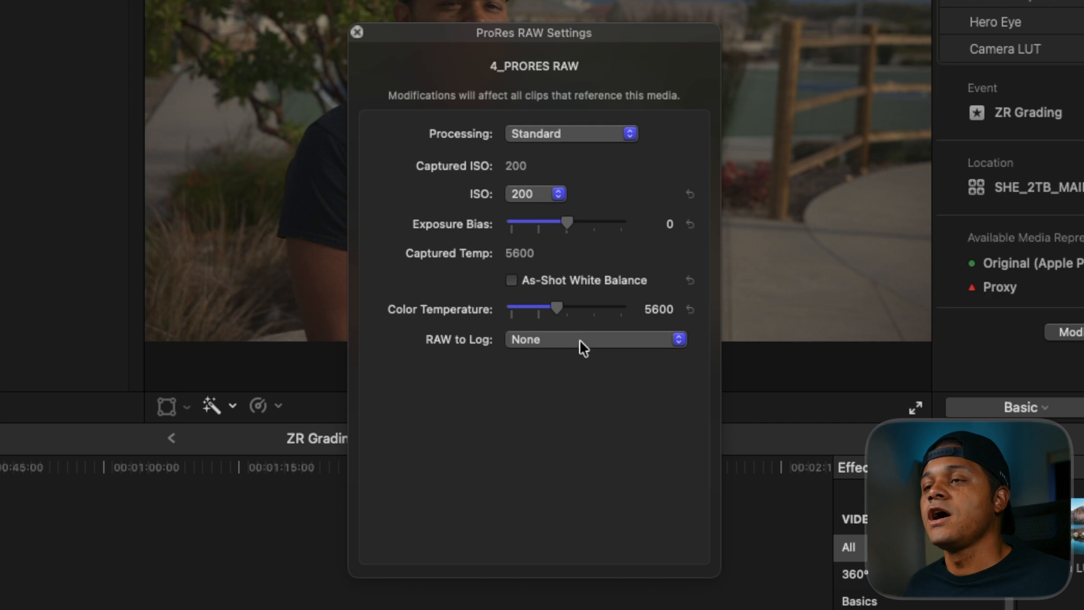
- Set the clip's RAW to Log conversion to Nikon N-Log and ISO to 200
left_click(595, 339)
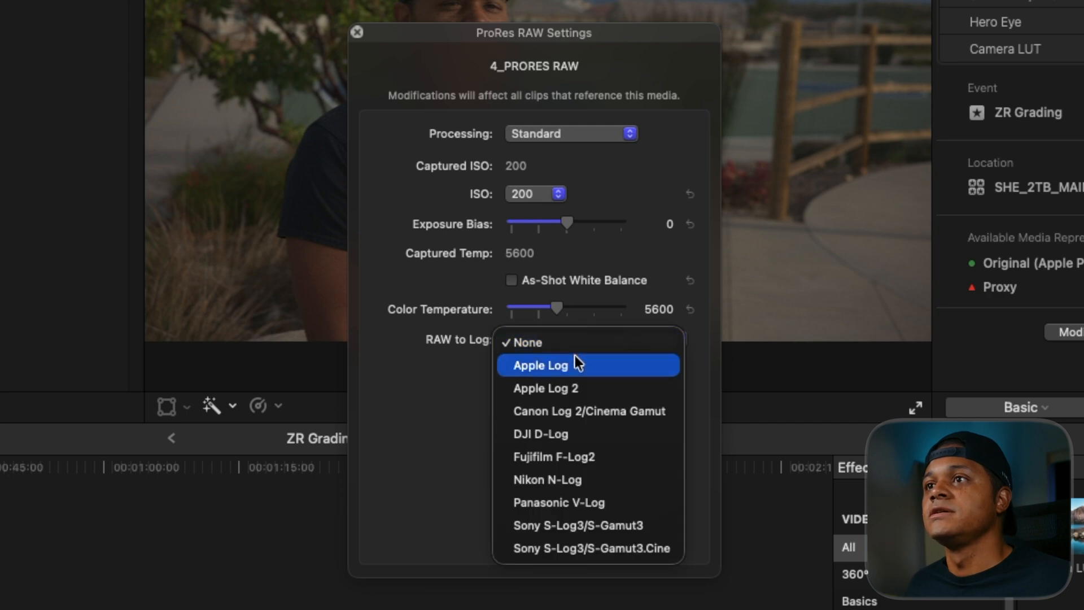
mouse_move(570, 479)
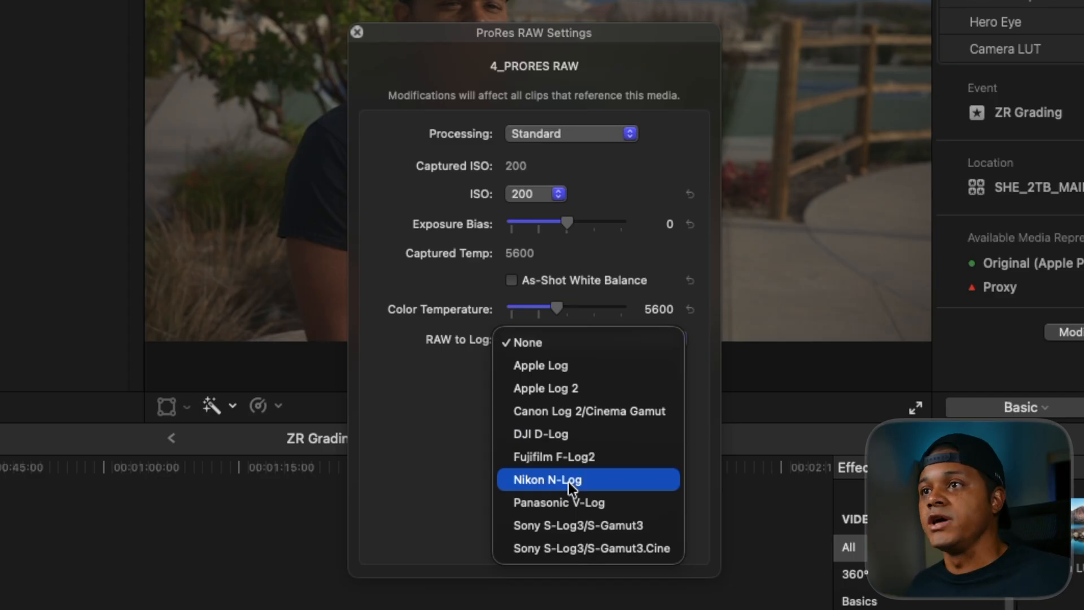
left_click(547, 479)
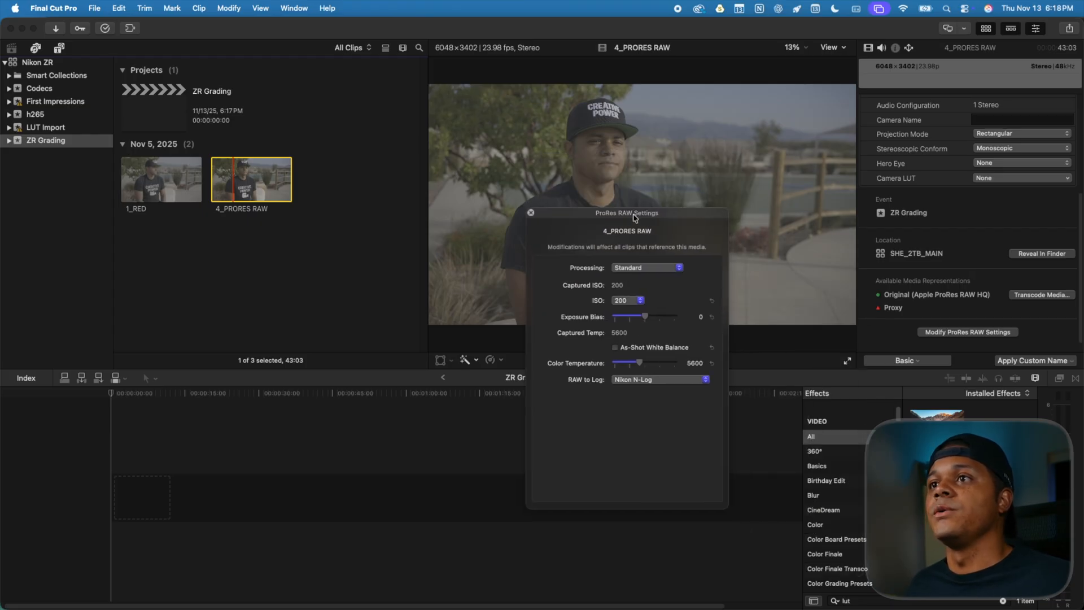
left_click(625, 300)
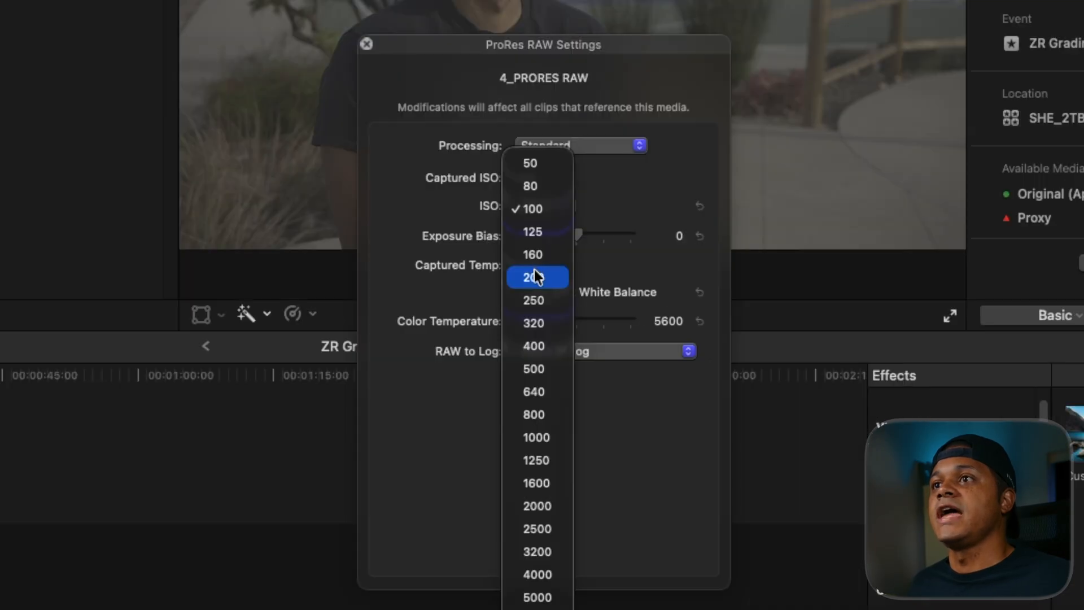
left_click(528, 277)
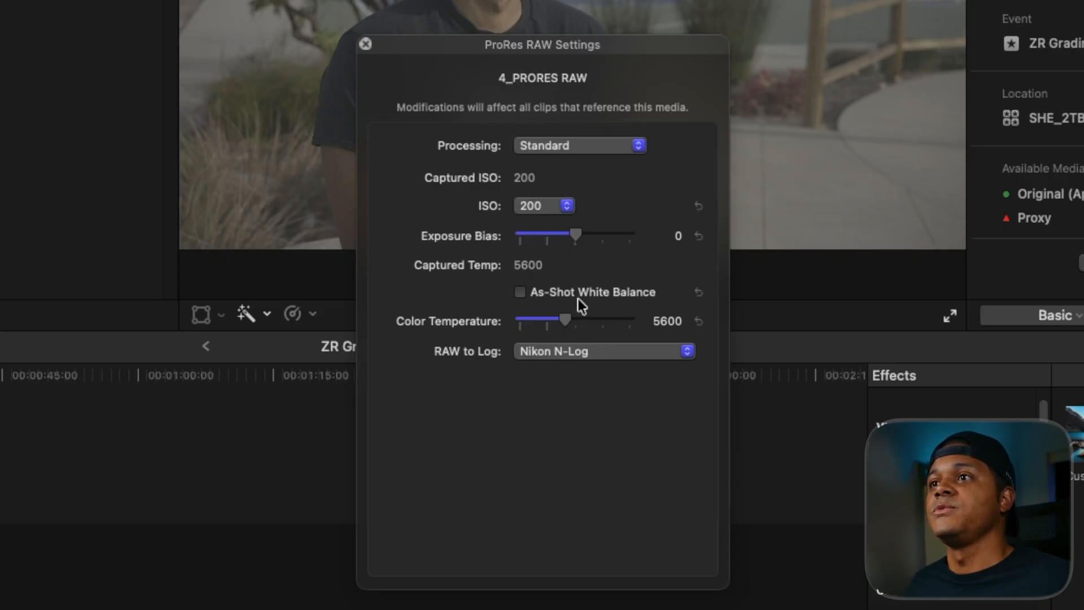
- Switch to as-shot white balance and bring exposure bias back to 0
left_click_drag(566, 320, 613, 320)
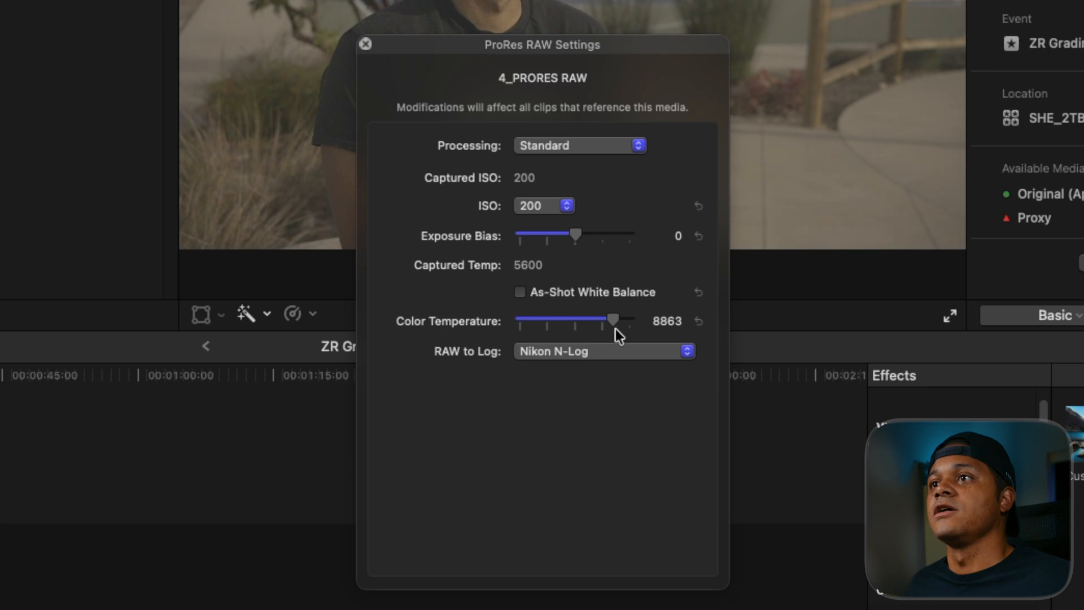
left_click(520, 292)
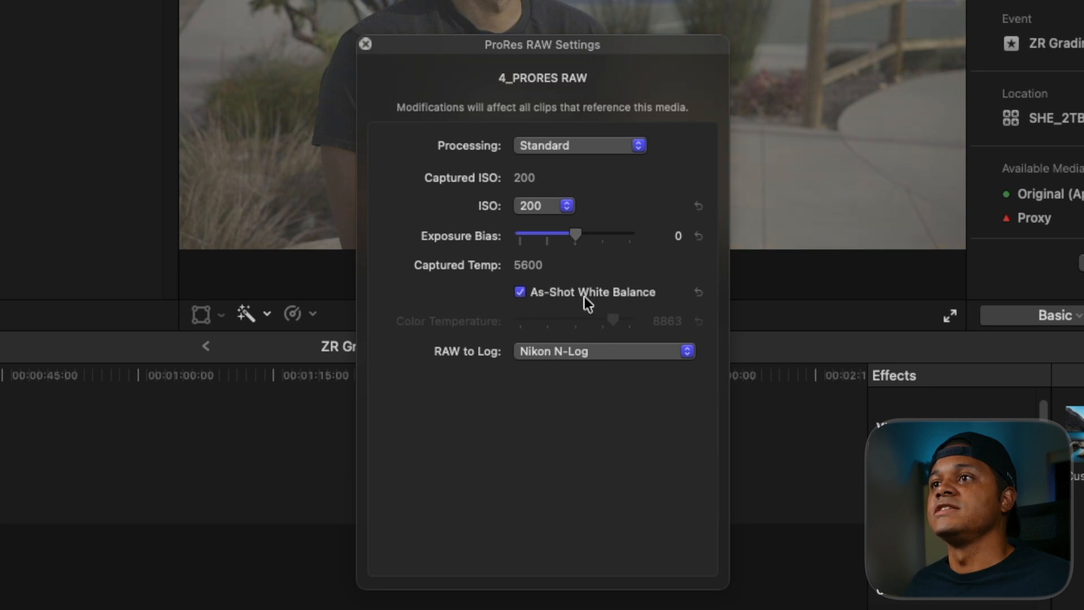
mouse_move(596, 279)
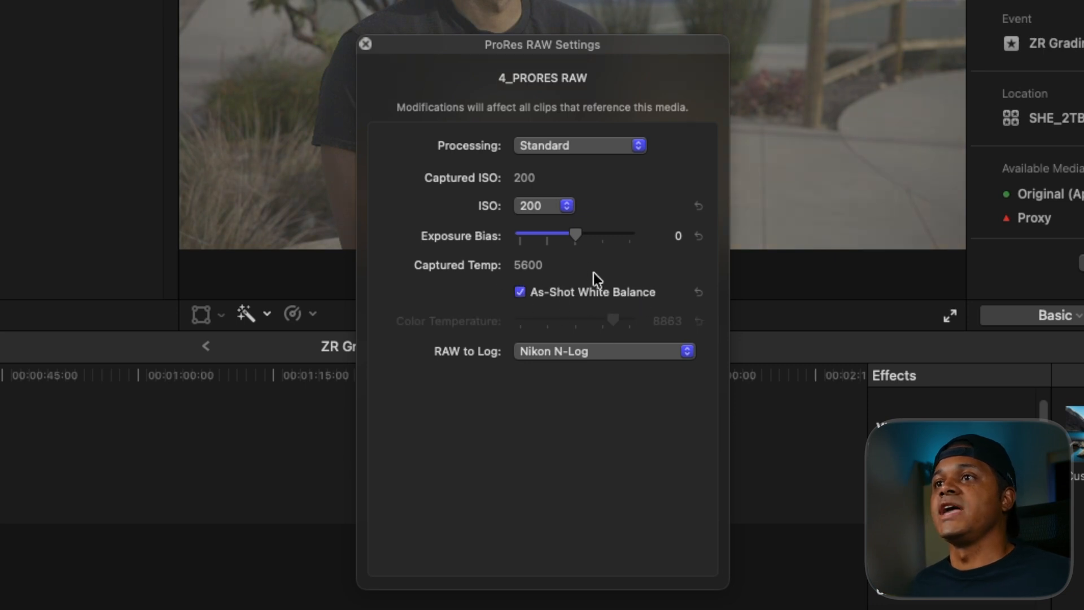
left_click_drag(576, 235, 584, 235)
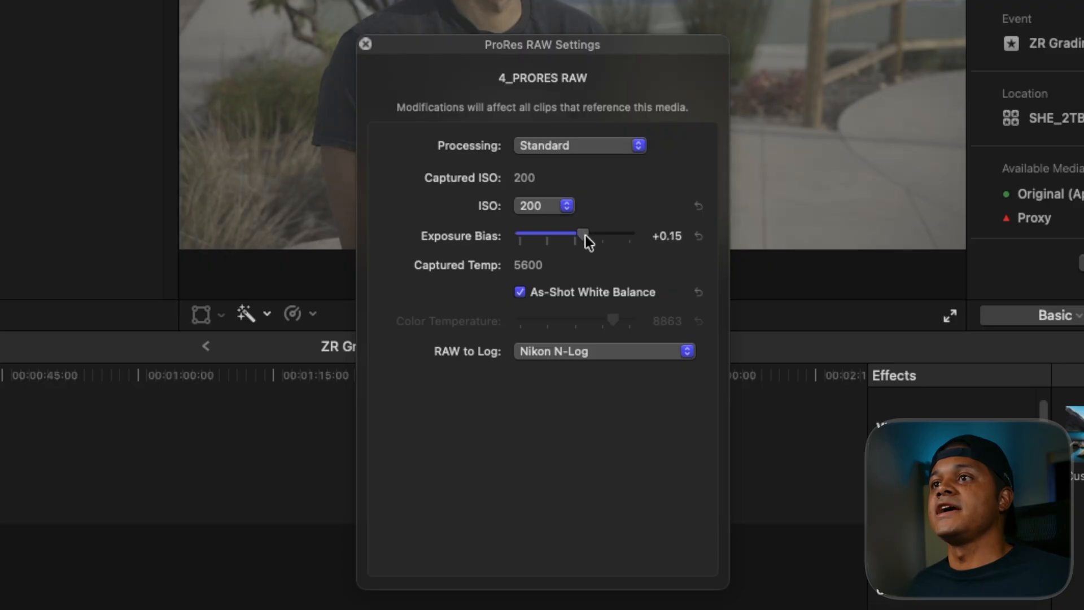
left_click_drag(583, 235, 568, 235)
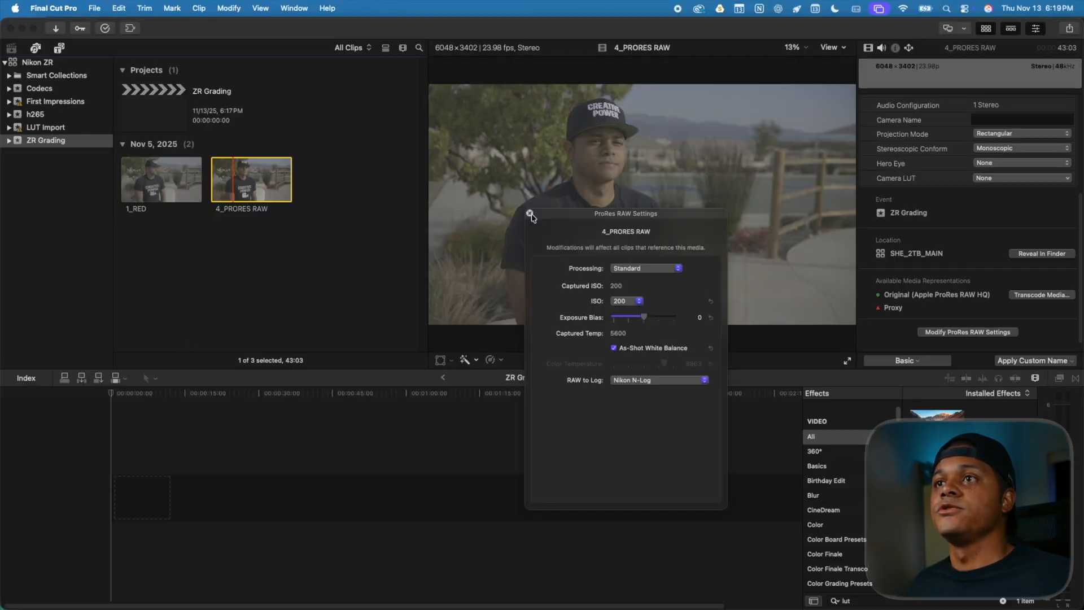
- Close ProRes RAW settings and apply the Nikon N-Log camera LUT to the clip
left_click(530, 214)
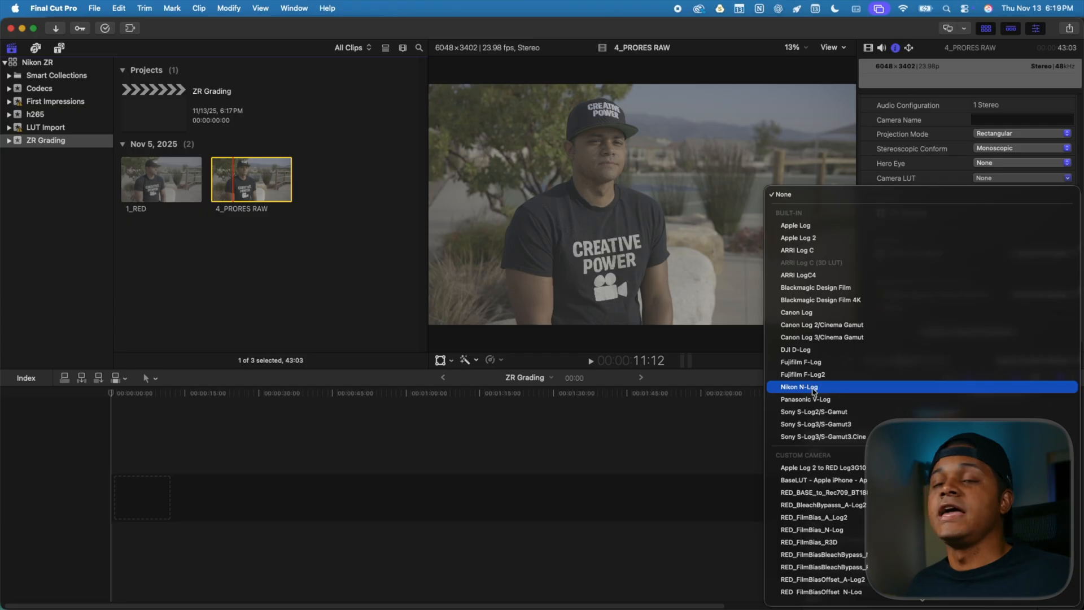
left_click(799, 387)
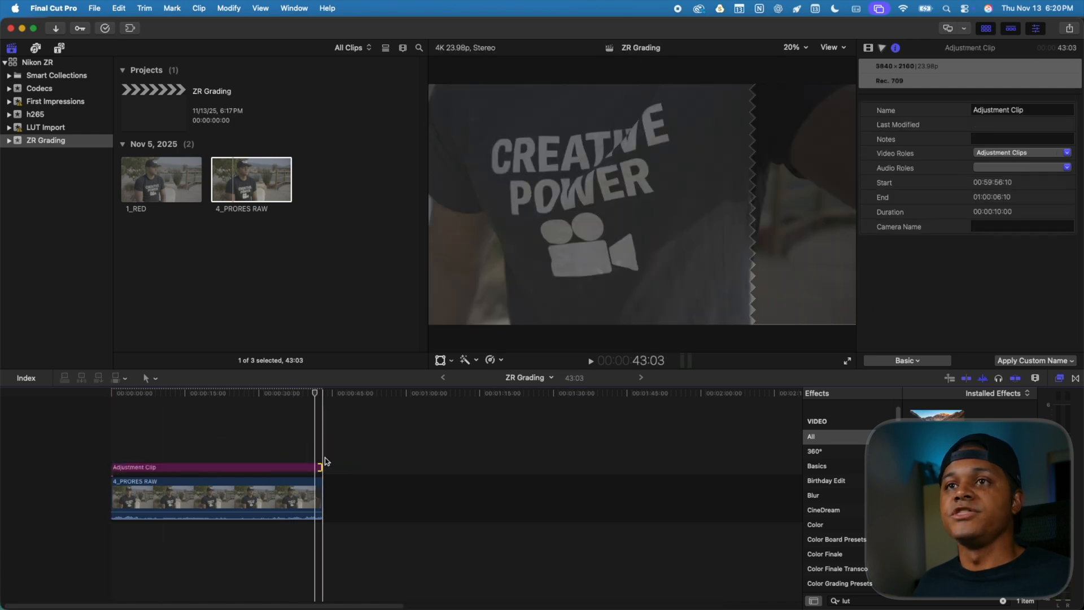
- Open the Edit menu and apply the Option-A command to the adjustment clip
left_click(118, 7)
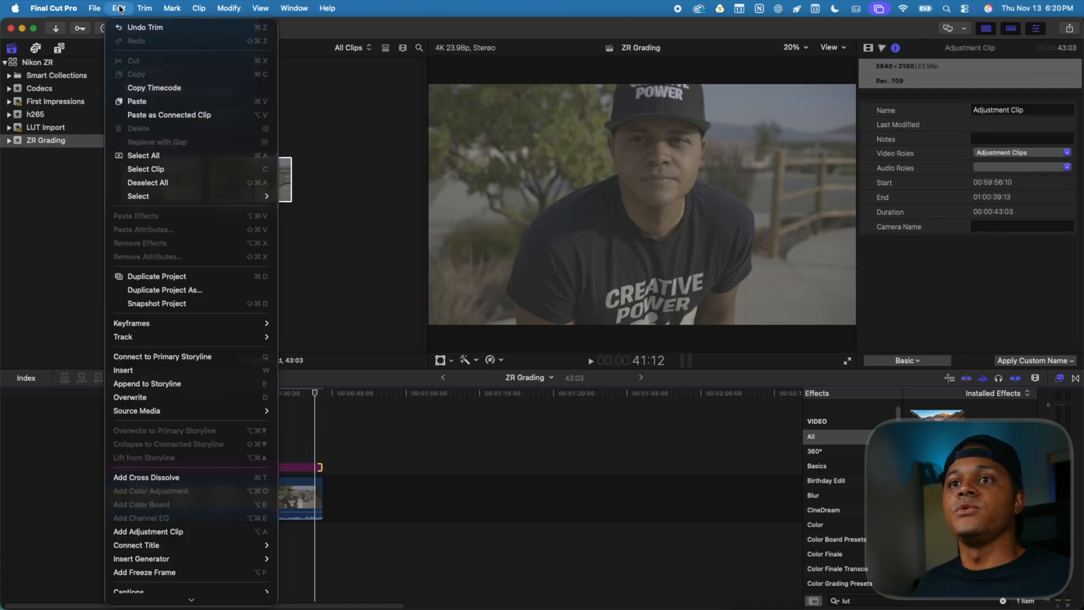
key("opt+a")
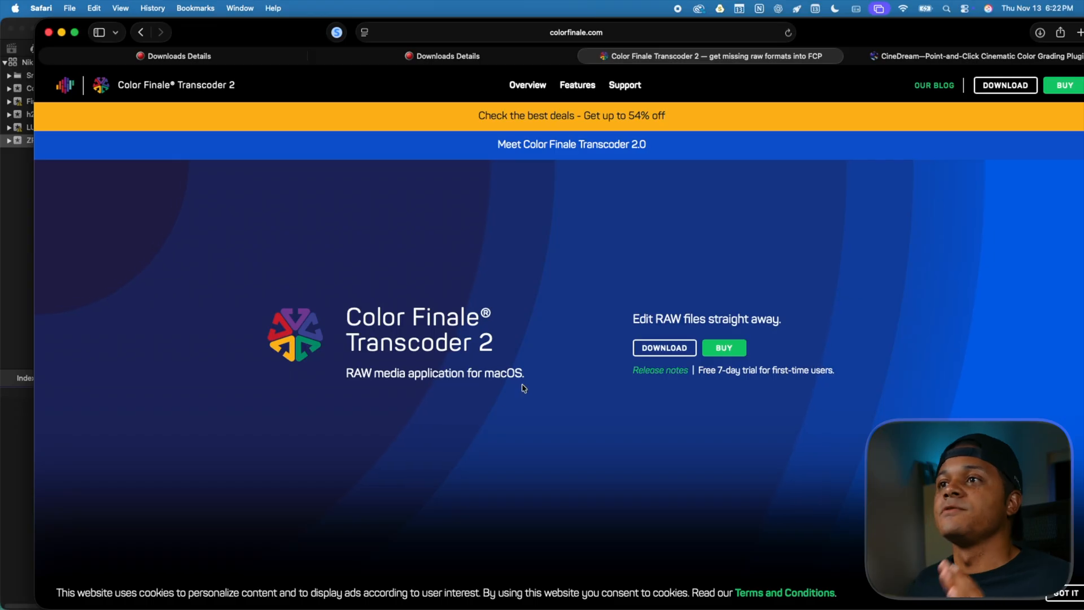
mouse_move(385, 407)
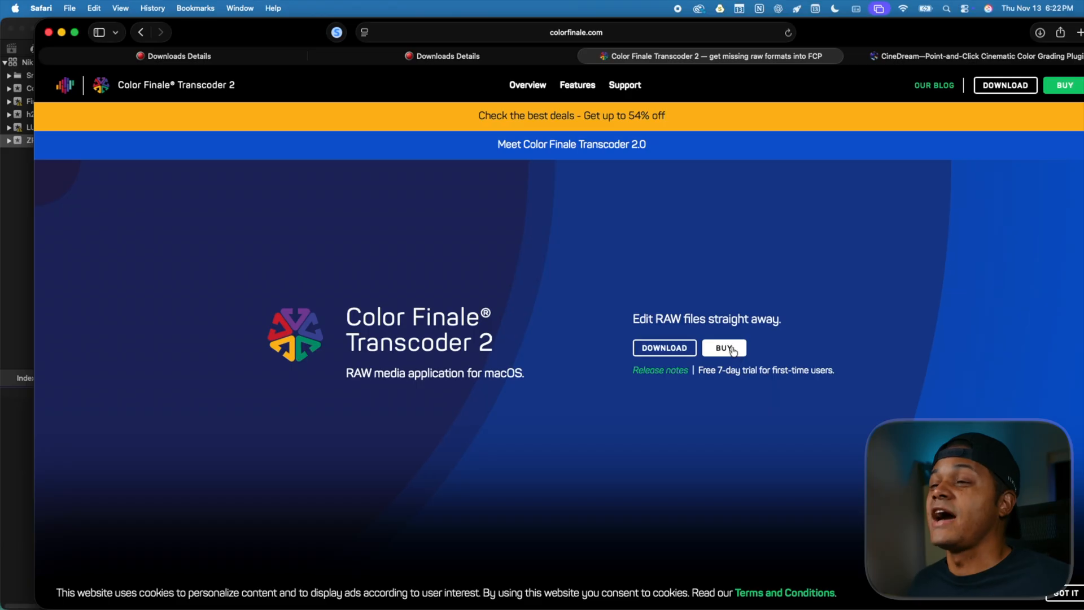
- View the Color Finale Transcoder 2 purchase options in Safari
left_click(724, 347)
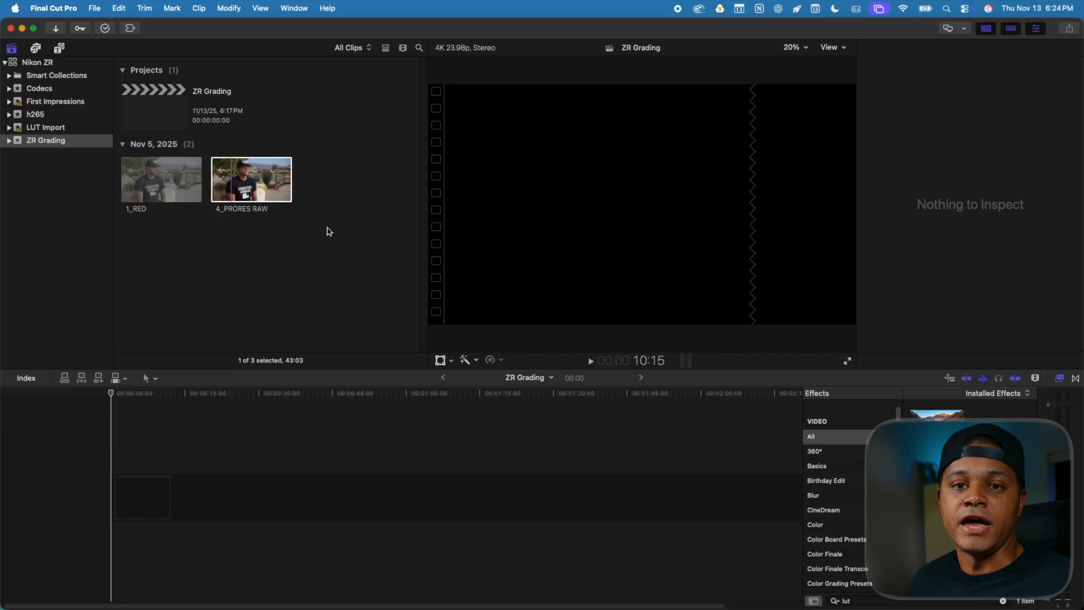
- Open the Color Finale Transcoder panel from Workflow Extensions to browse SHE_2TB_MAIN
left_click(251, 179)
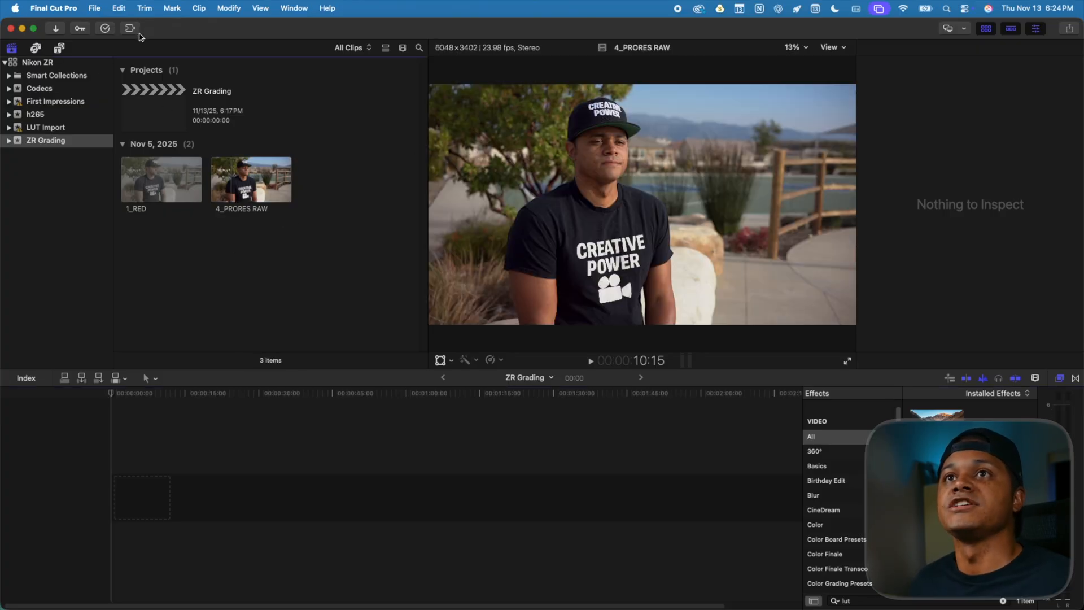
left_click(130, 28)
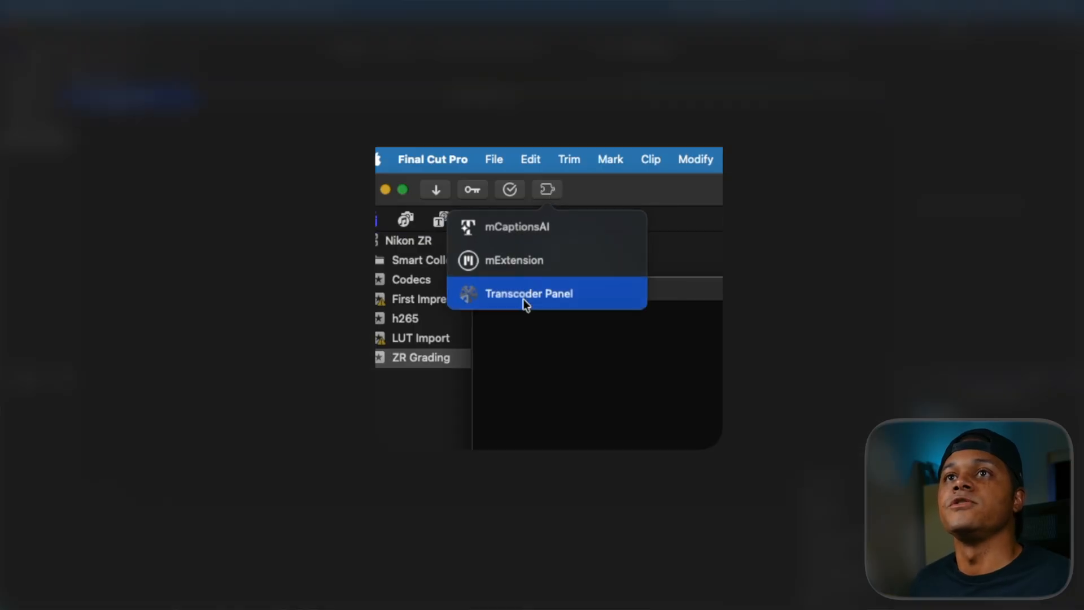
left_click(529, 293)
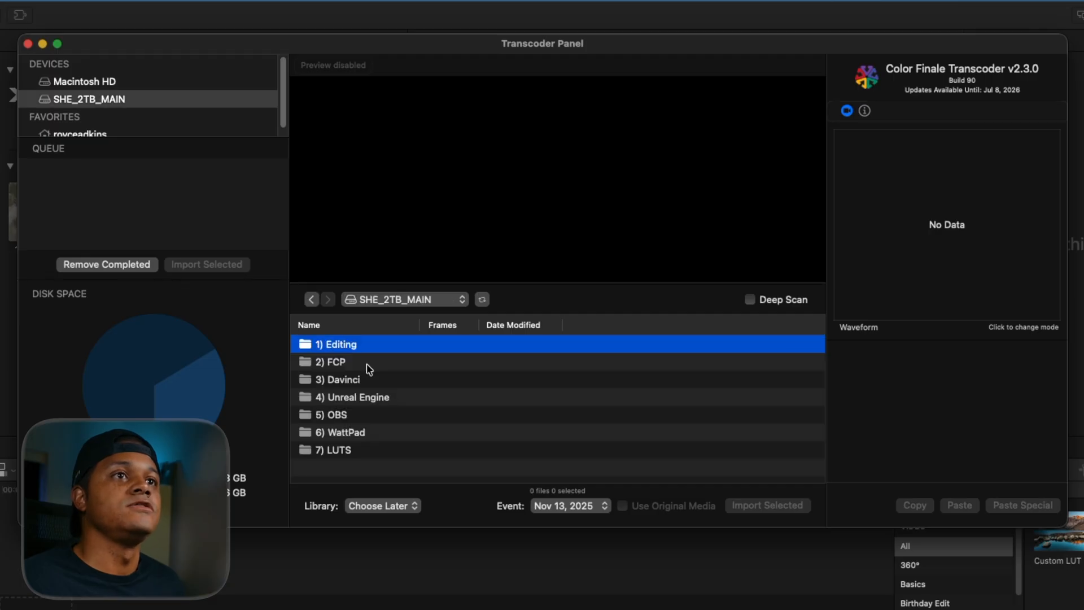
- Set 2_NRAW_HIGH.NEV to Nikon N-Log gamma using original media, and import it
double_click(338, 343)
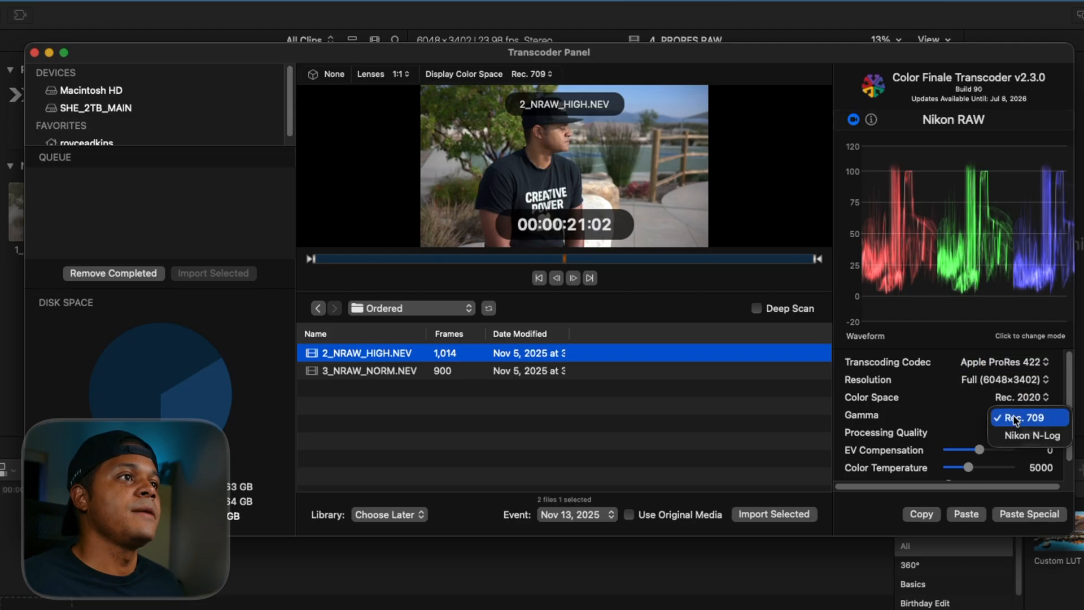
left_click(1032, 436)
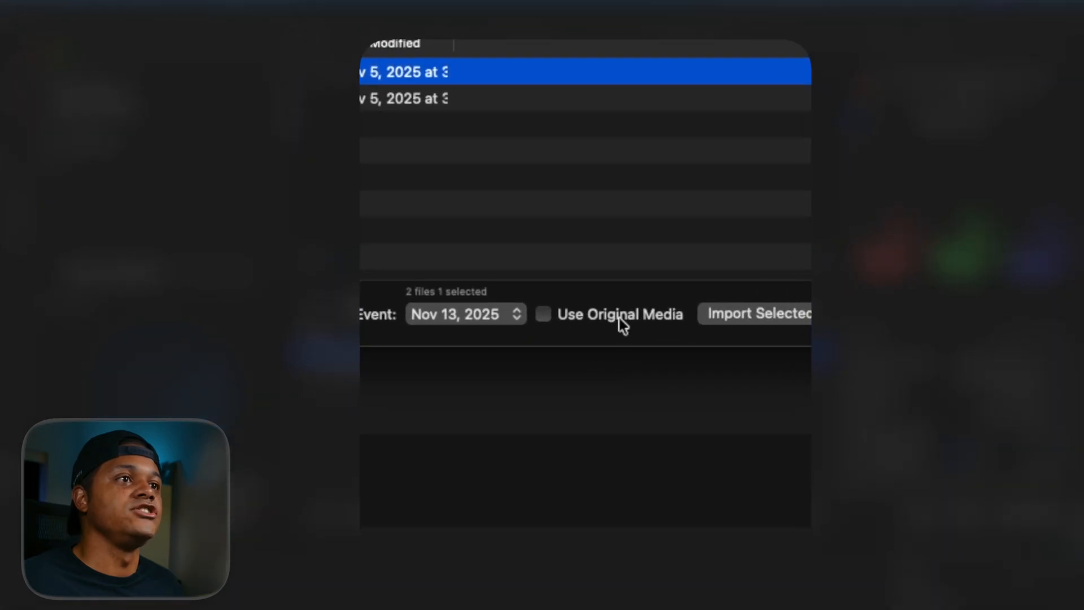
left_click(543, 313)
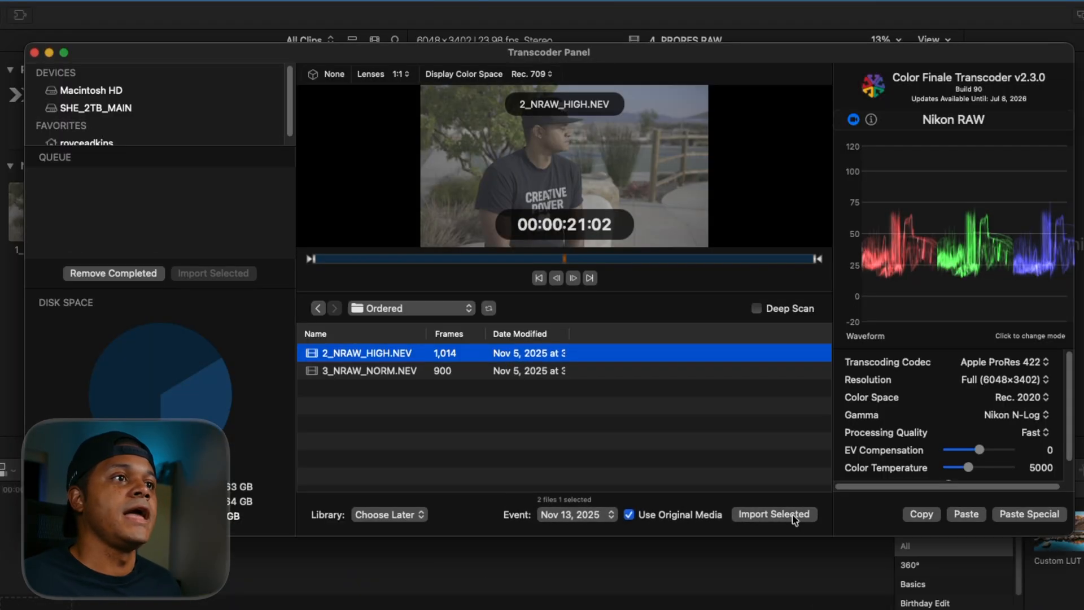
left_click(773, 514)
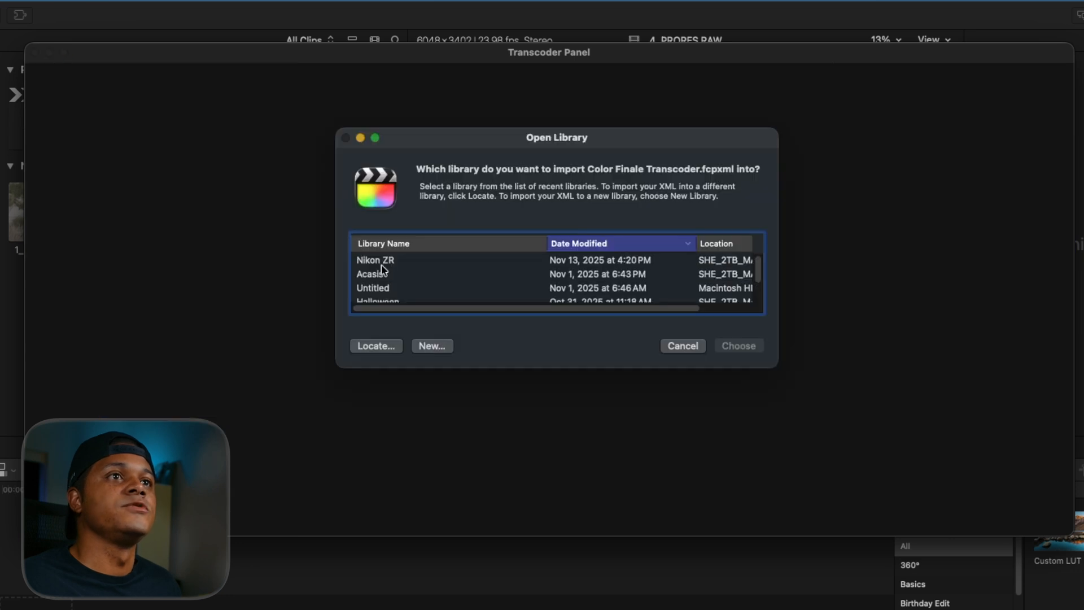
- Import into the Nikon ZR library and select the N-Log 2_NRAW_HIGH clip
left_click(737, 346)
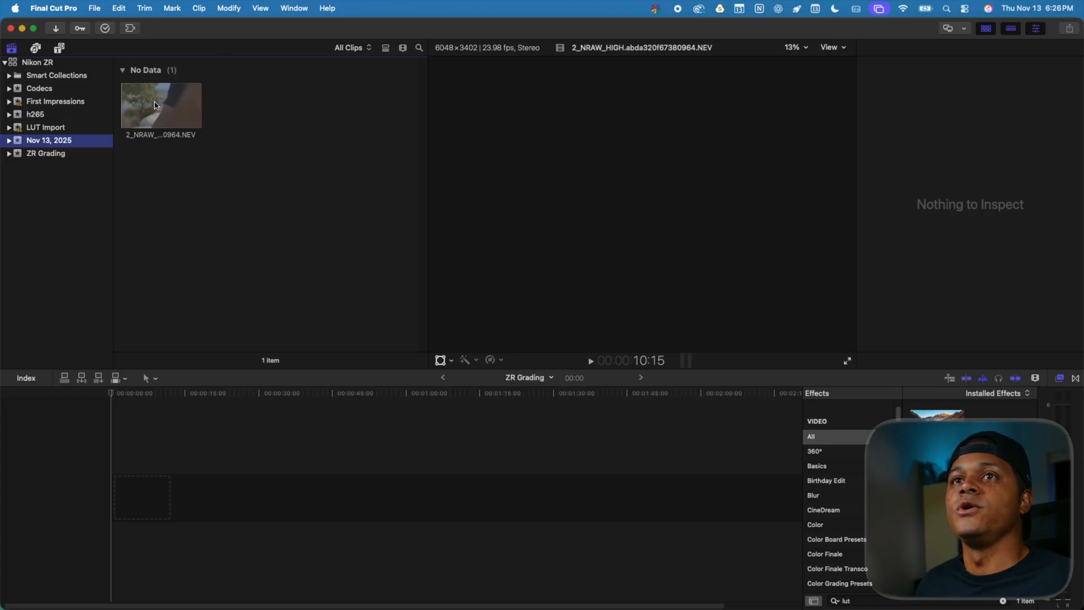
left_click(160, 105)
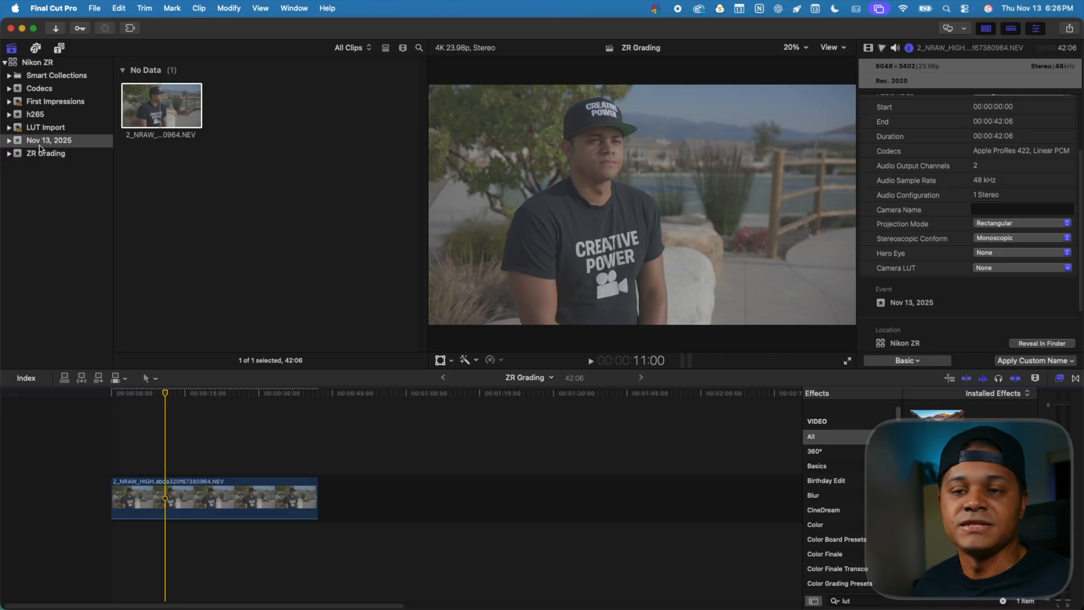
left_click(48, 139)
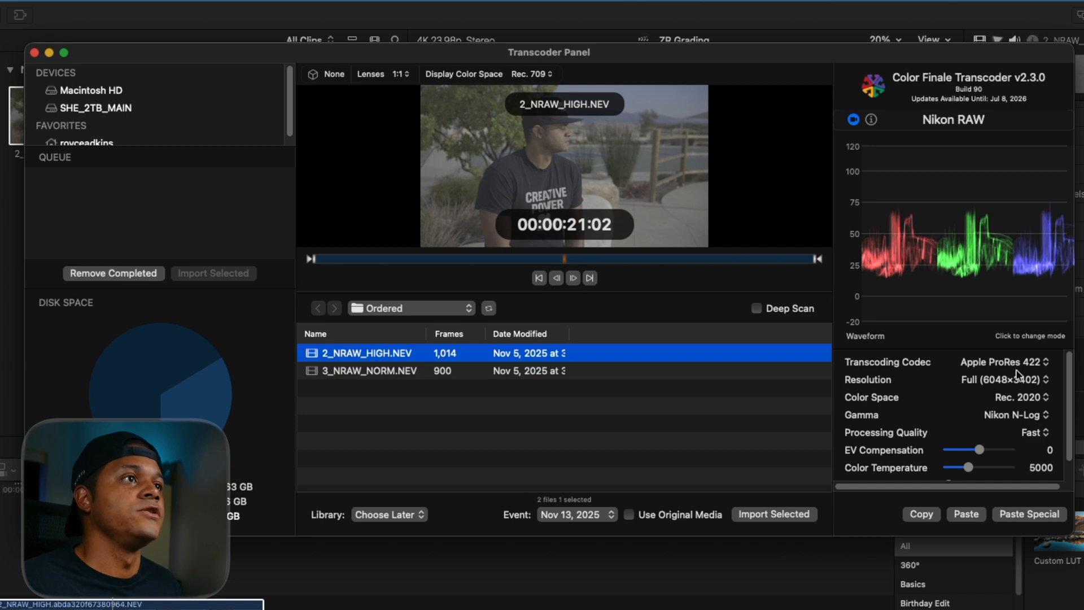
- Import 2_NRAW_HIGH.NEV at 1/2 resolution with Rec. 709 gamma into the Nikon ZR library
left_click(1007, 379)
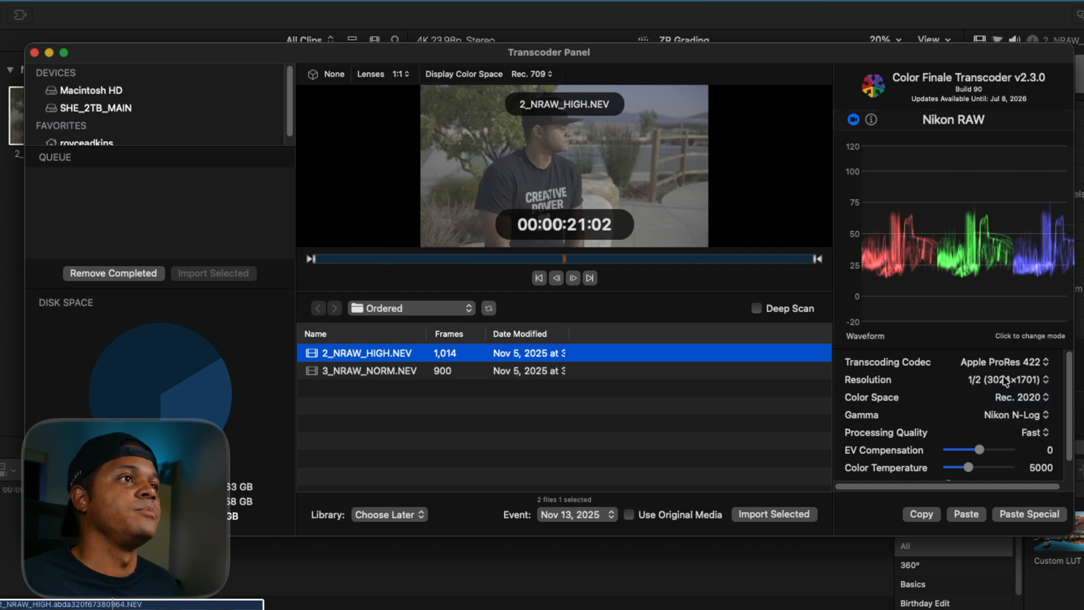
left_click(1015, 414)
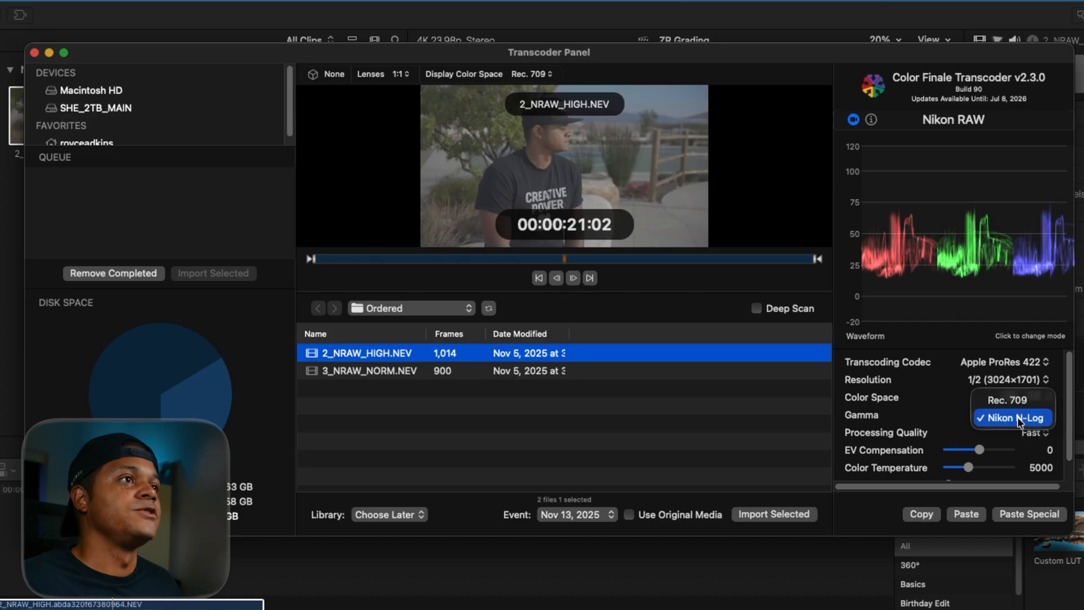
left_click(1007, 400)
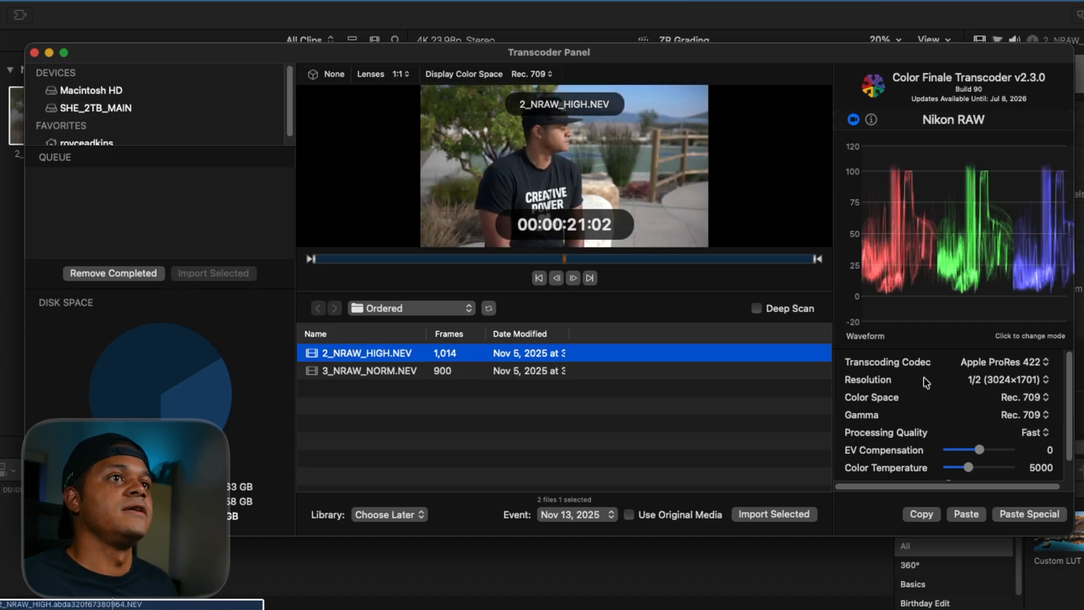
left_click(774, 513)
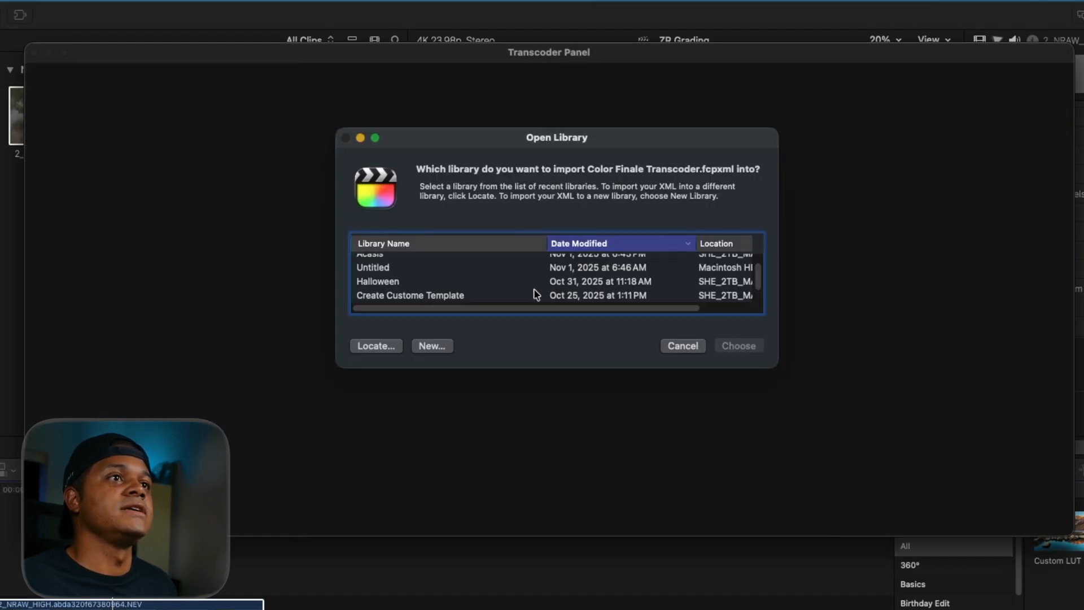
left_click(681, 345)
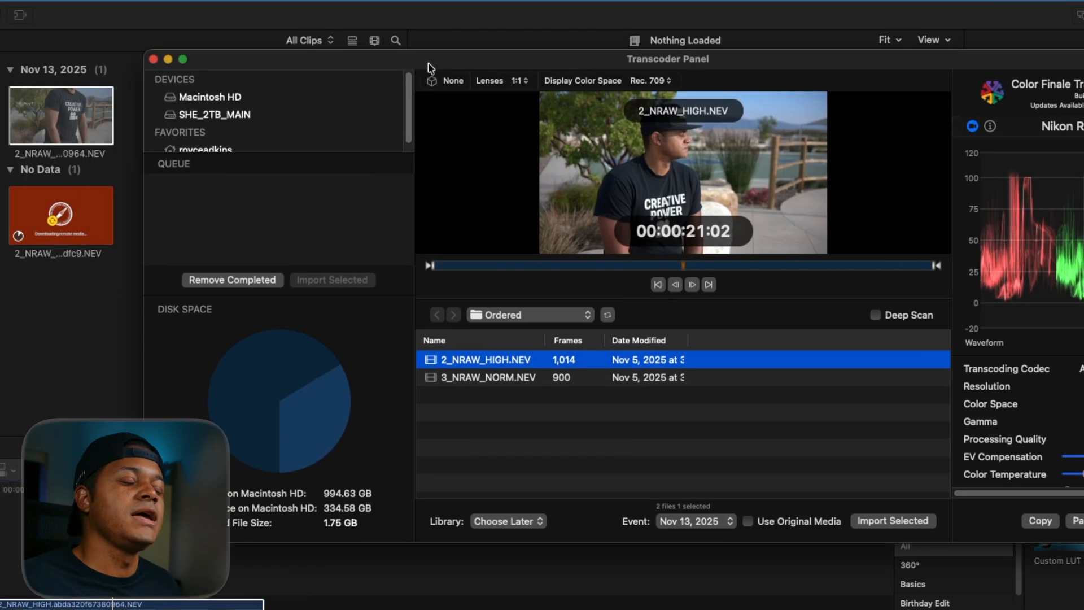
left_click_drag(667, 59, 763, 107)
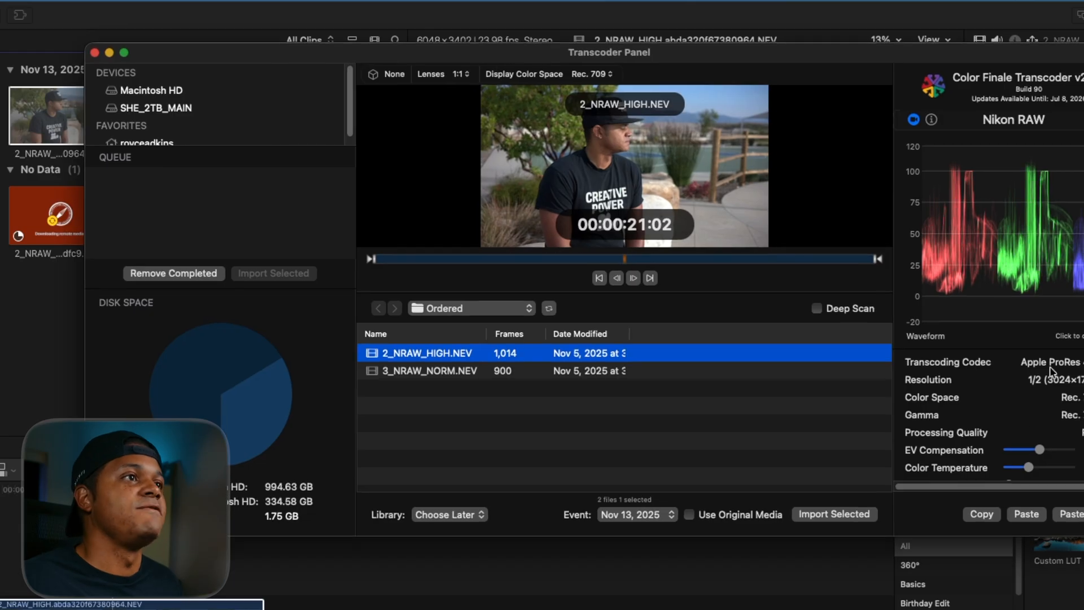
mouse_move(1025, 496)
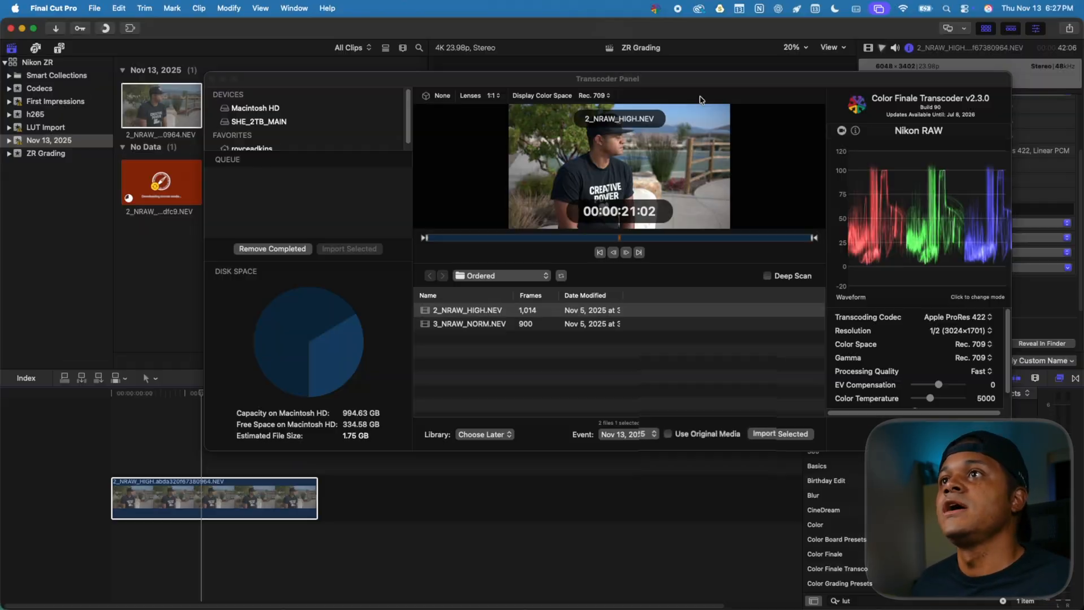
- Close the Transcoder panel and select the timeline clips to compare them
left_click(453, 305)
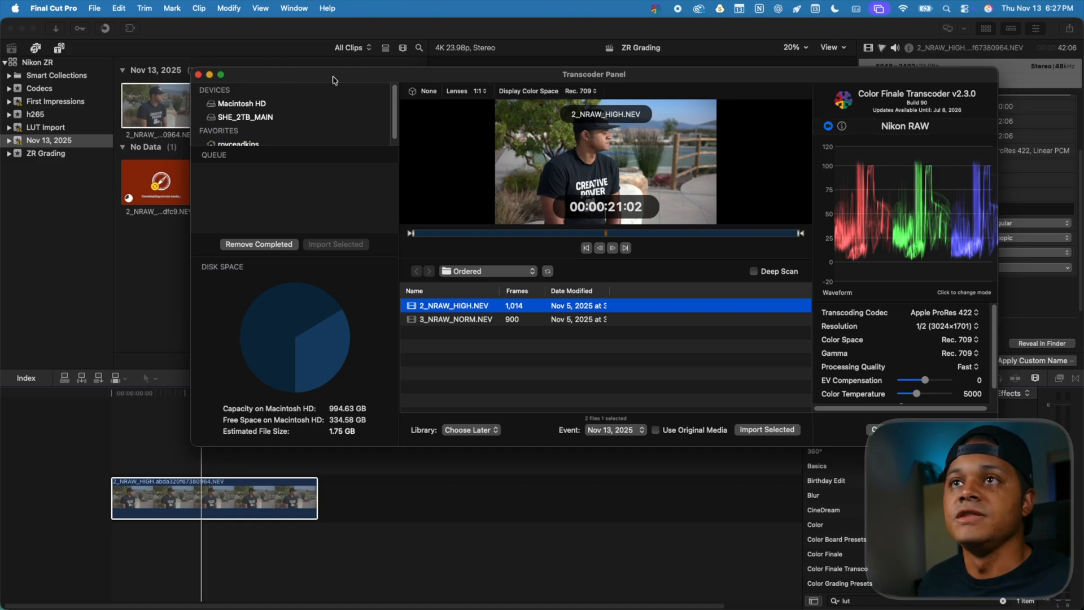
left_click(197, 74)
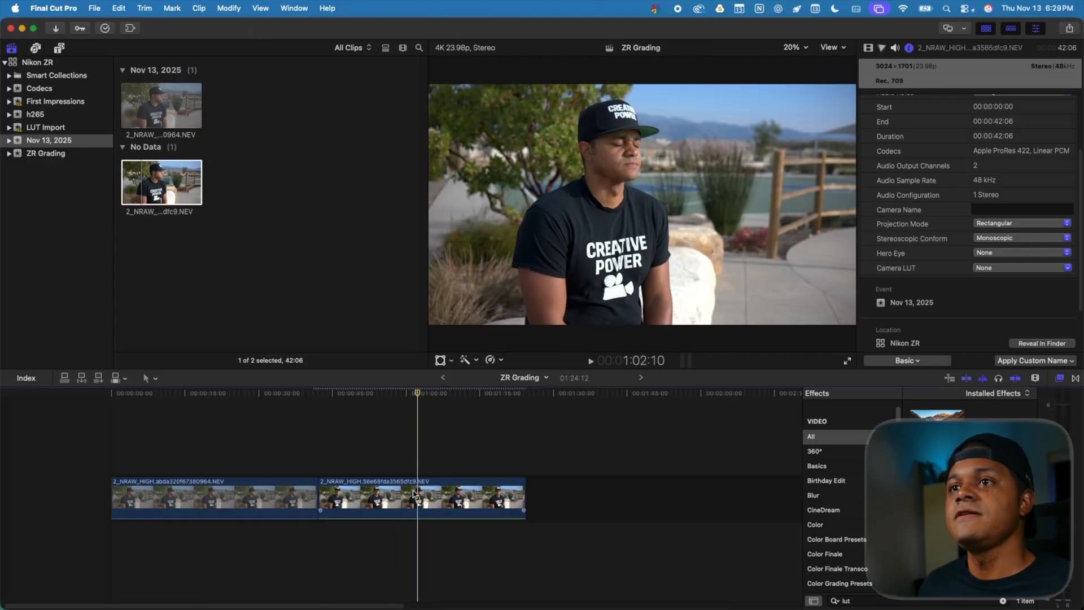
left_click(419, 498)
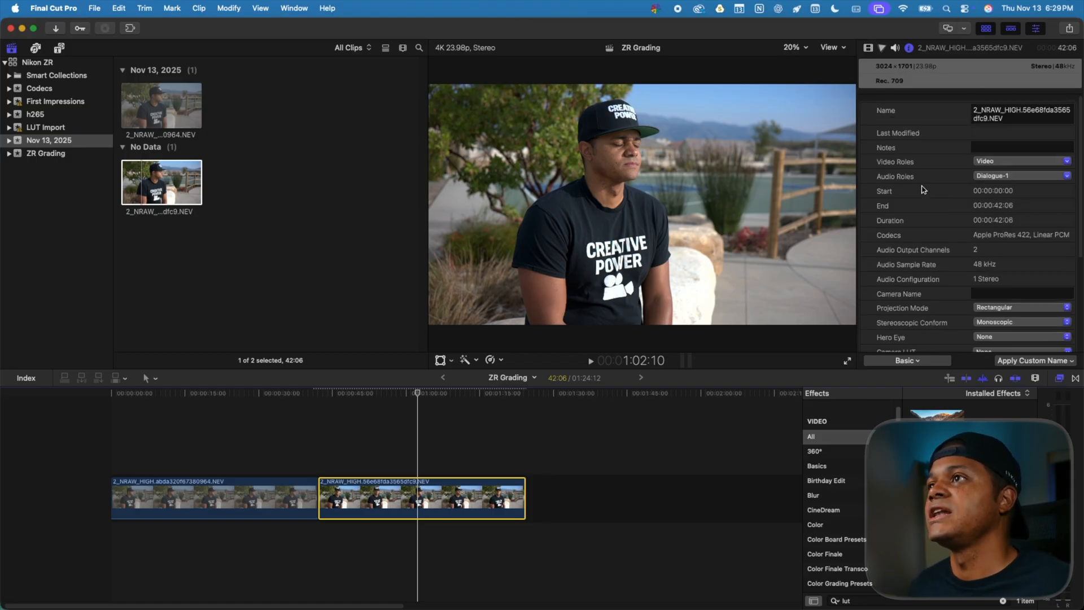
left_click(869, 47)
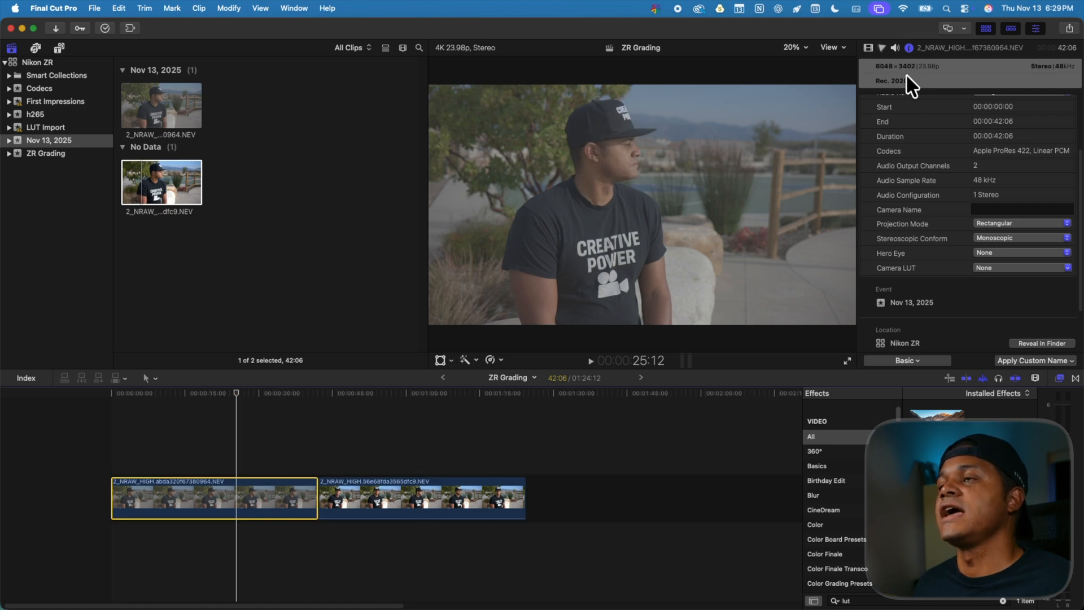
left_click(436, 393)
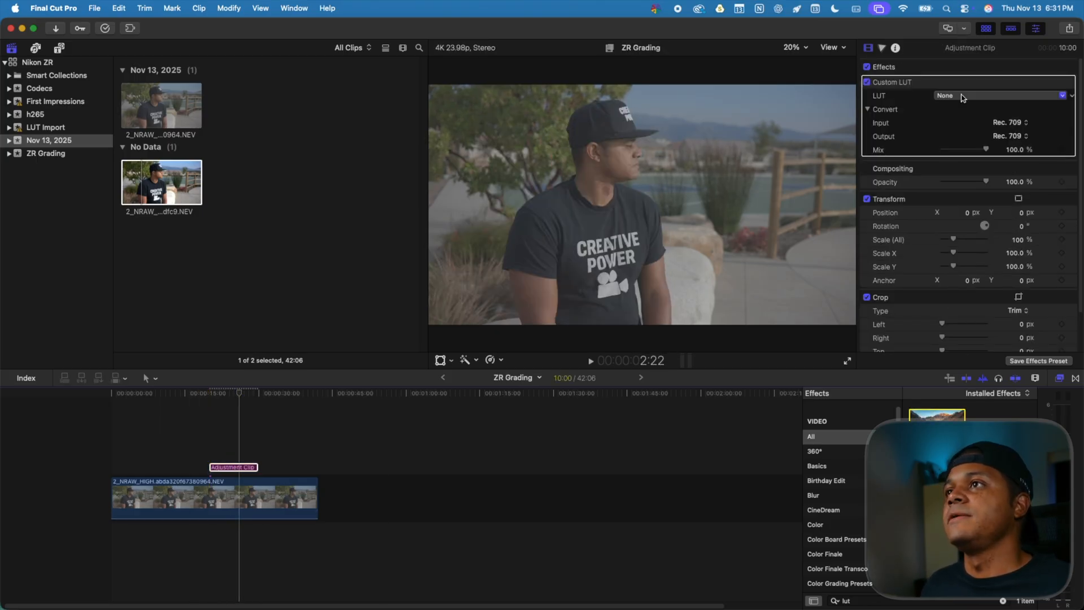
- Set the N-Log clip's NRAWReader EV Compensation to -0.11 and color temperature to 4872
left_click(881, 47)
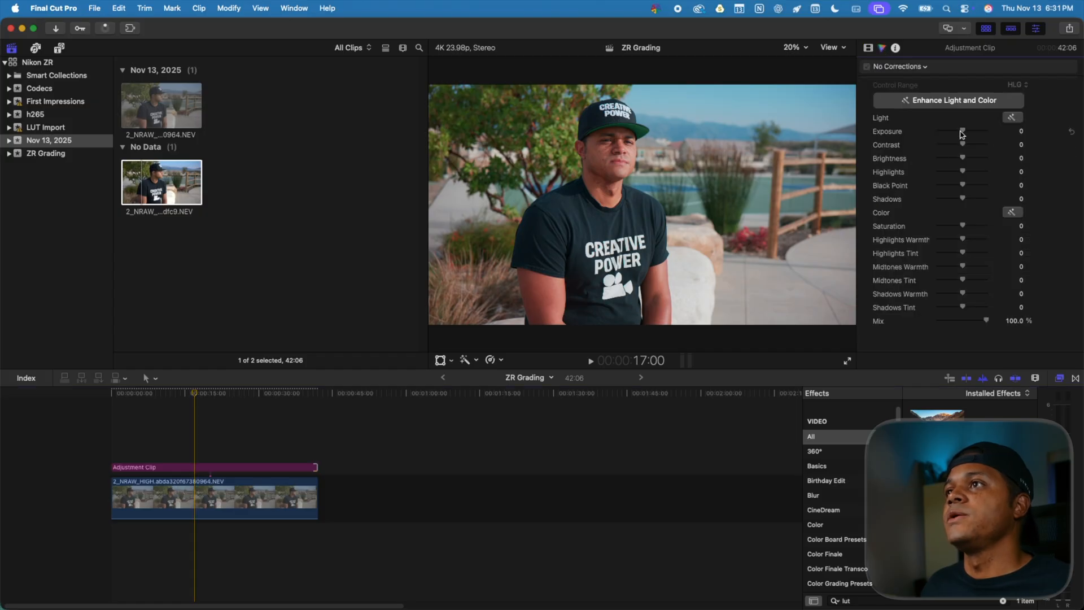
left_click(215, 498)
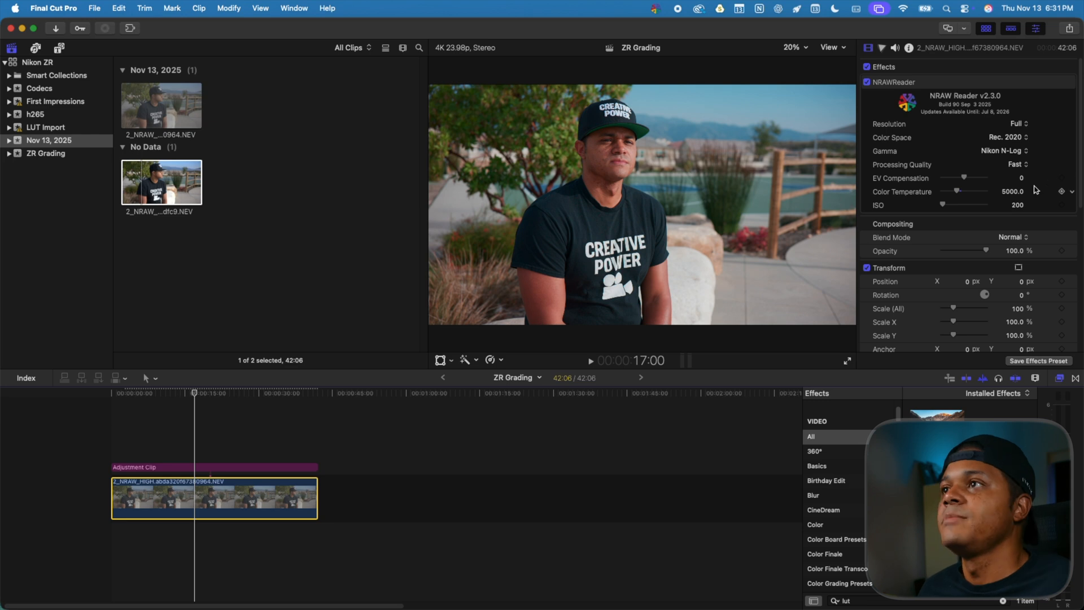
left_click_drag(963, 178, 960, 178)
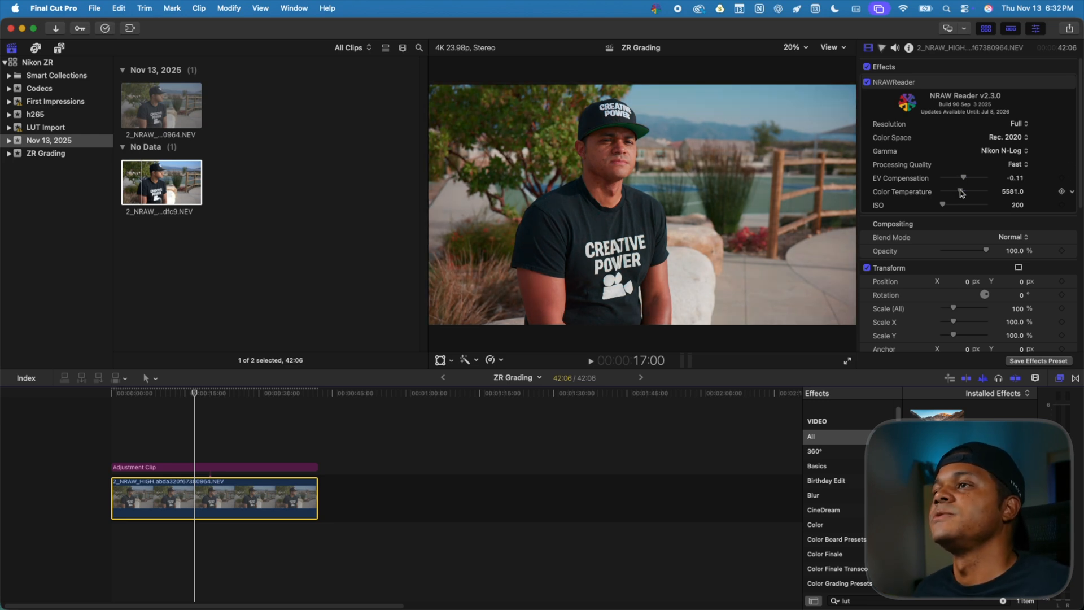
left_click_drag(982, 203, 960, 204)
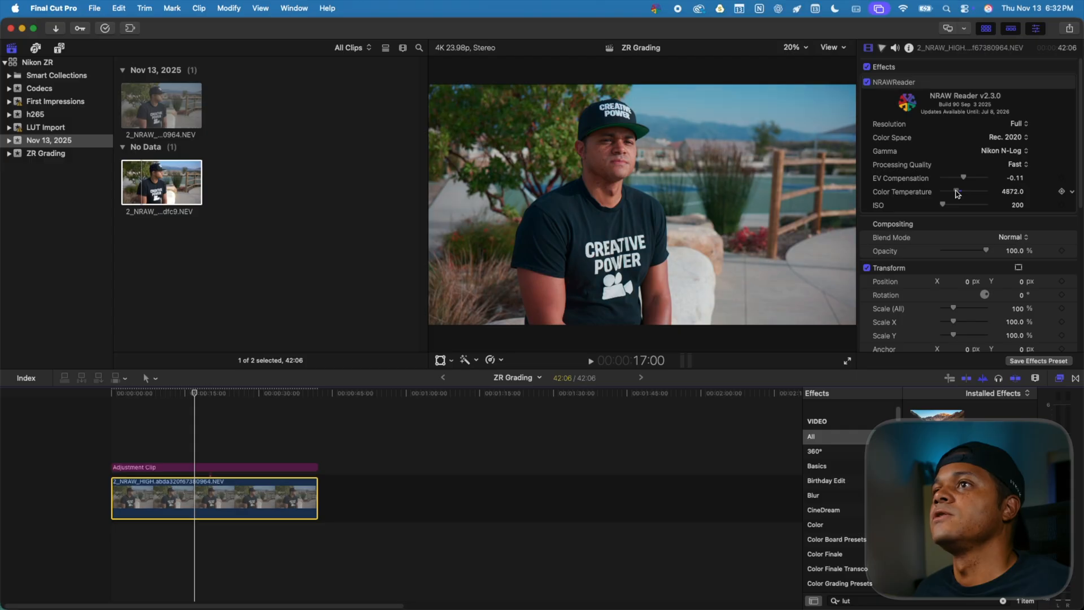